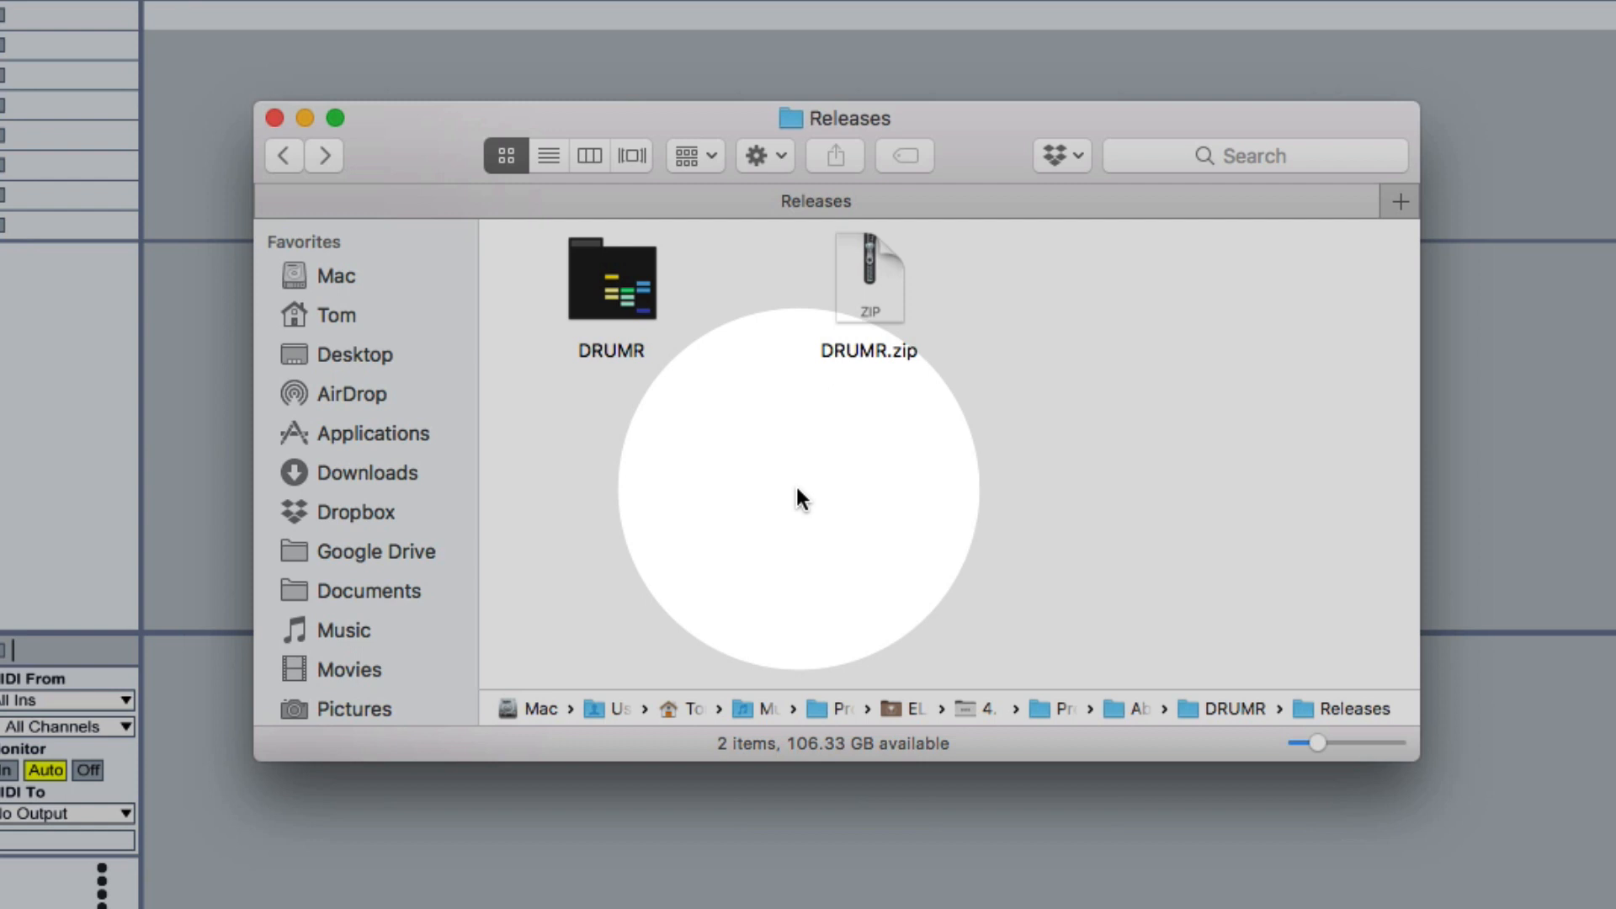
# Look inside the DRUMR folder next to DRUMR.zip and return to the Releases folder
pyautogui.click(869, 279)
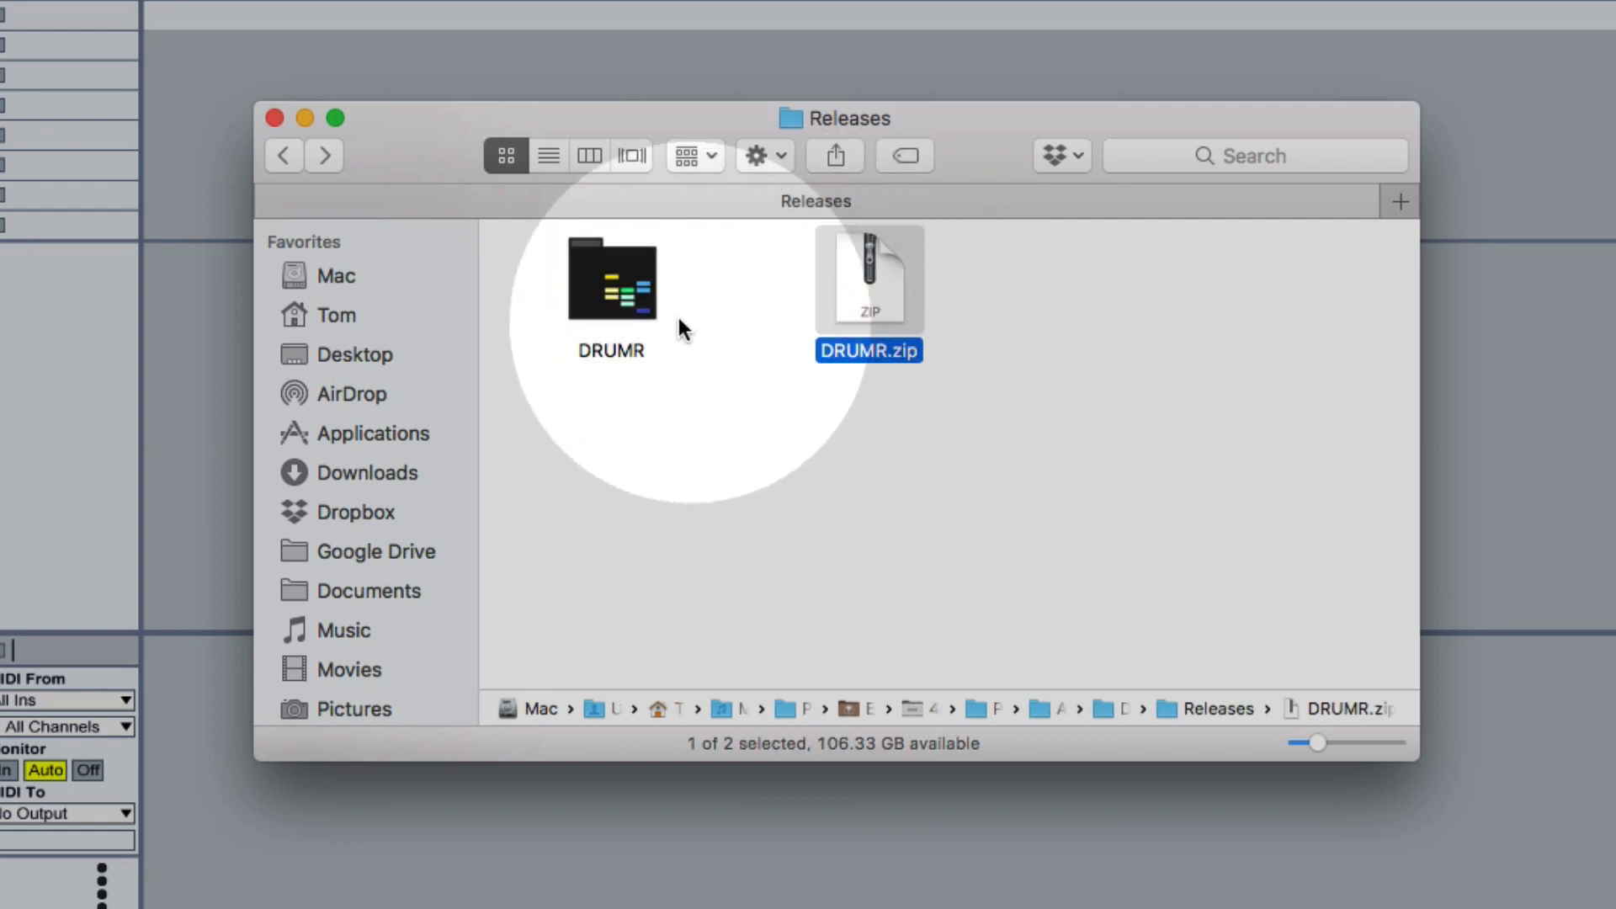
pyautogui.click(611, 283)
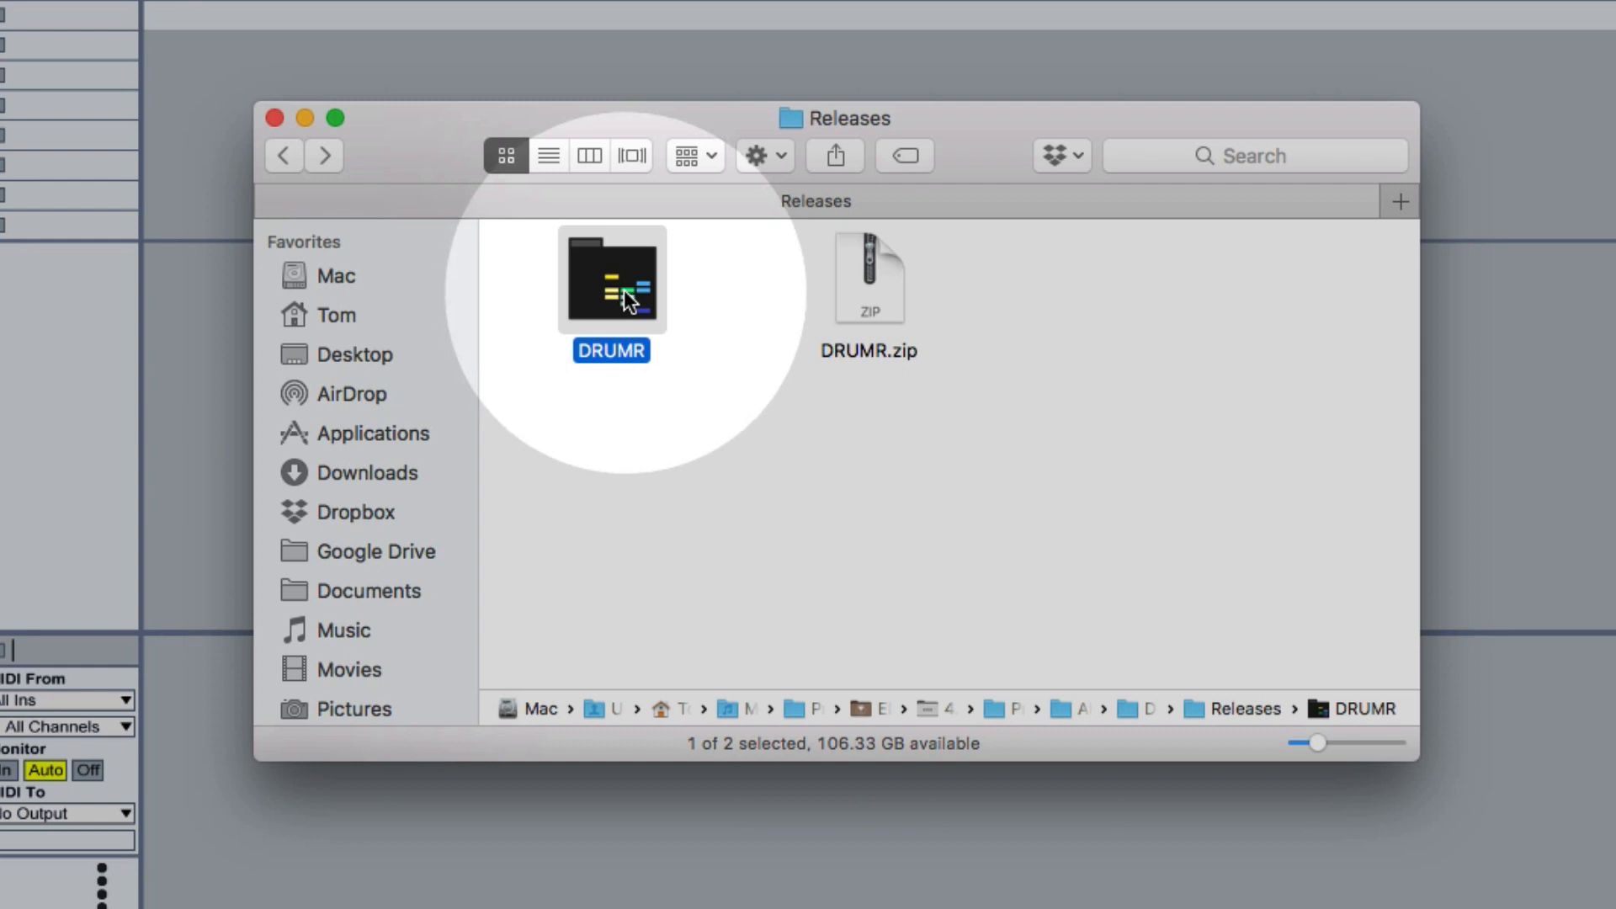
pyautogui.doubleClick(611, 278)
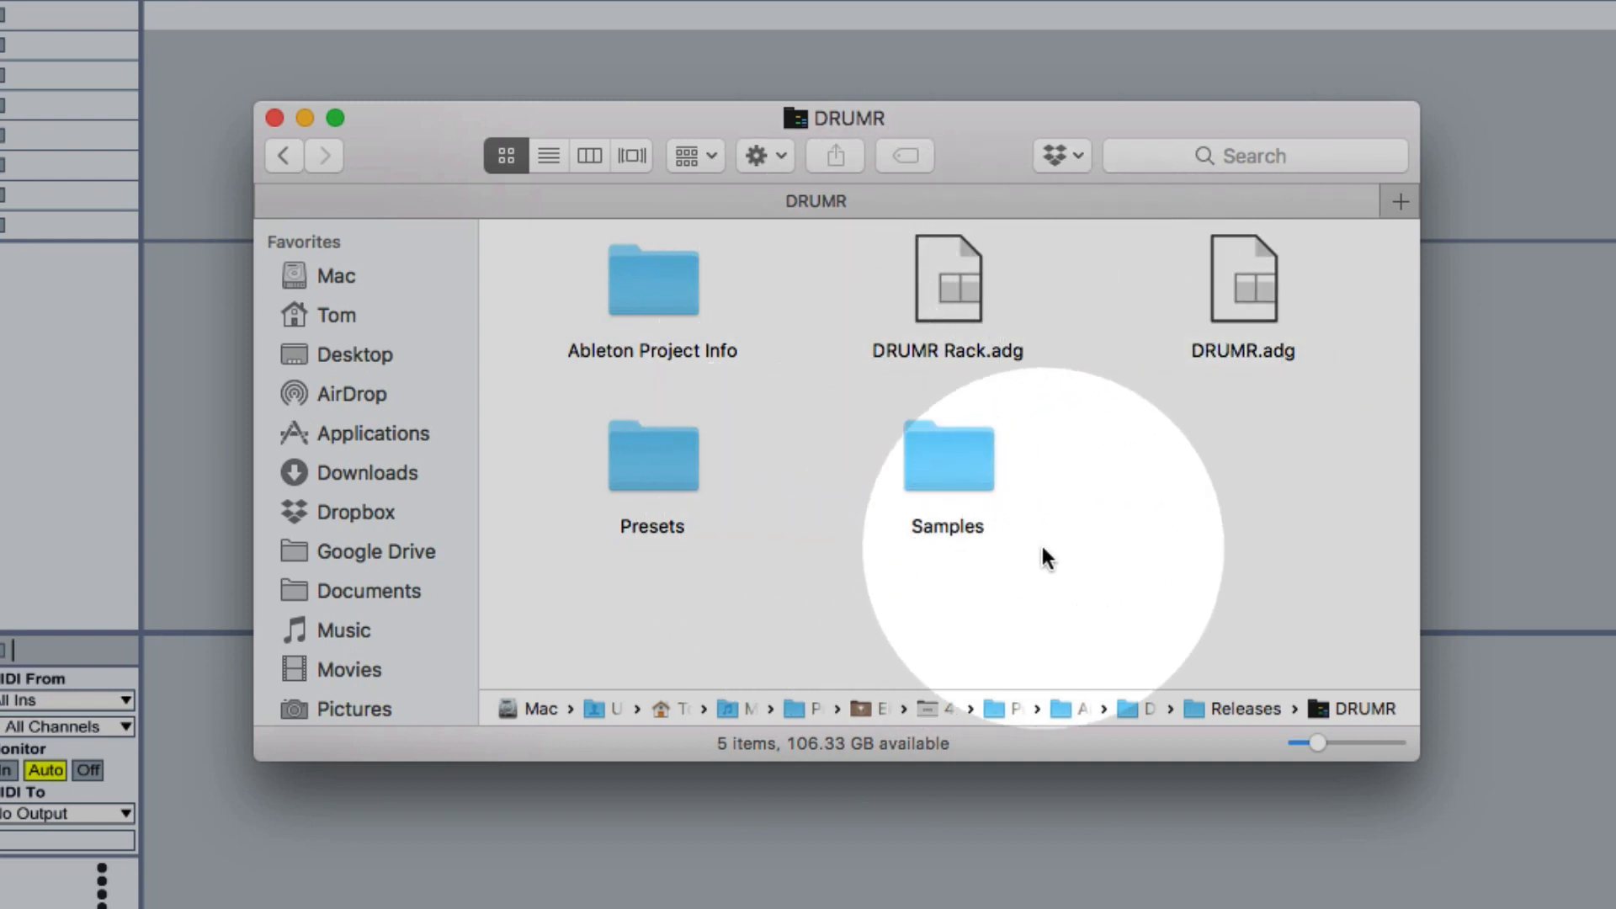
pyautogui.moveTo(1098, 556)
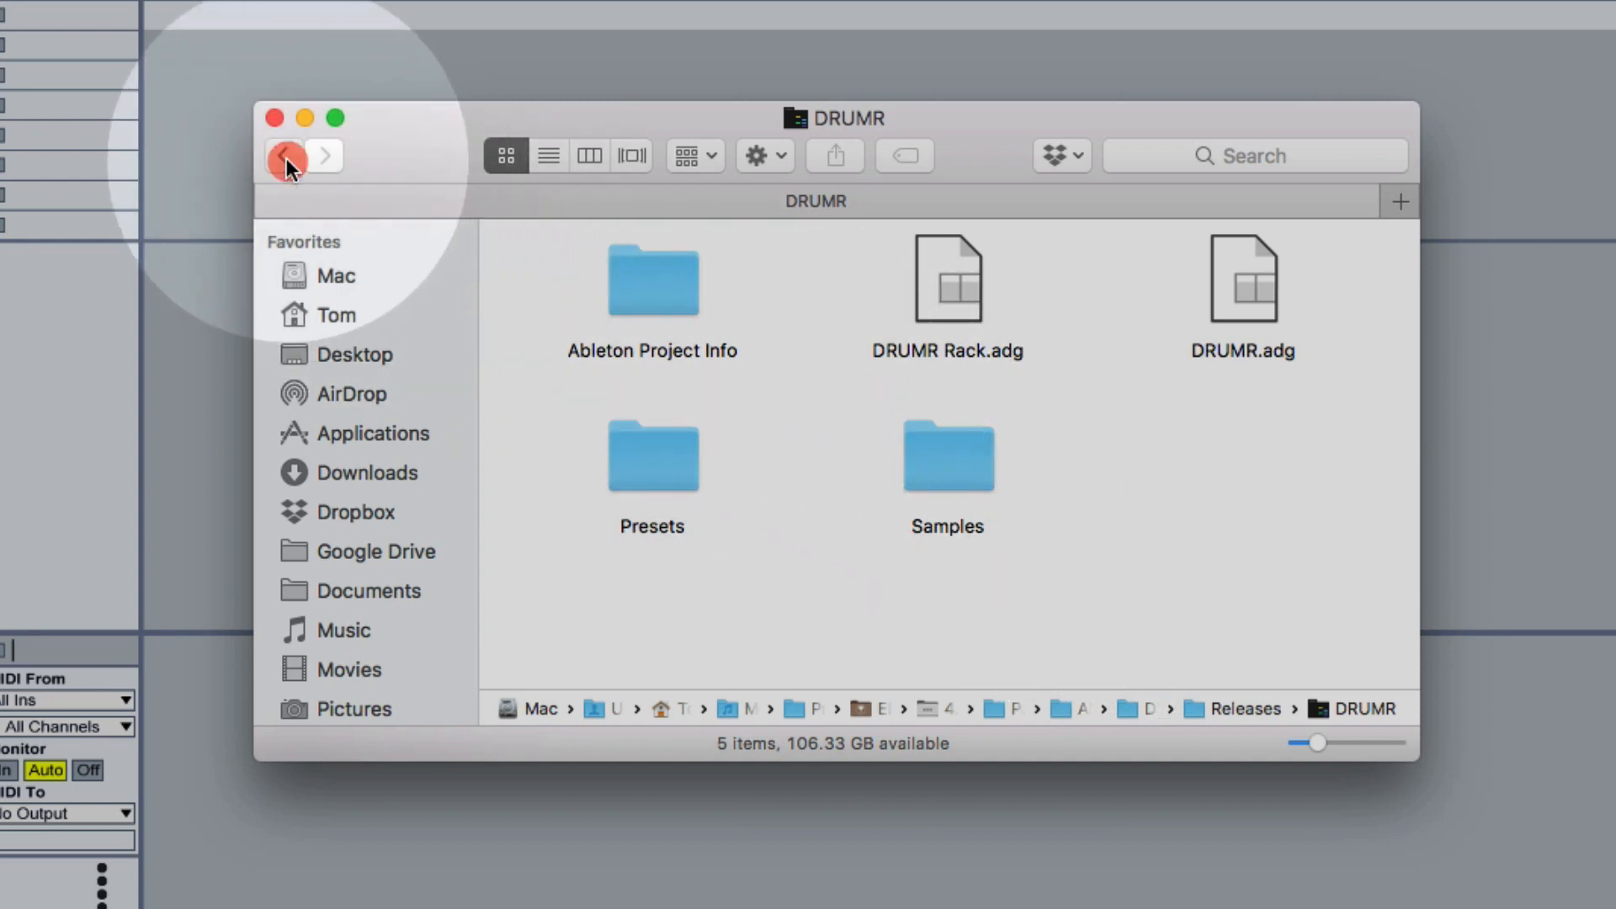
pyautogui.click(283, 157)
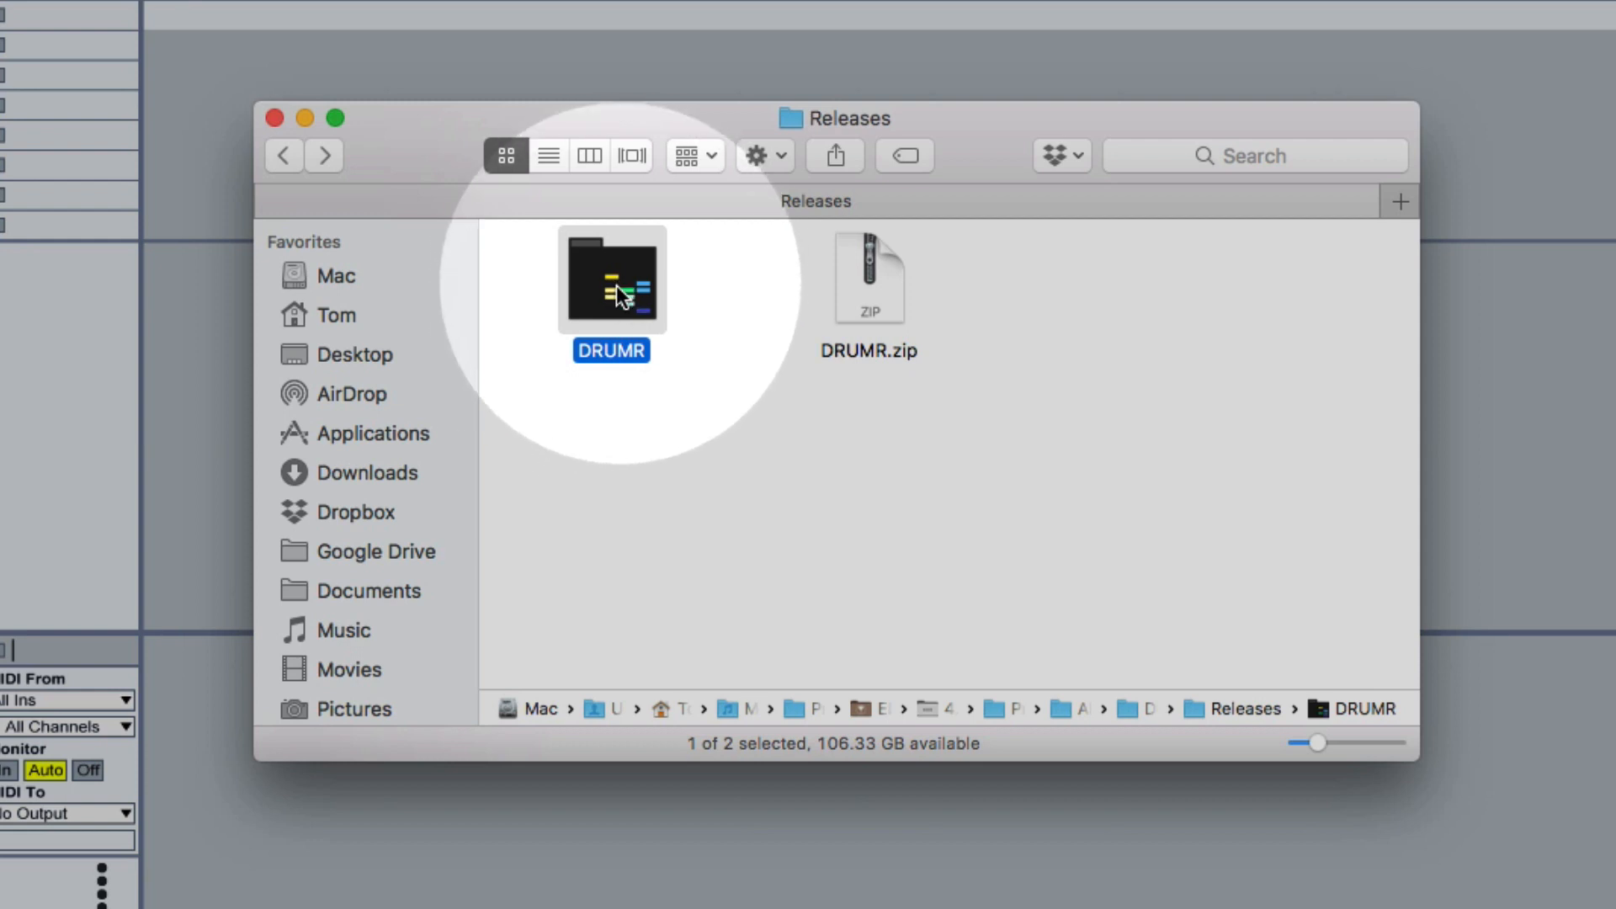
pyautogui.moveTo(623, 309)
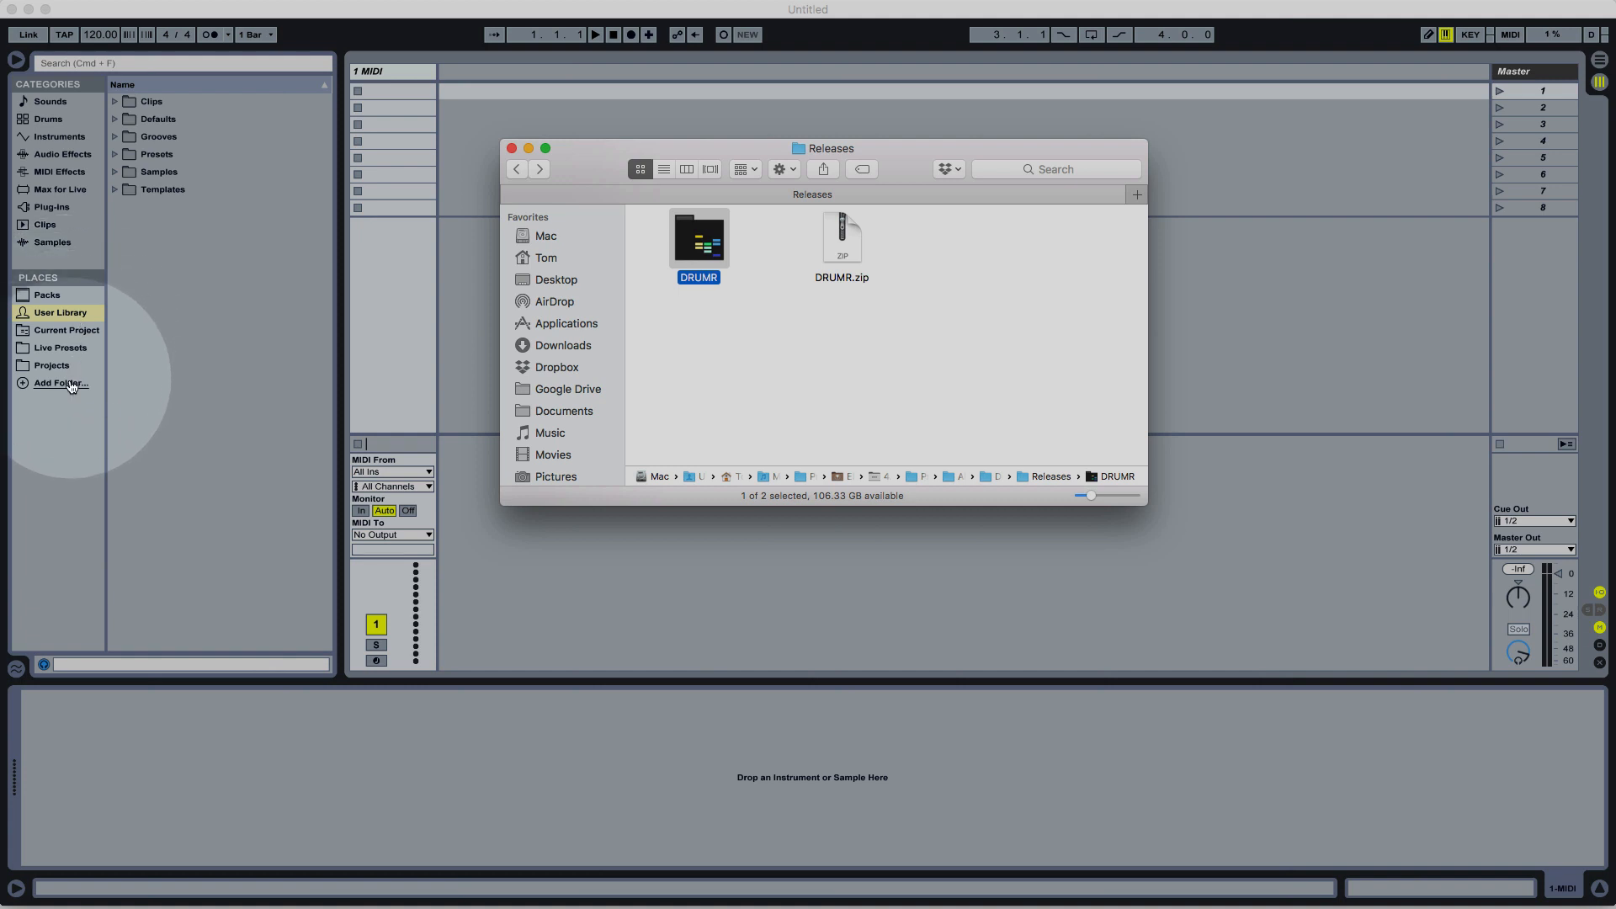
pyautogui.moveTo(67, 387)
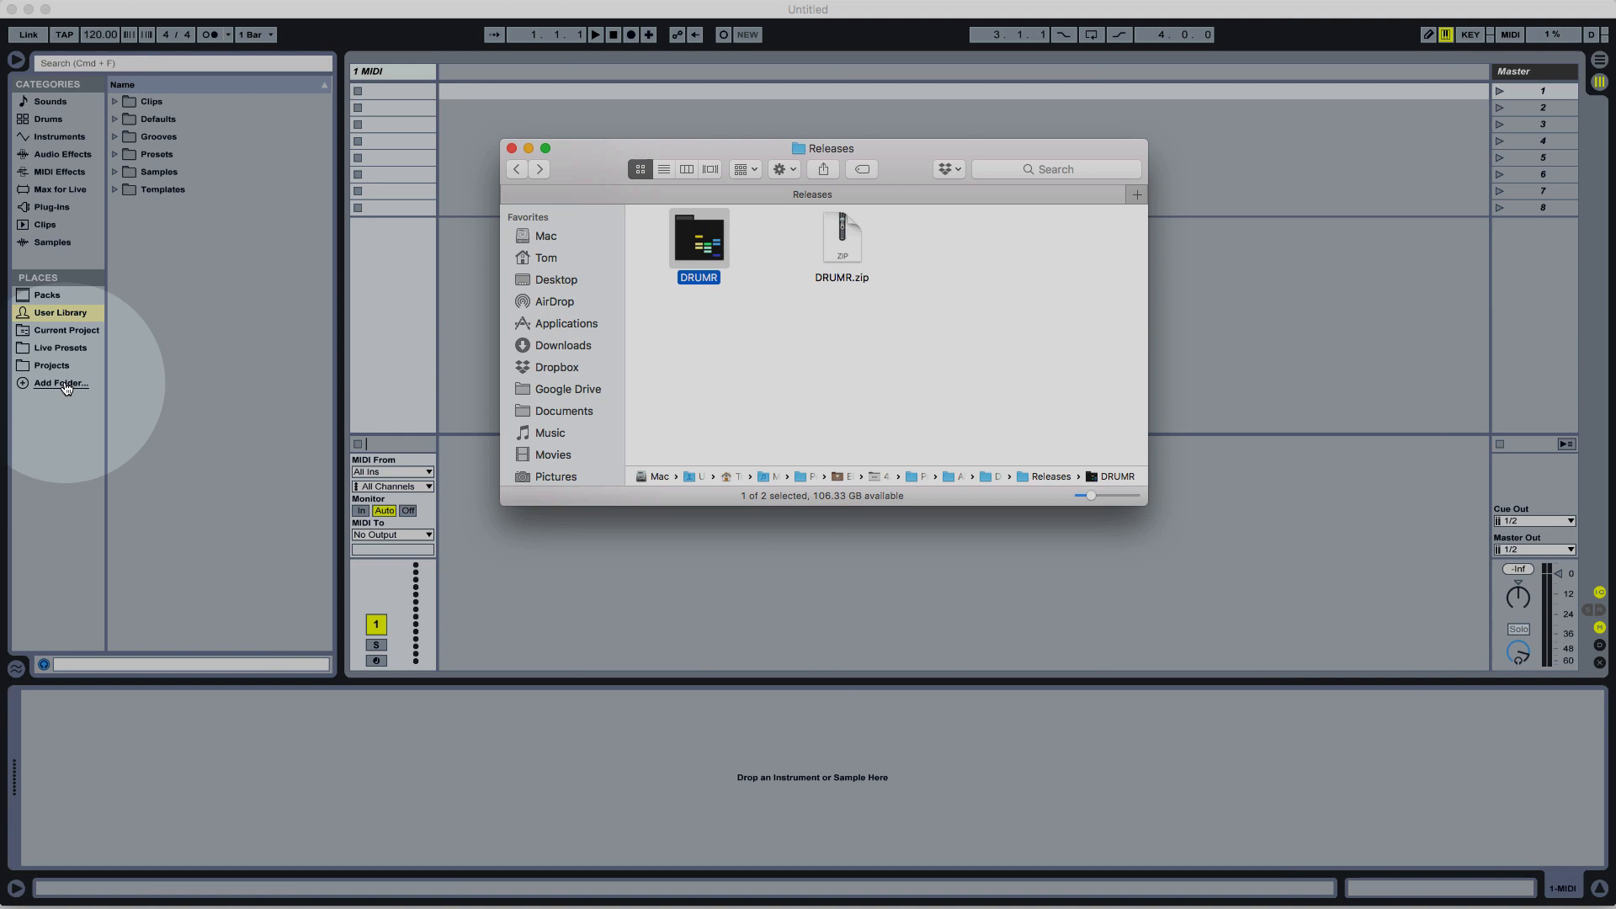
# Reopen DRUMR, glance into its Presets subfolder, and select the DRUMR.adg preset
pyautogui.doubleClick(698, 239)
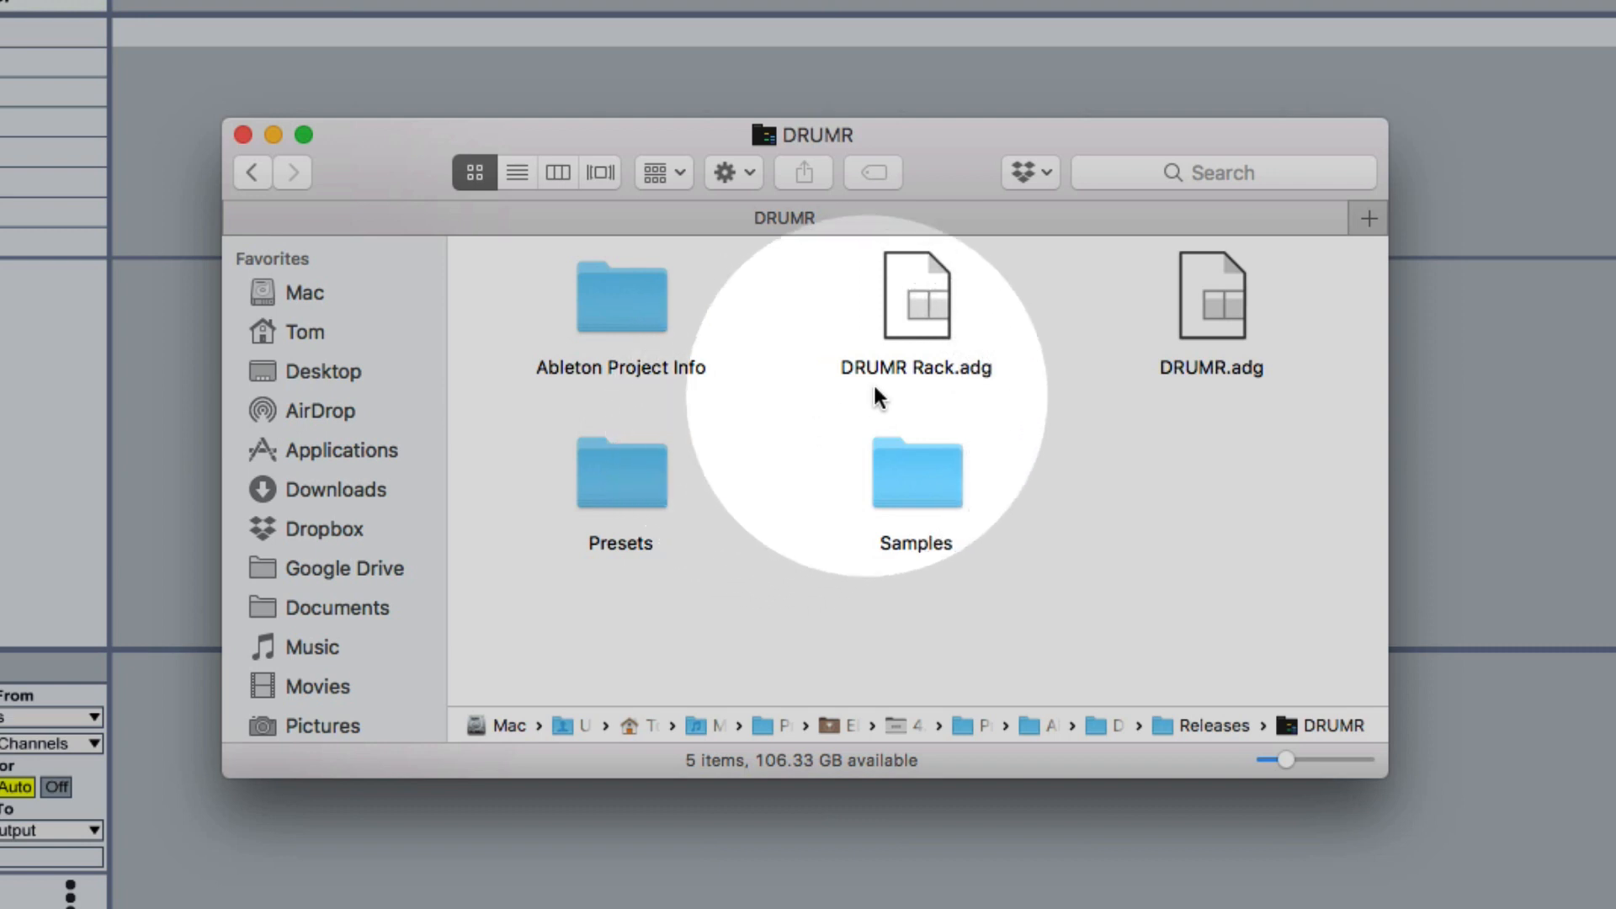
pyautogui.click(916, 294)
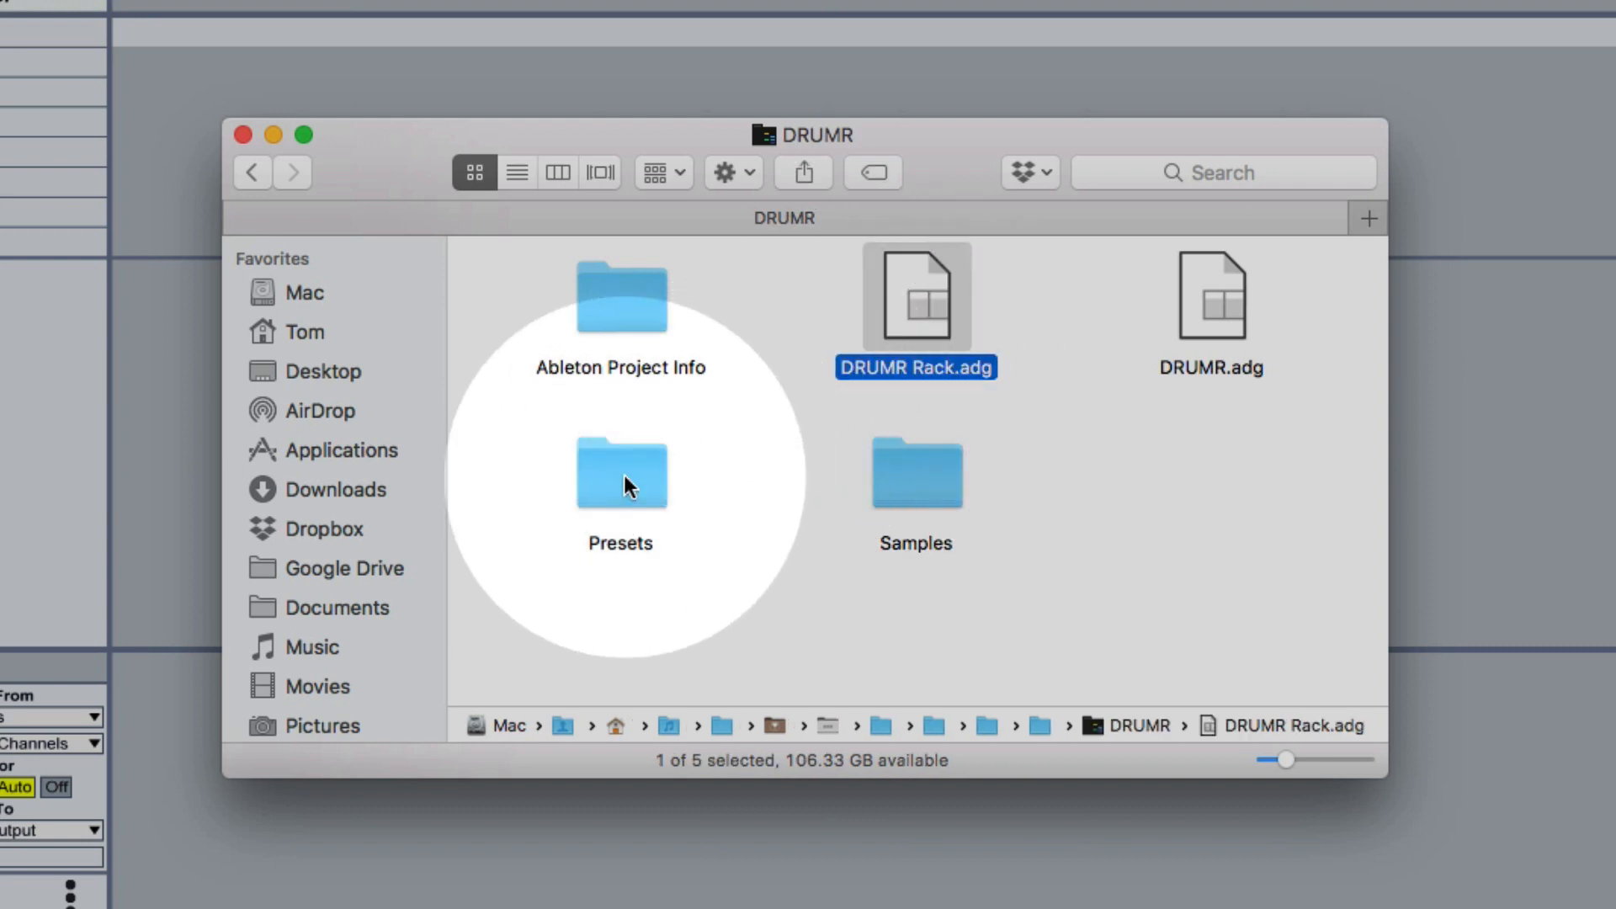
pyautogui.doubleClick(620, 475)
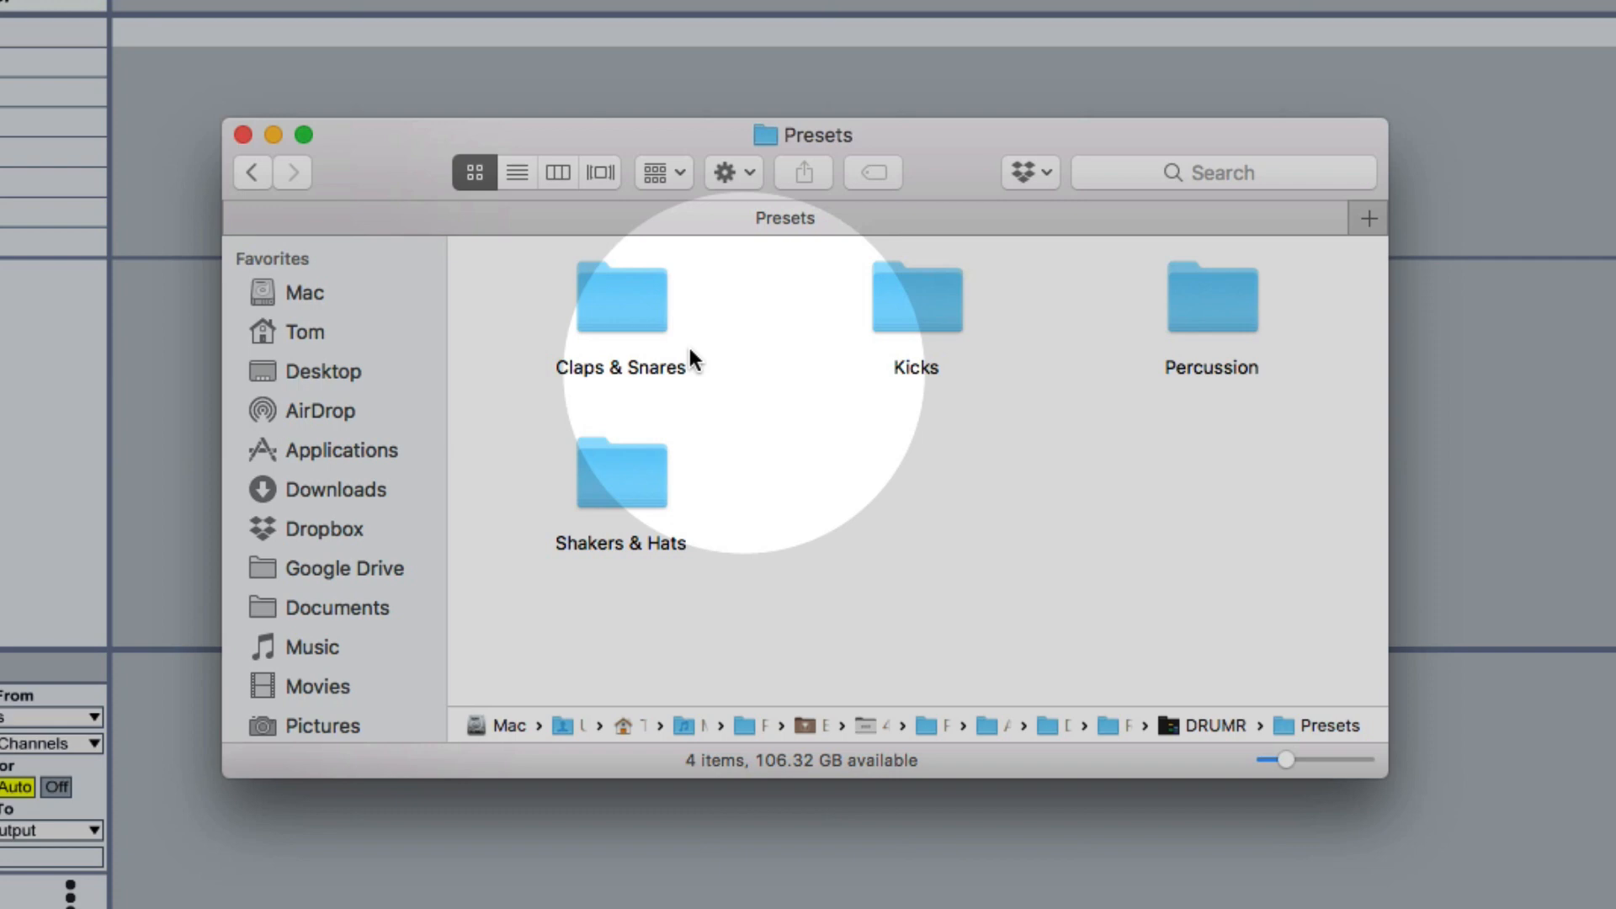
pyautogui.click(253, 172)
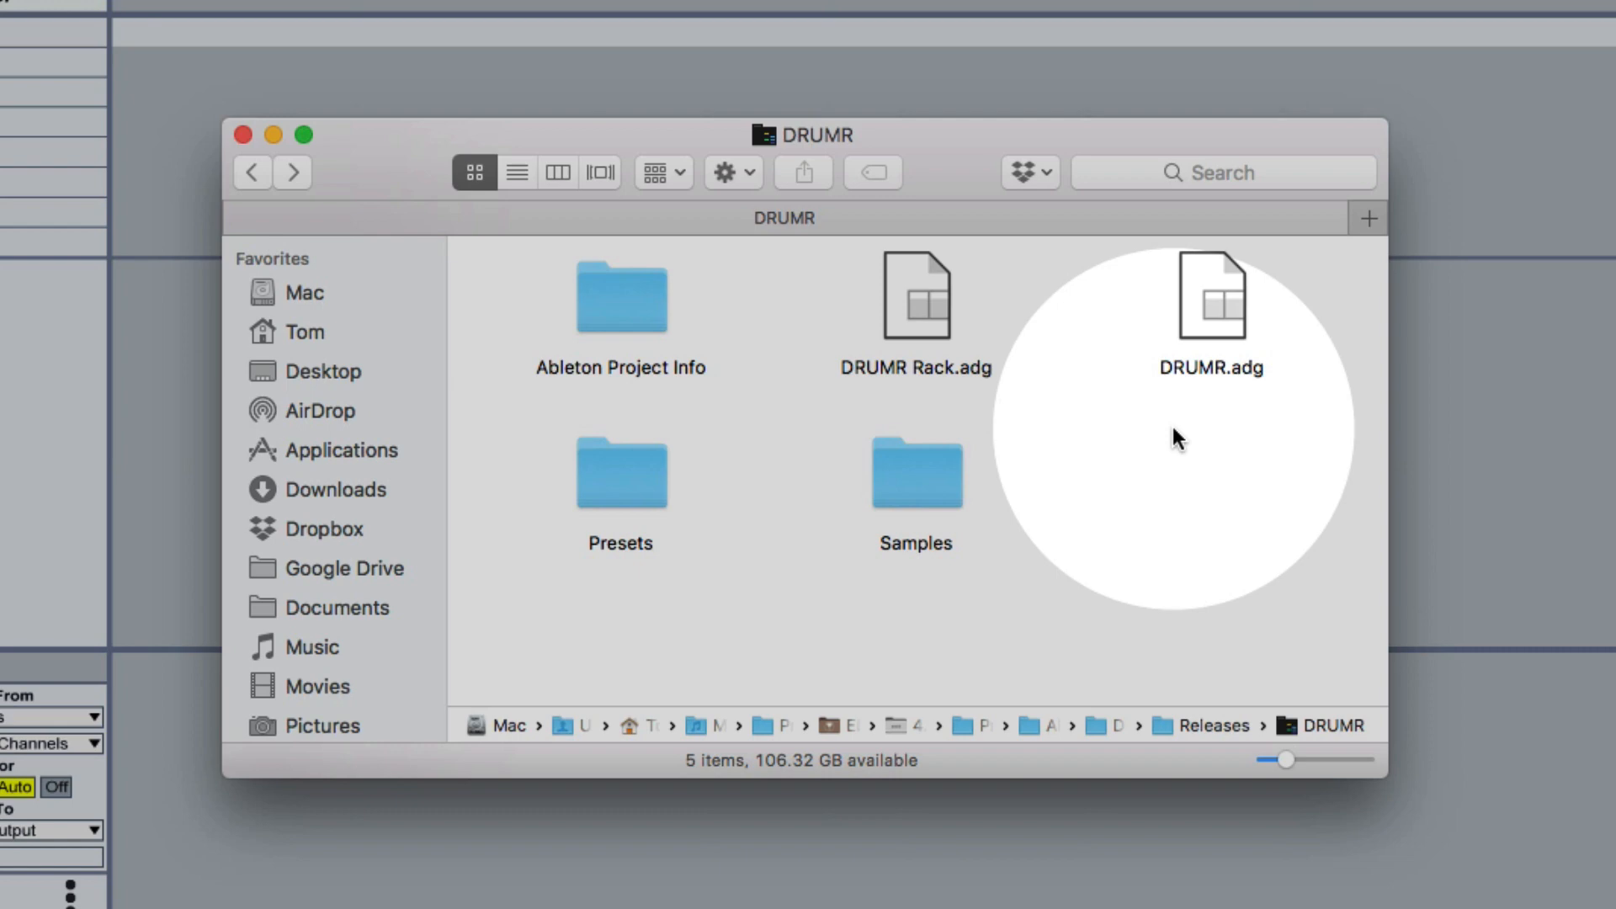
pyautogui.click(1213, 300)
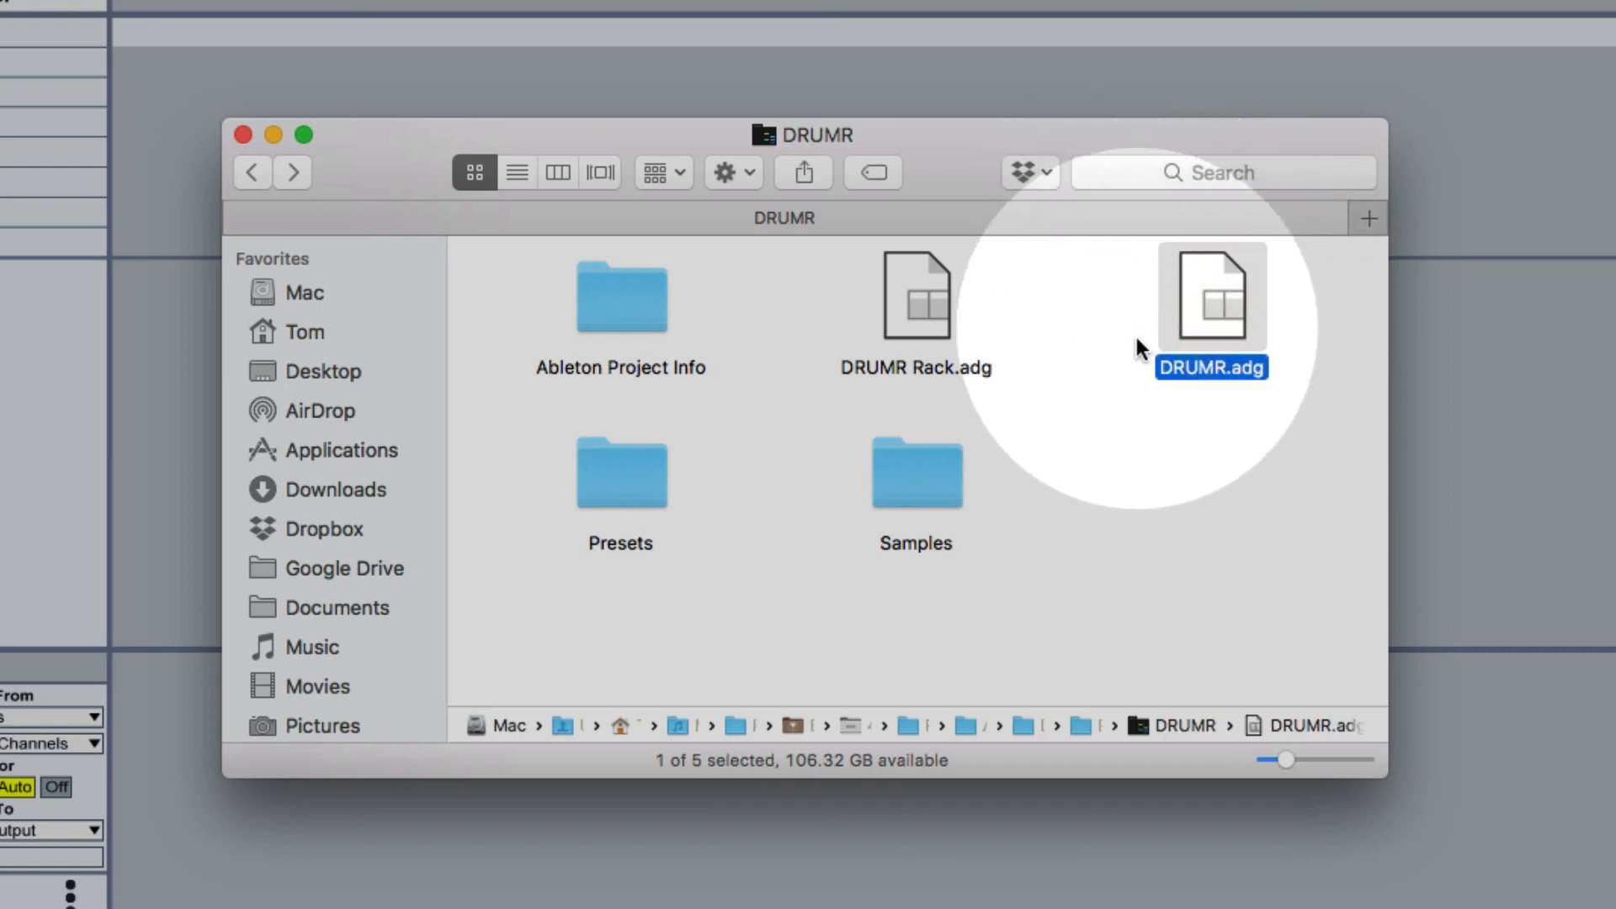
pyautogui.moveTo(1260, 414)
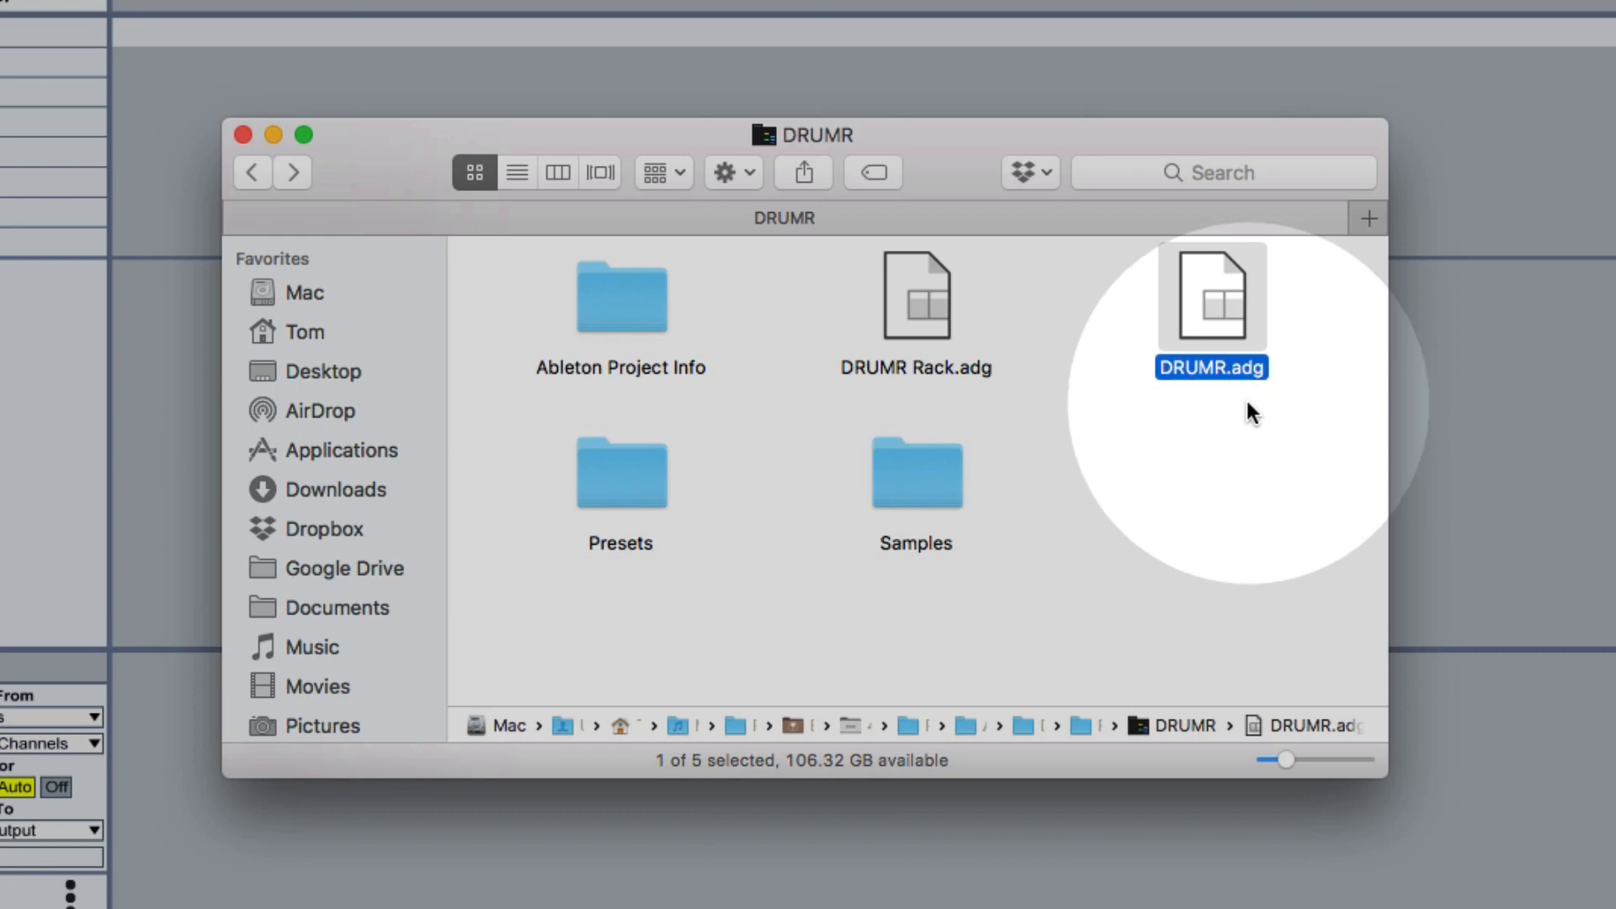
pyautogui.moveTo(1219, 325)
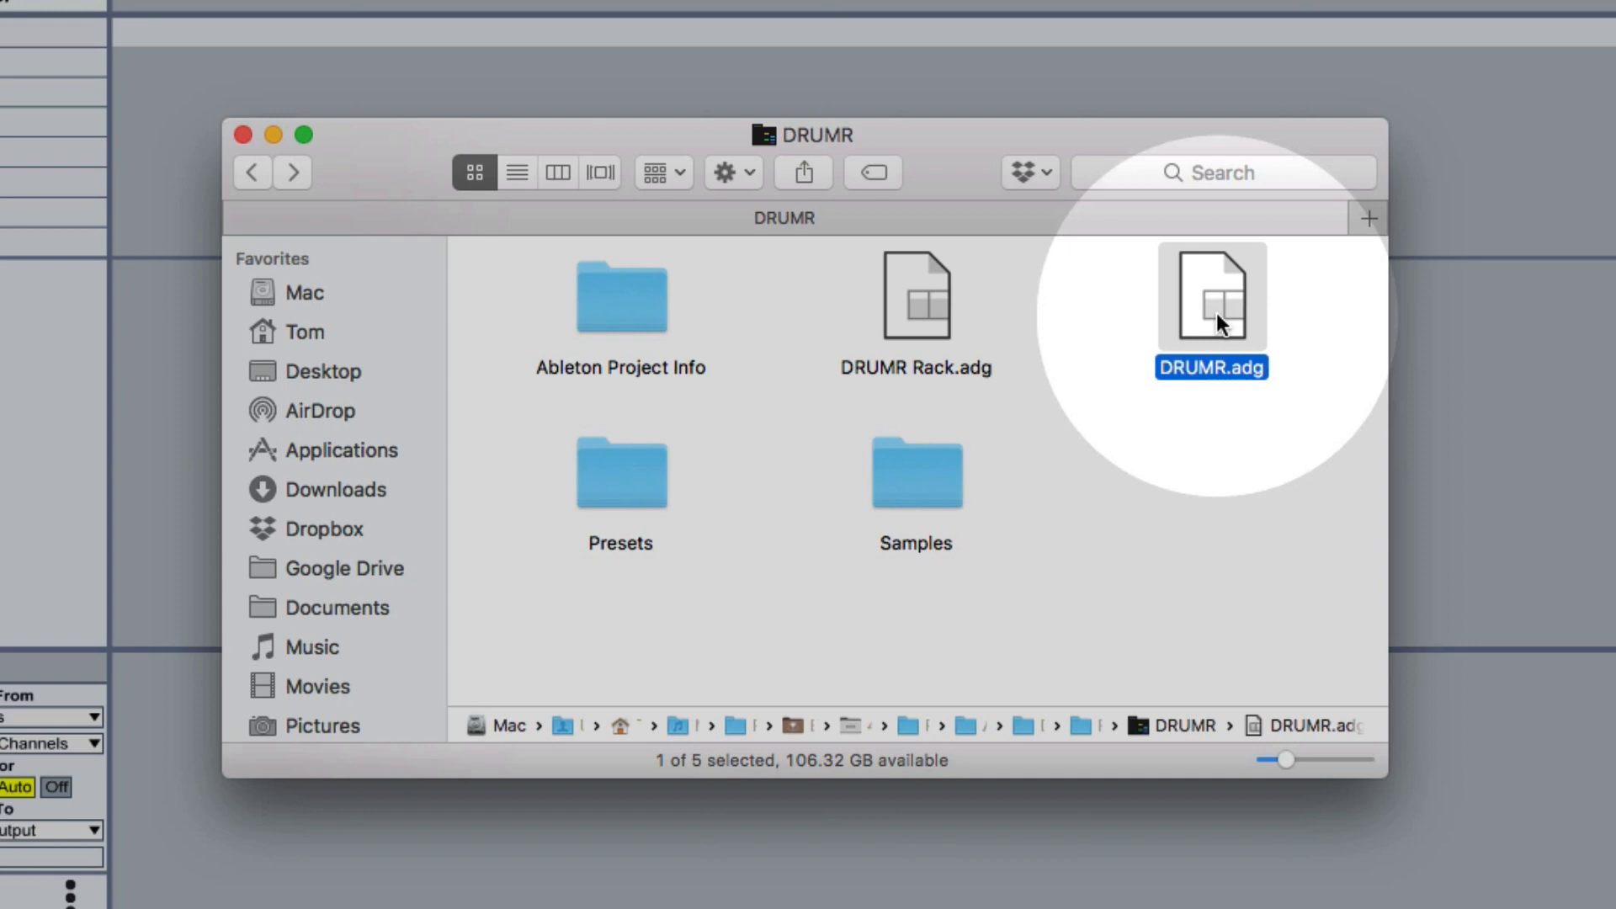
# Load DRUMR.adg onto a new Live track and show the browser's drum presets
pyautogui.moveTo(1211, 299); pyautogui.dragTo(546, 144)
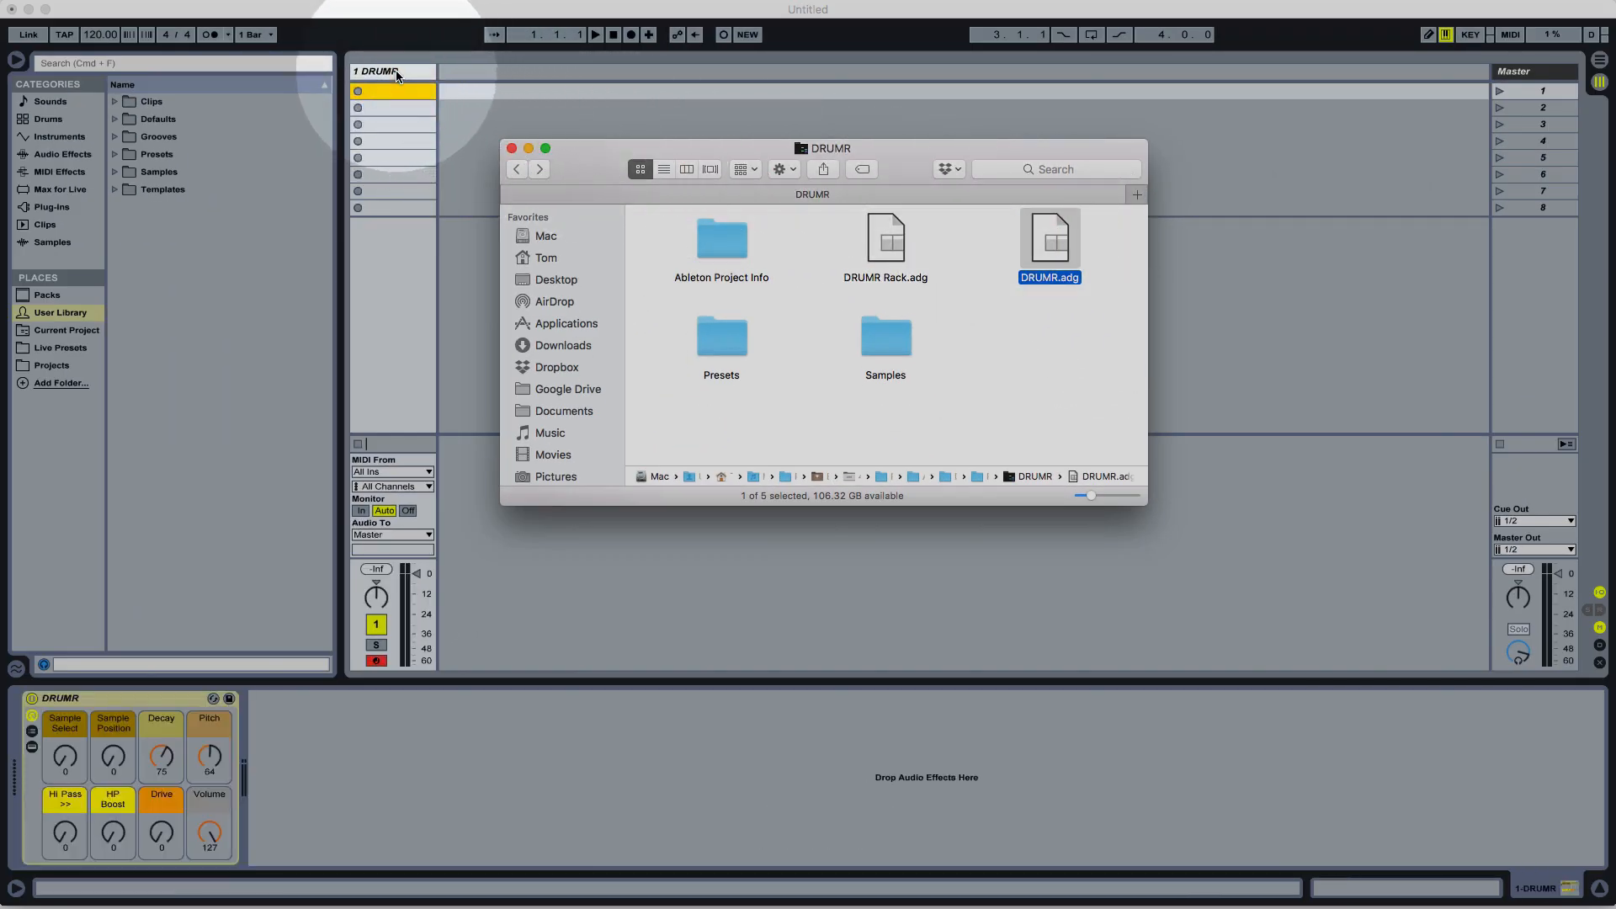
pyautogui.click(512, 148)
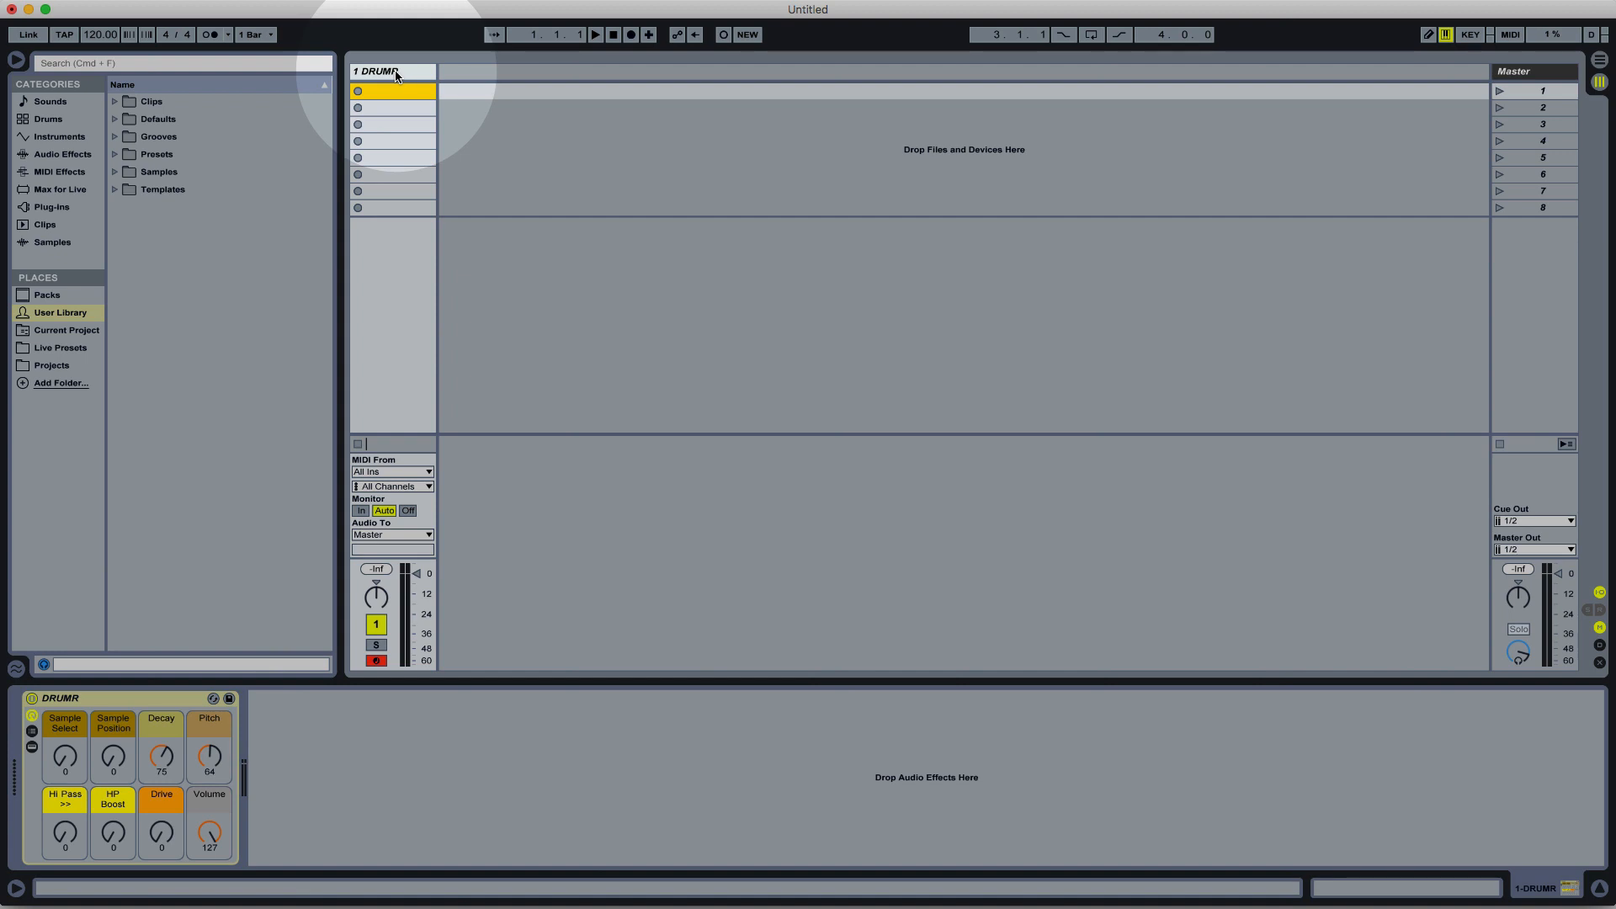
pyautogui.moveTo(402, 76)
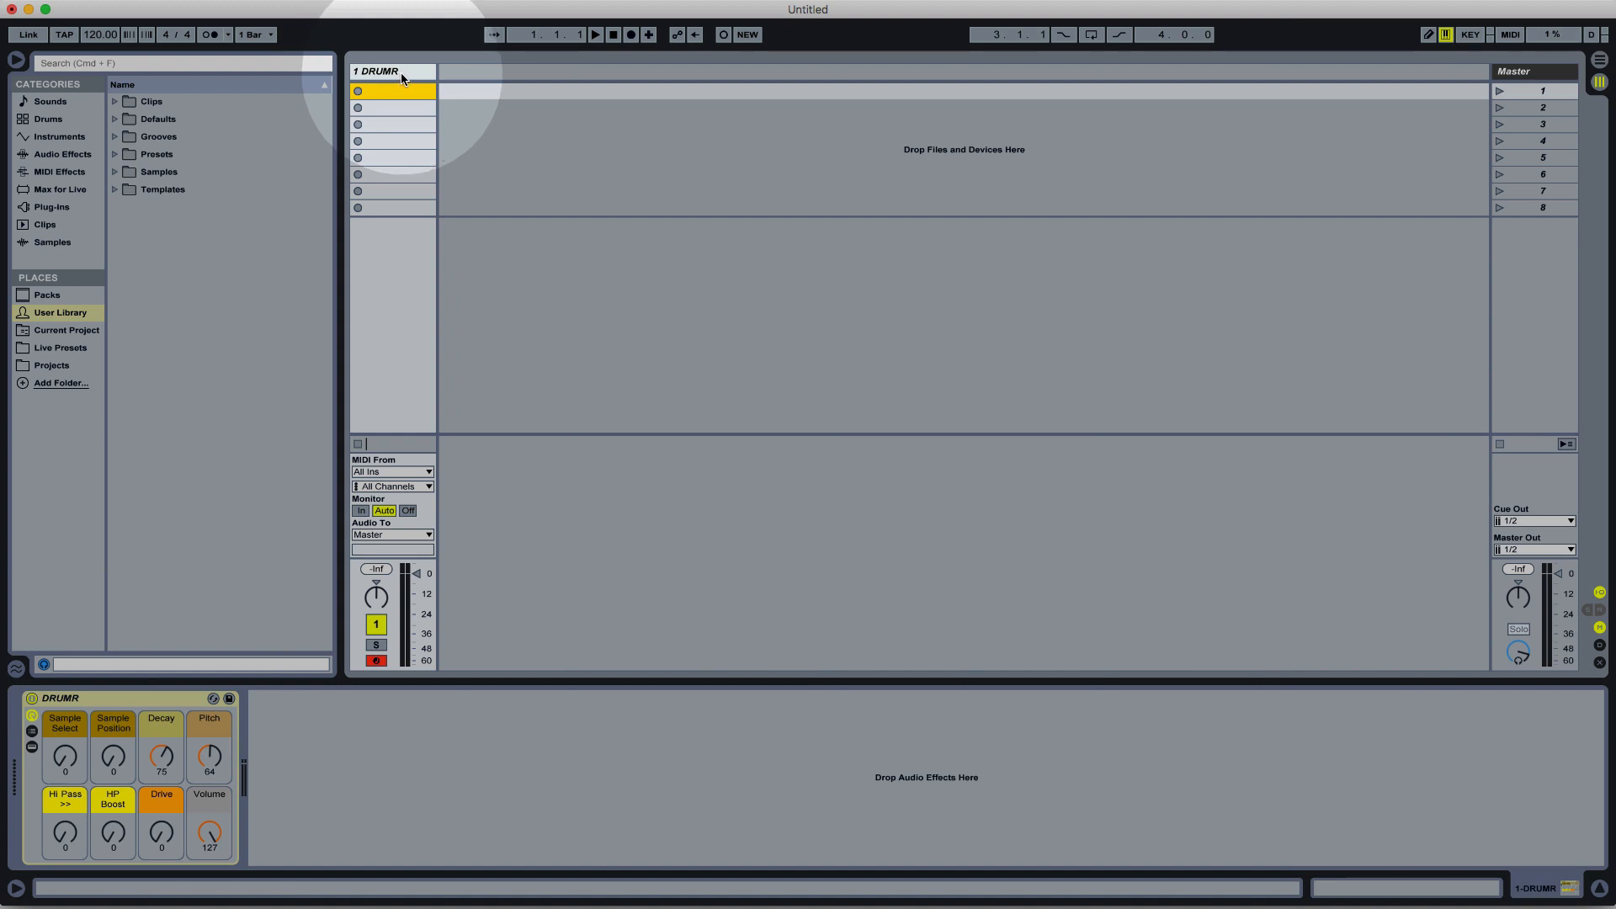
pyautogui.click(47, 118)
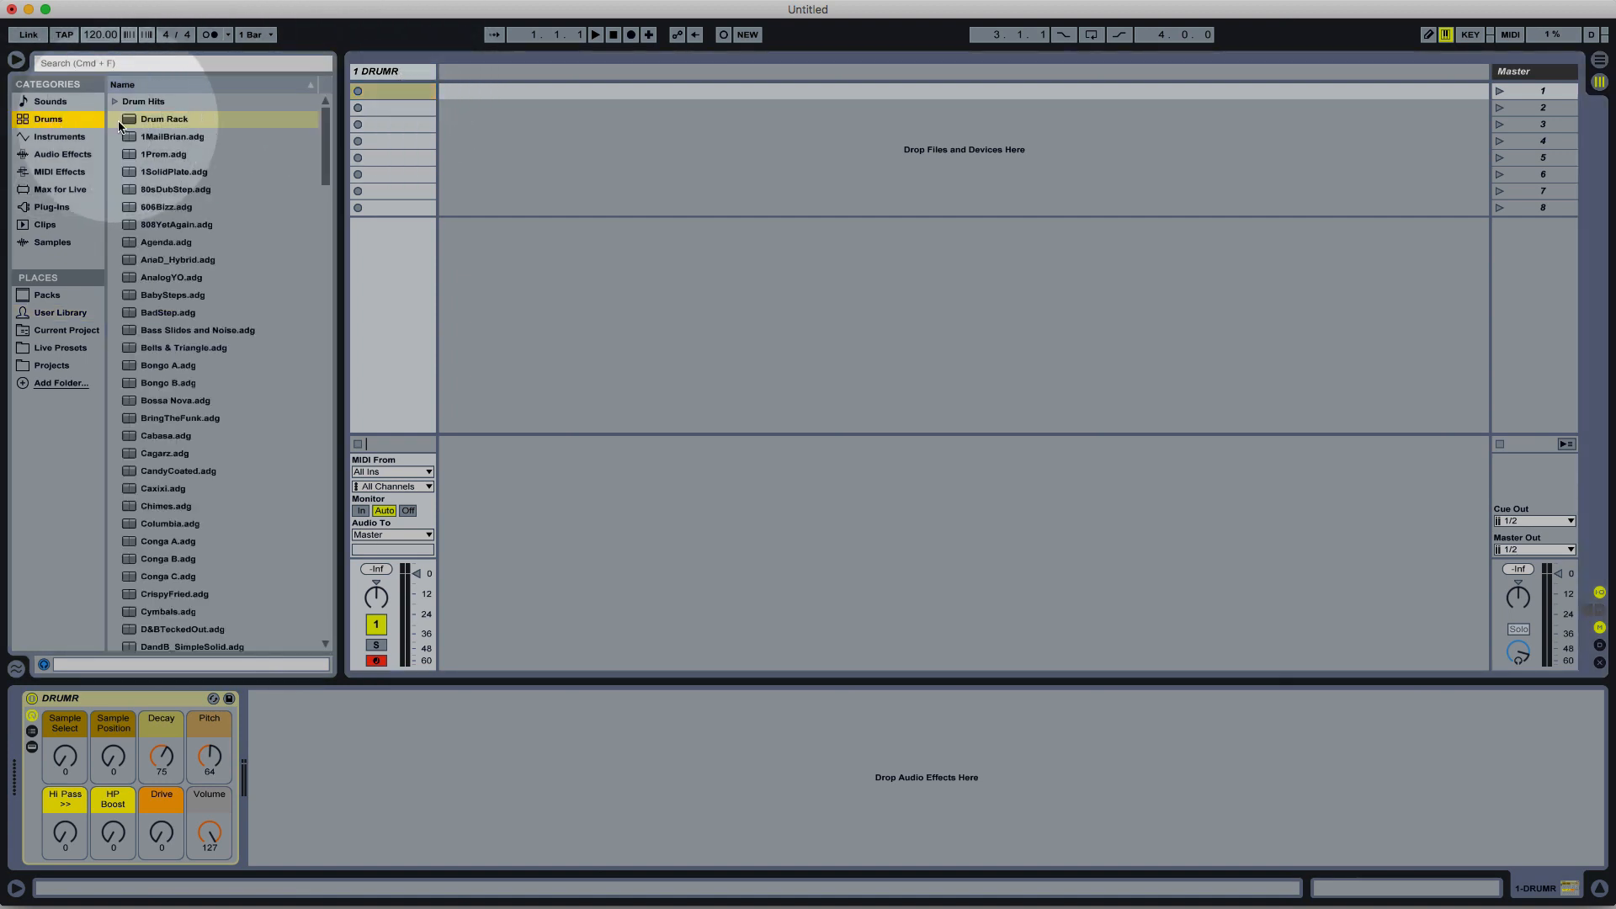
# Add an empty Drum Rack on a second track and place the DRUMR device on pad C1
pyautogui.doubleClick(165, 118)
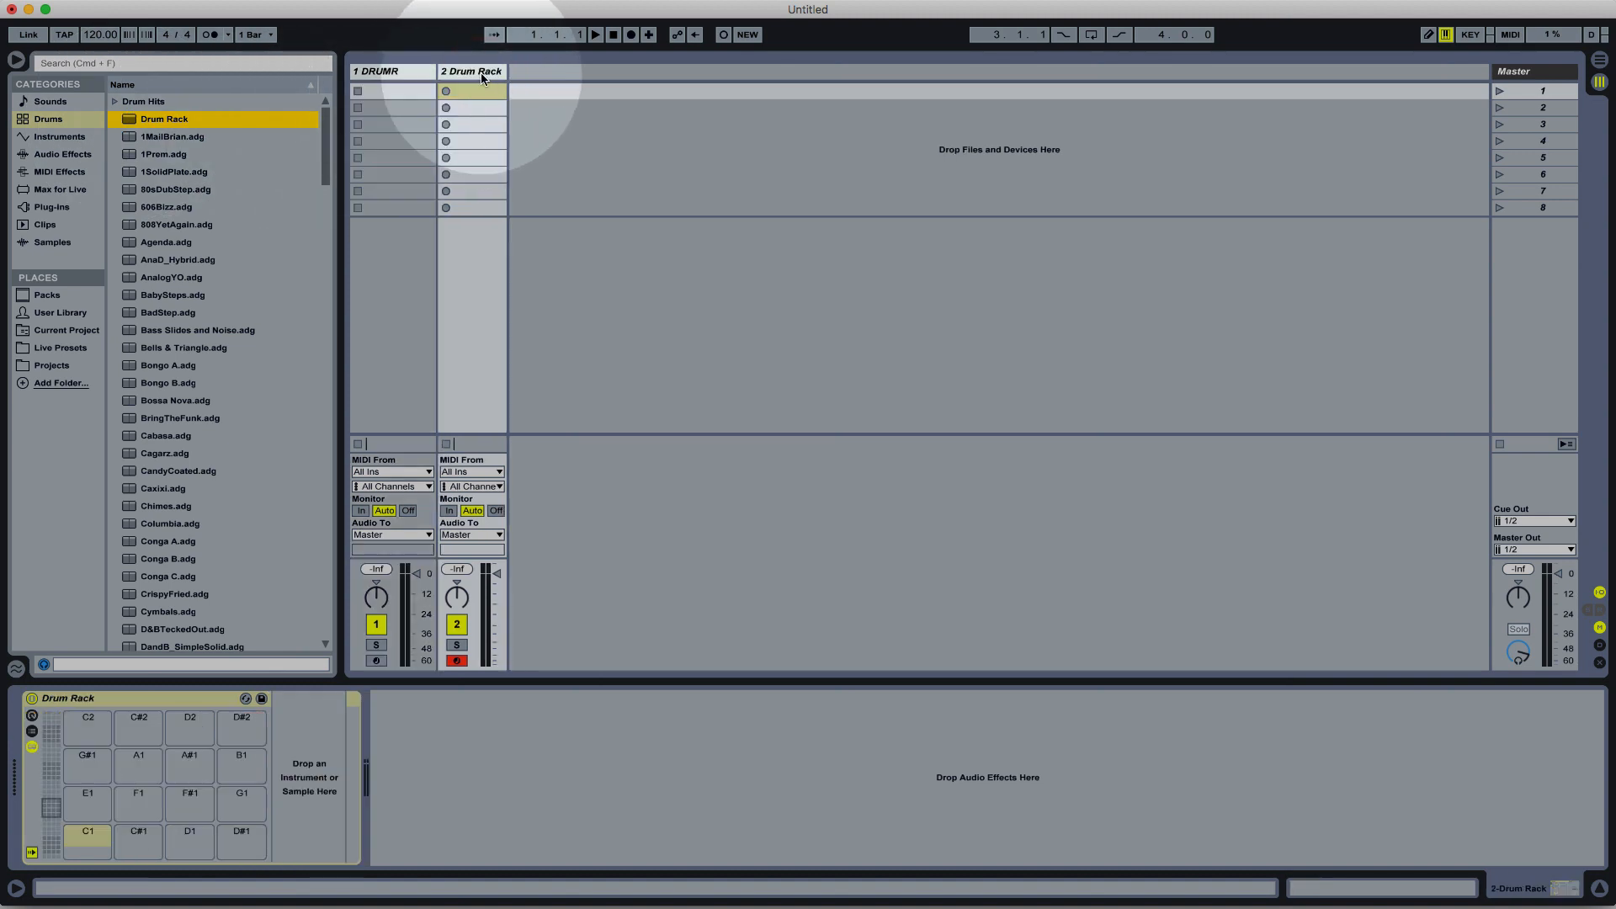
pyautogui.click(384, 71)
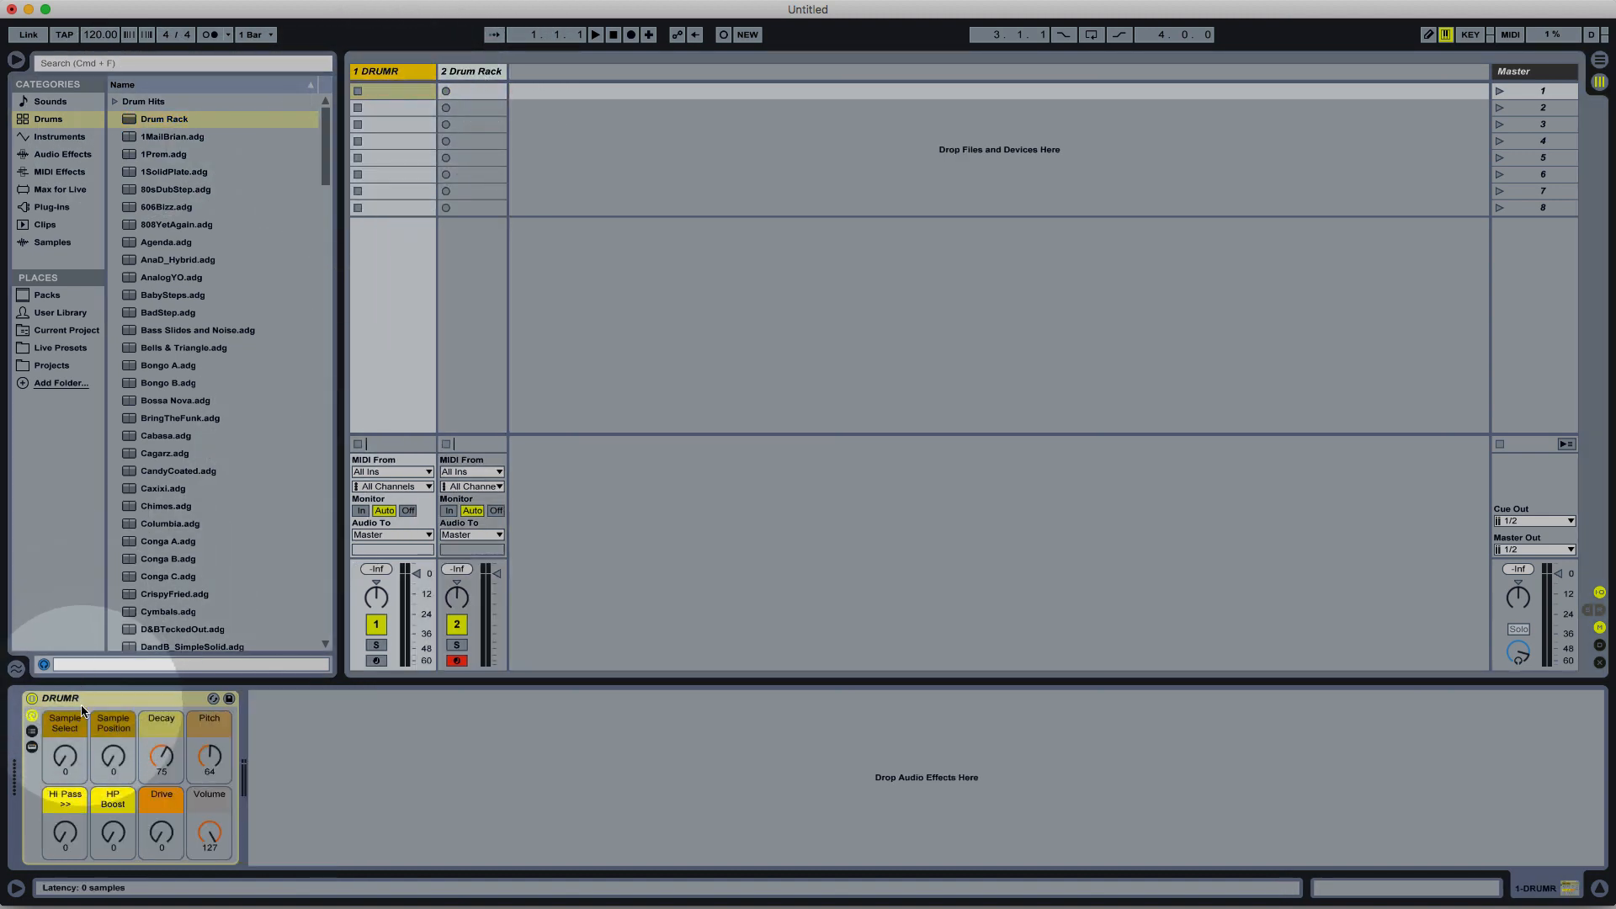
pyautogui.click(471, 70)
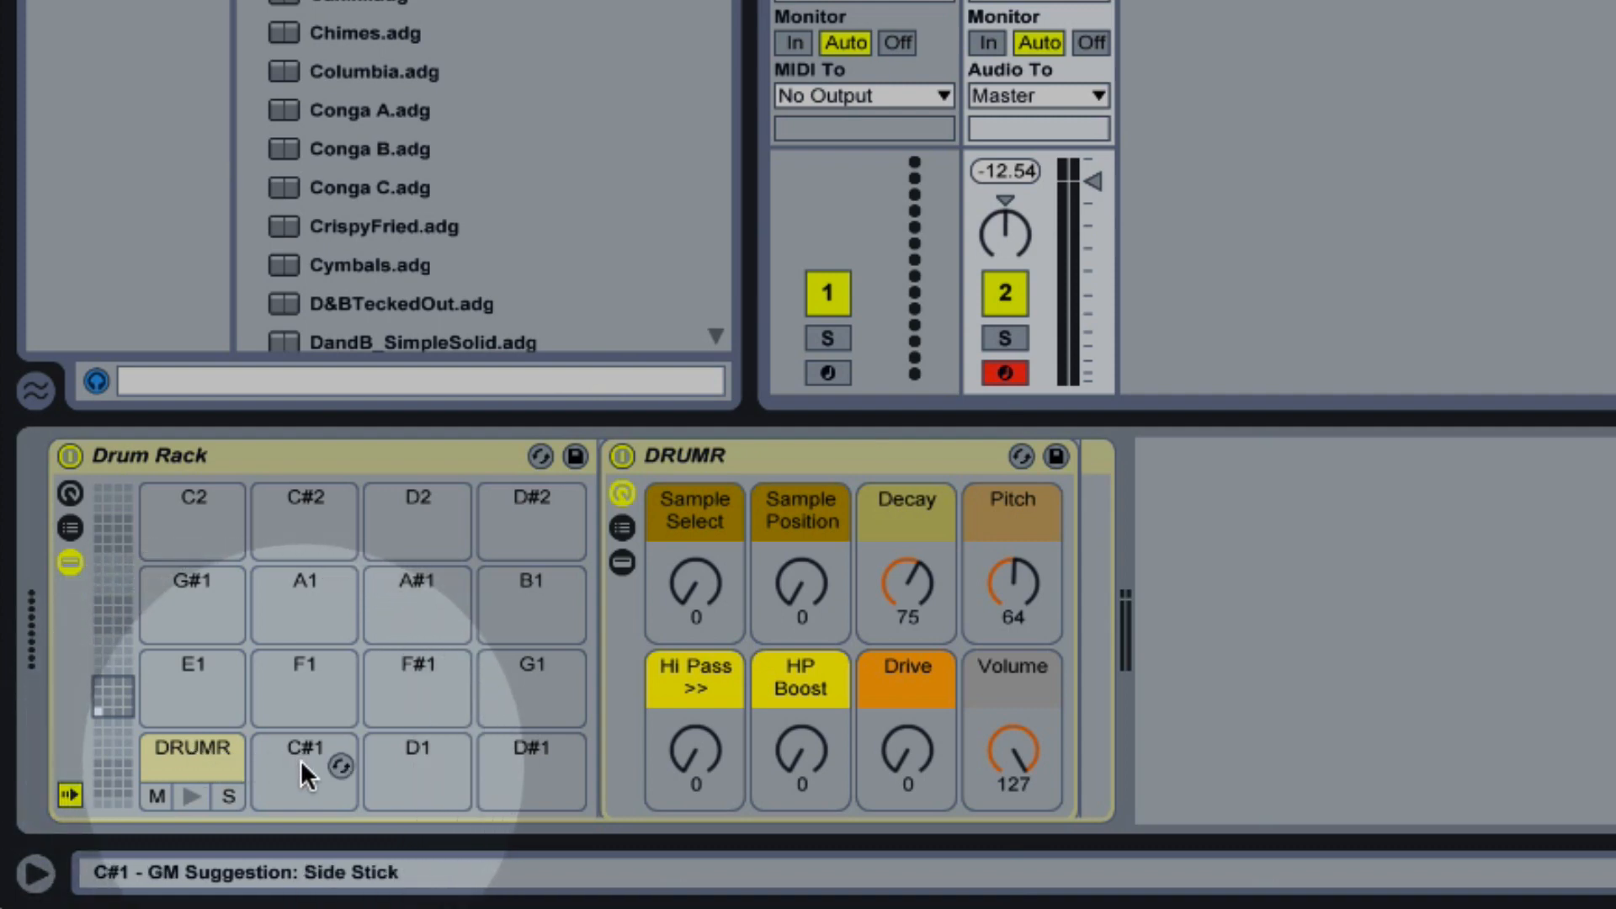
pyautogui.moveTo(321, 788)
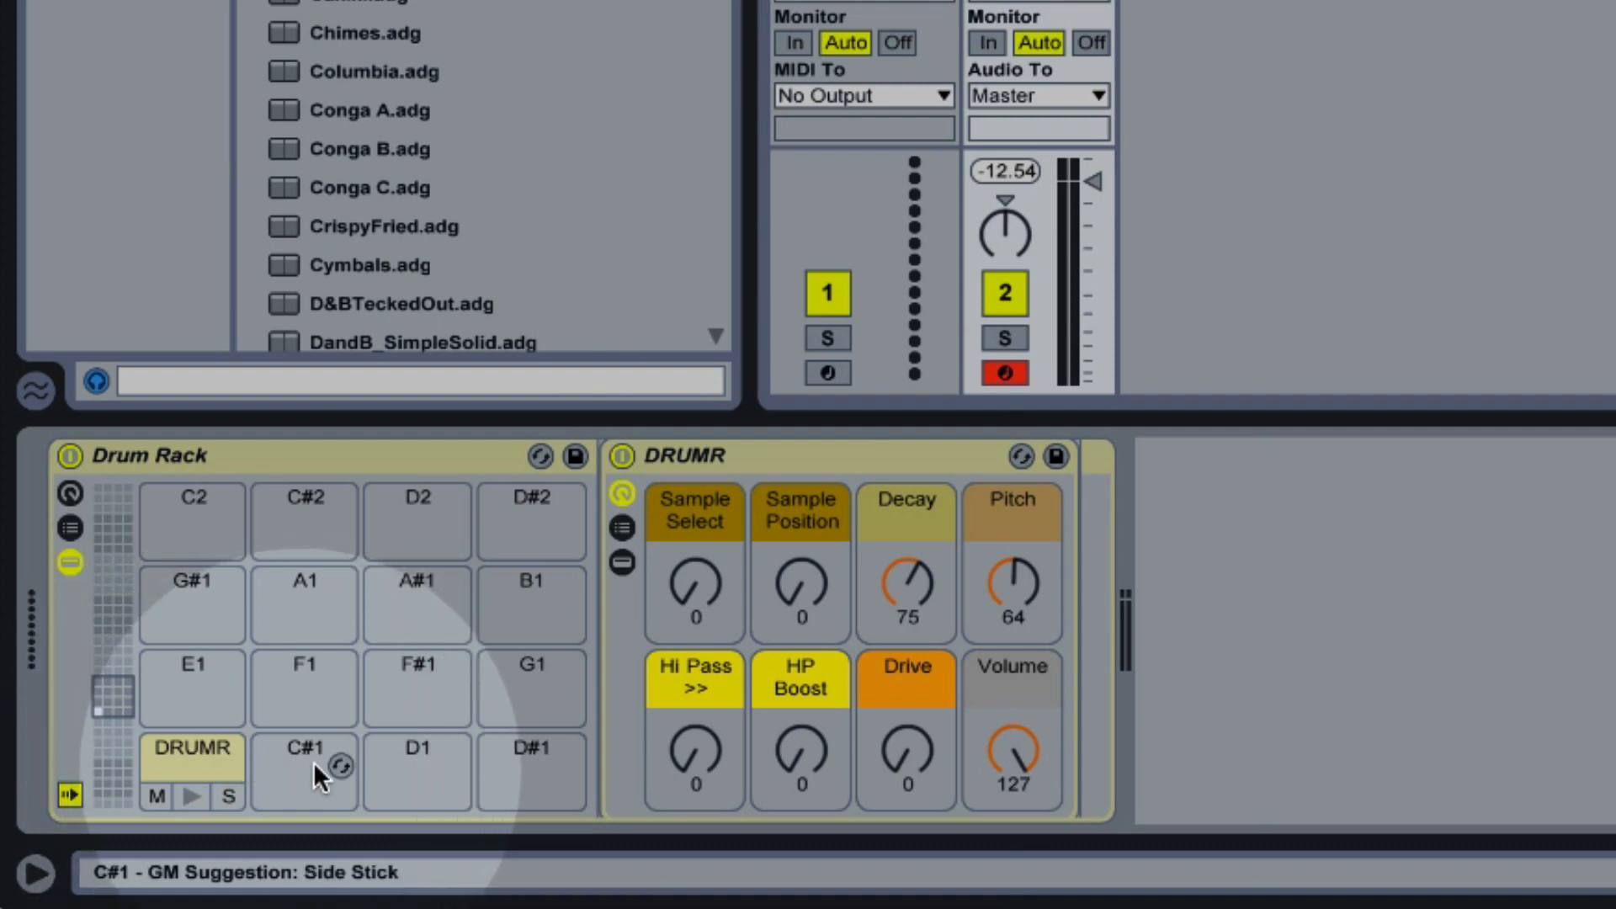
pyautogui.click(693, 455)
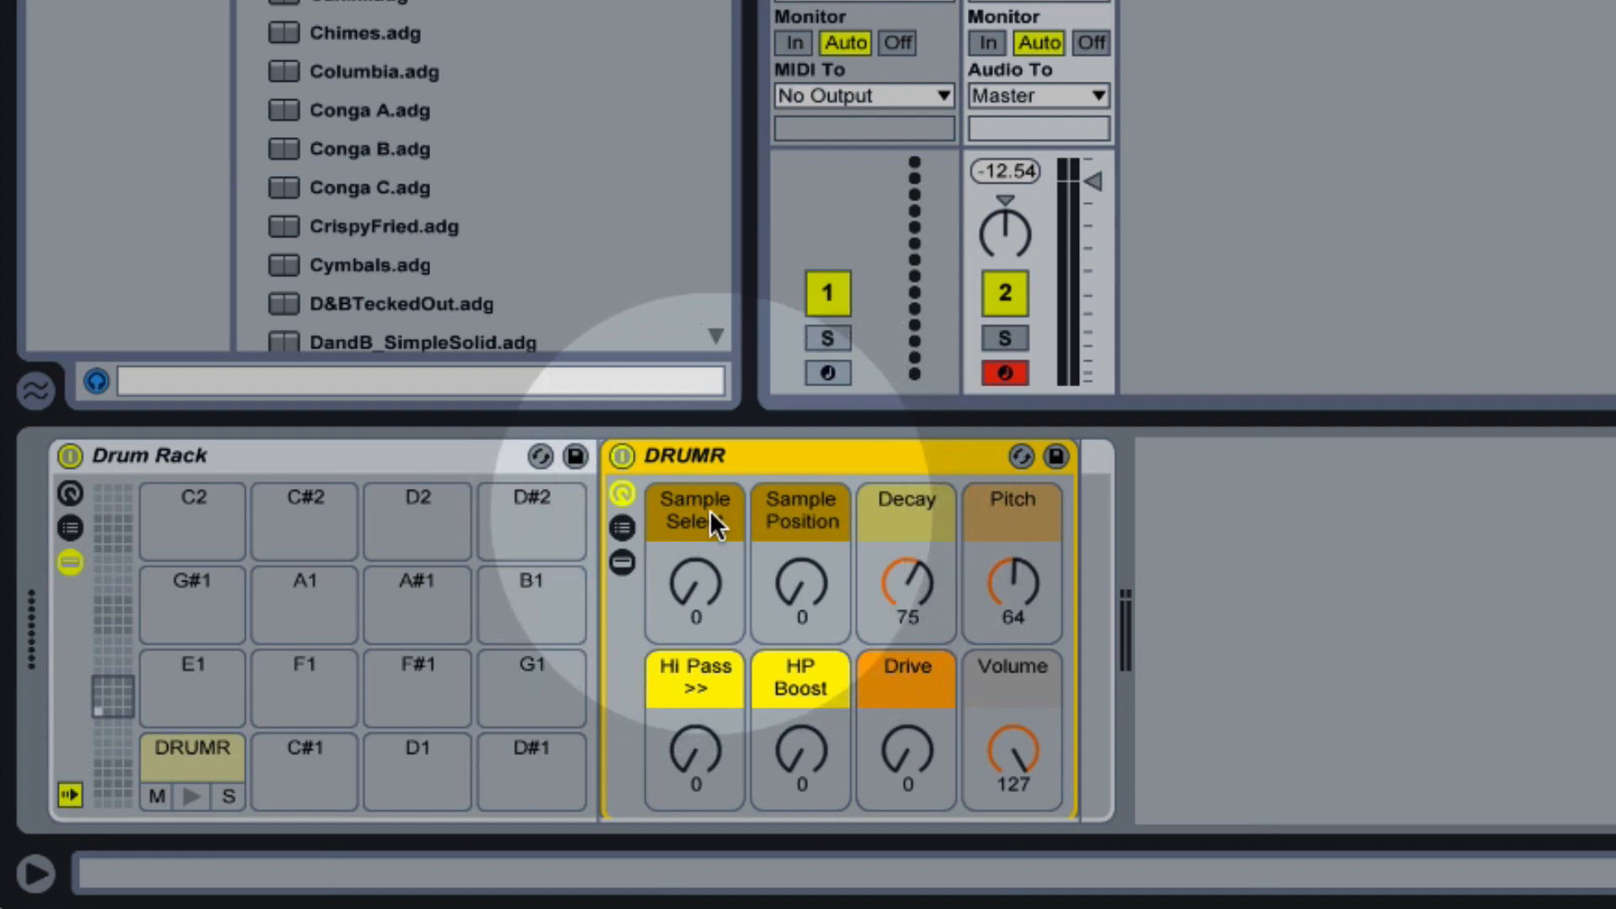
pyautogui.moveTo(712, 615)
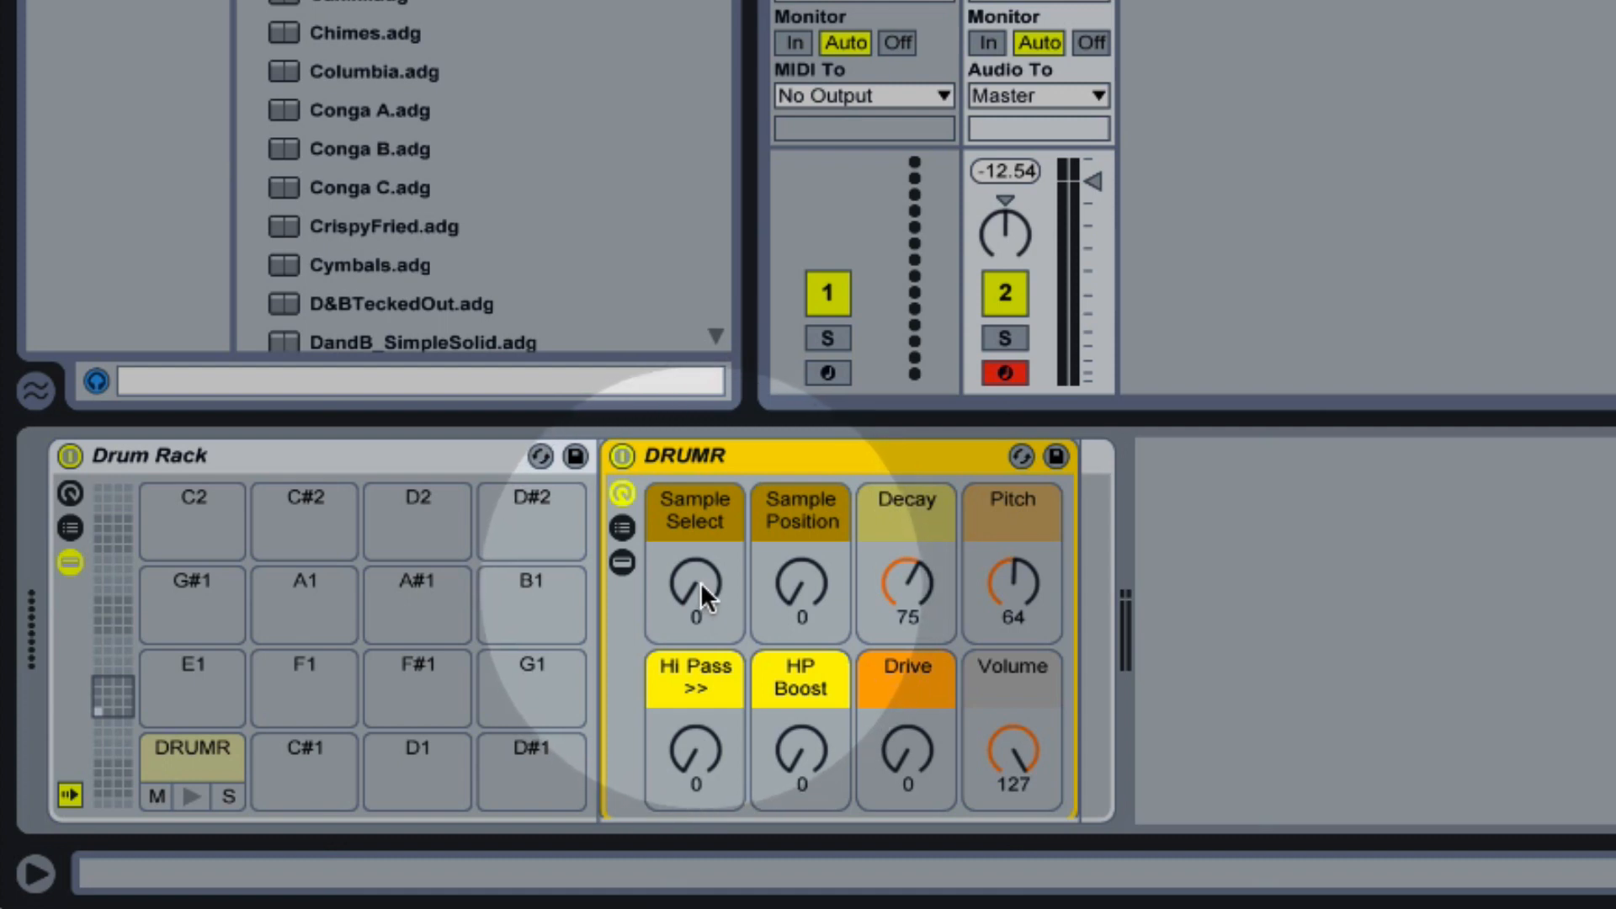
# Audition Sample Select at 14 and 80, then return it to 0
pyautogui.moveTo(693, 587); pyautogui.dragTo(694, 545)
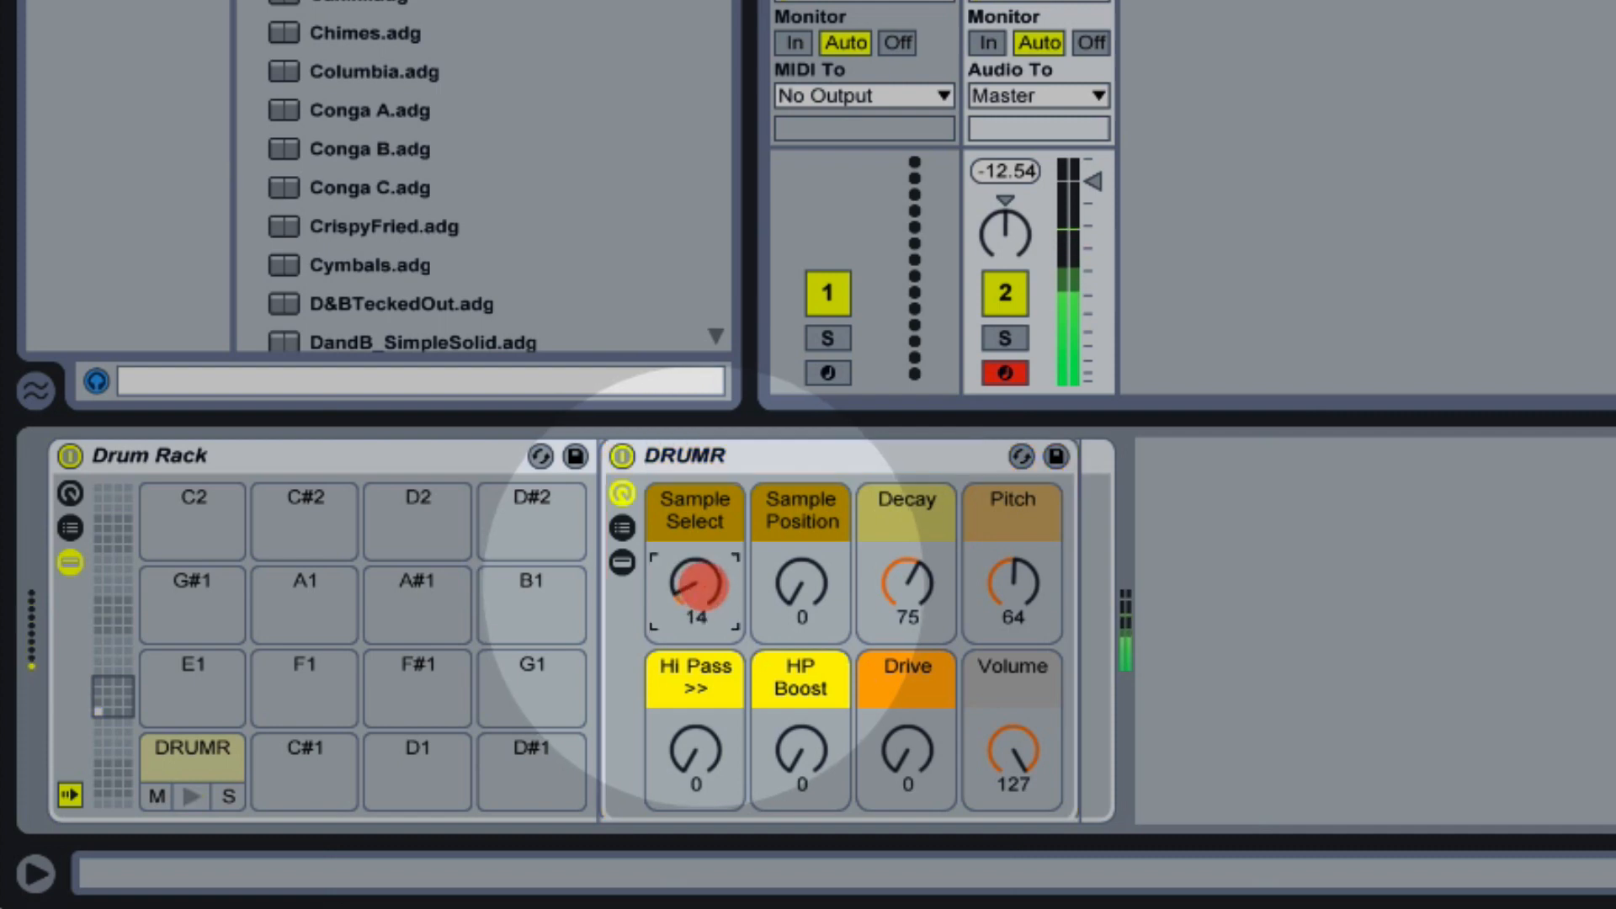
pyautogui.moveTo(695, 588); pyautogui.dragTo(696, 558)
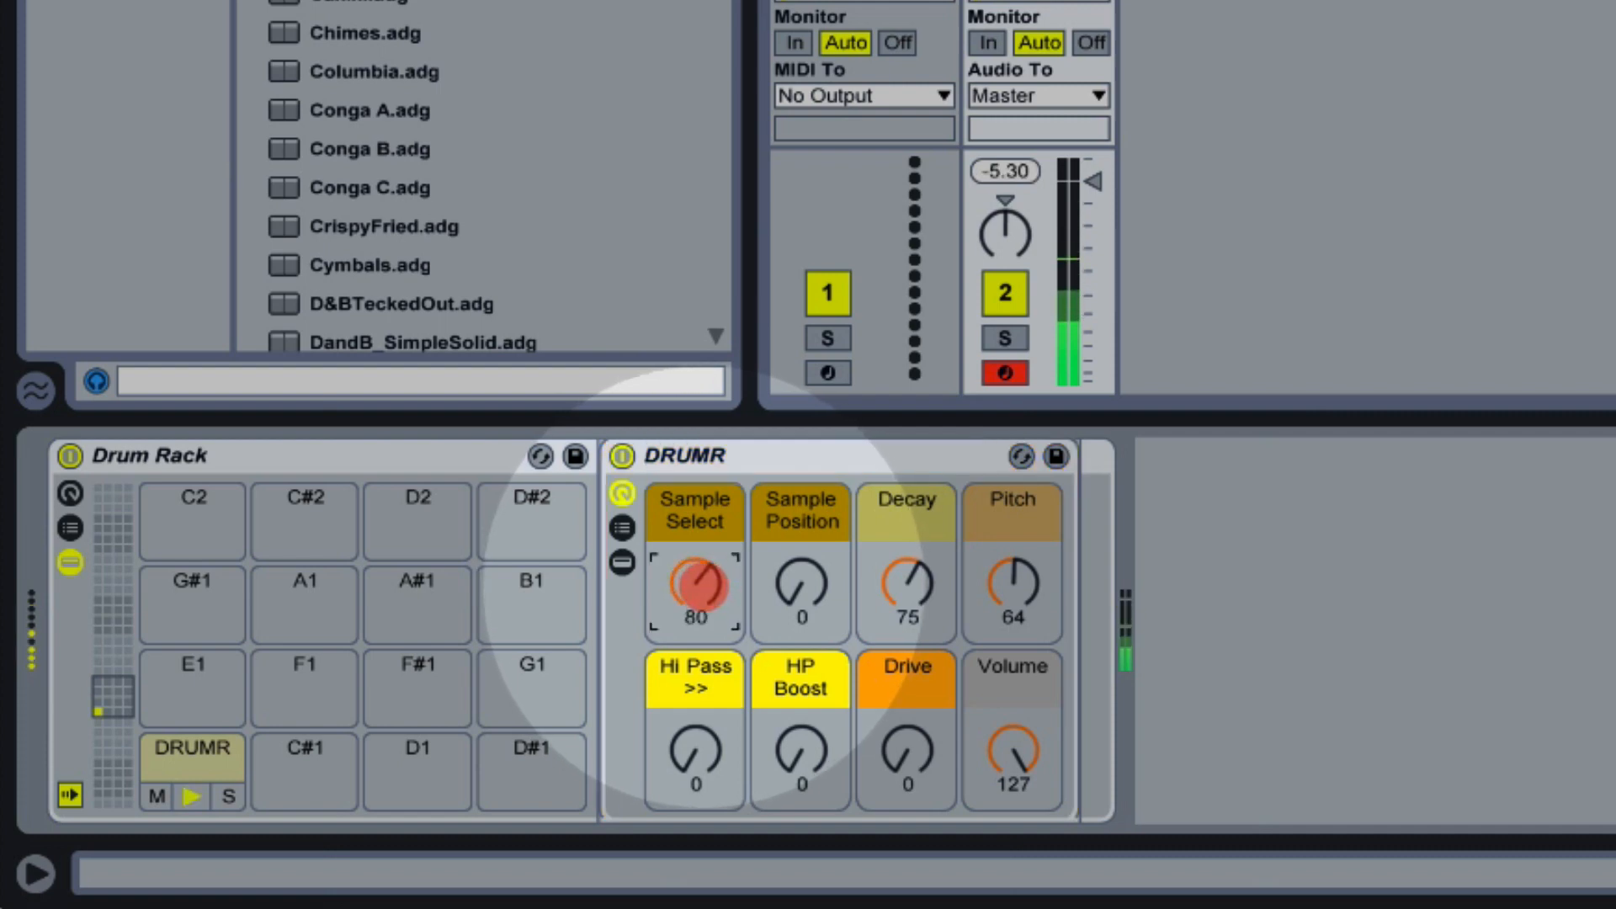
pyautogui.moveTo(692, 587); pyautogui.dragTo(705, 603)
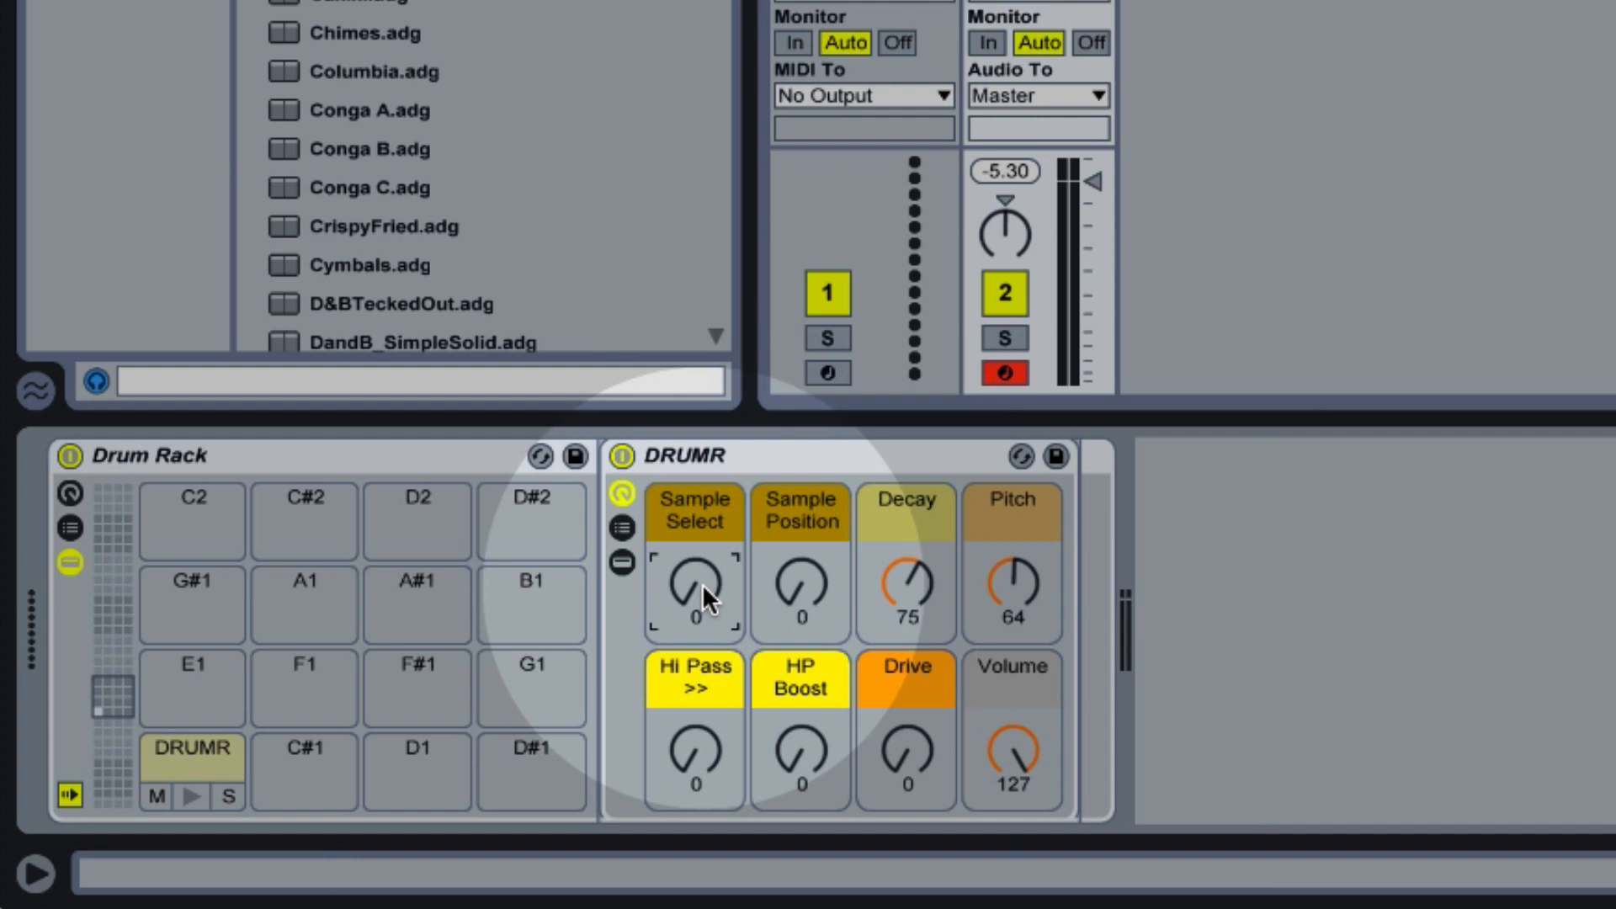
pyautogui.moveTo(802, 593)
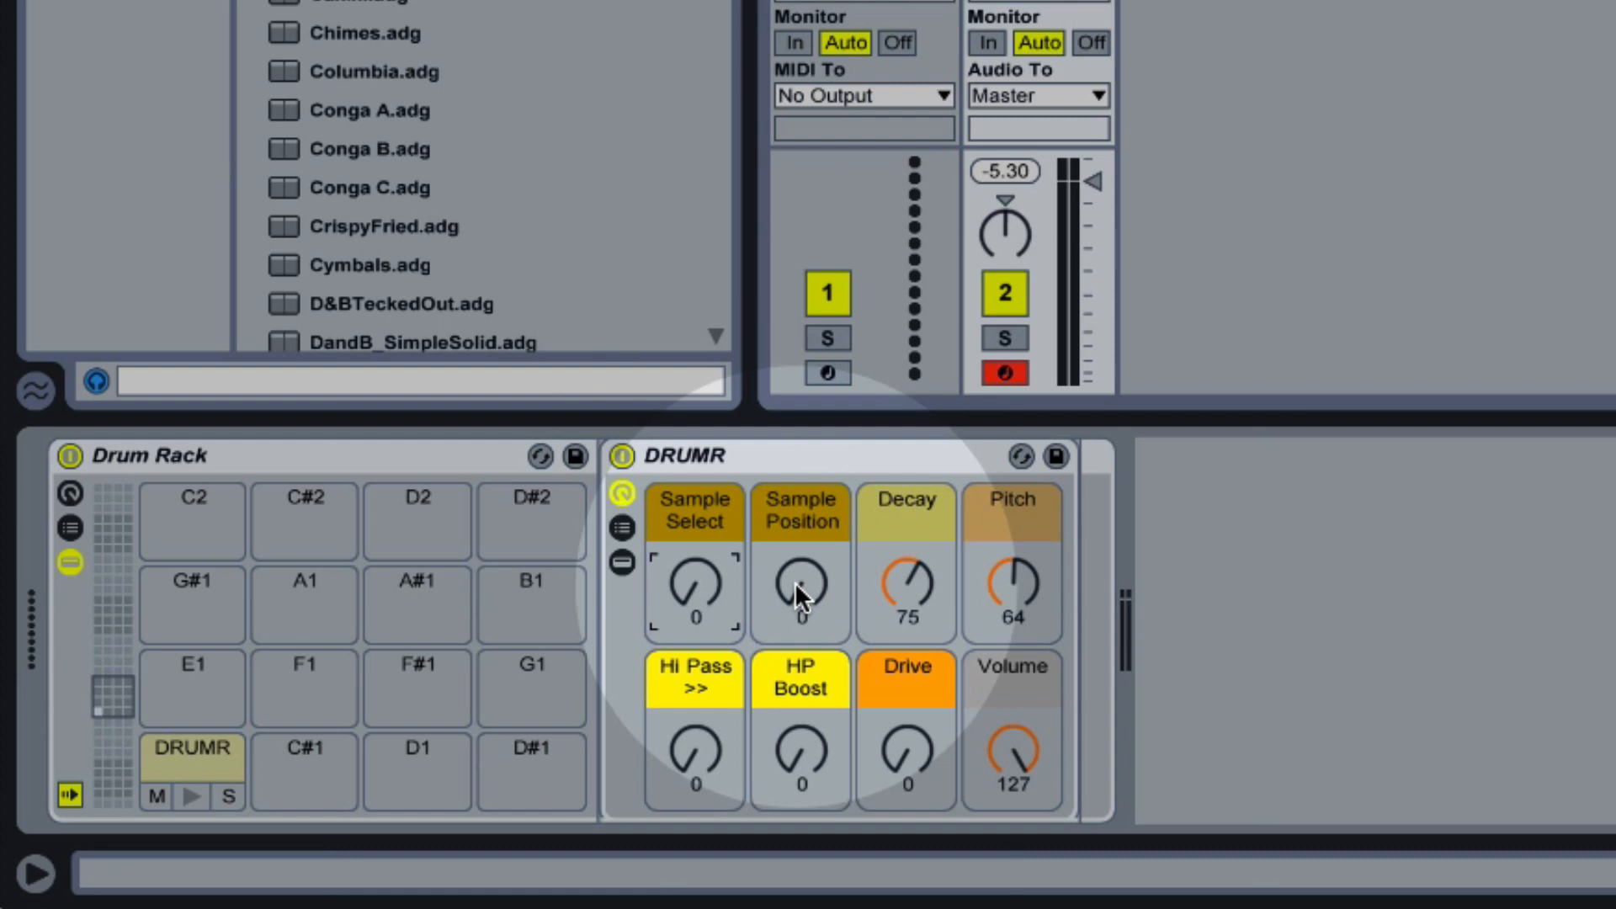
pyautogui.moveTo(818, 596)
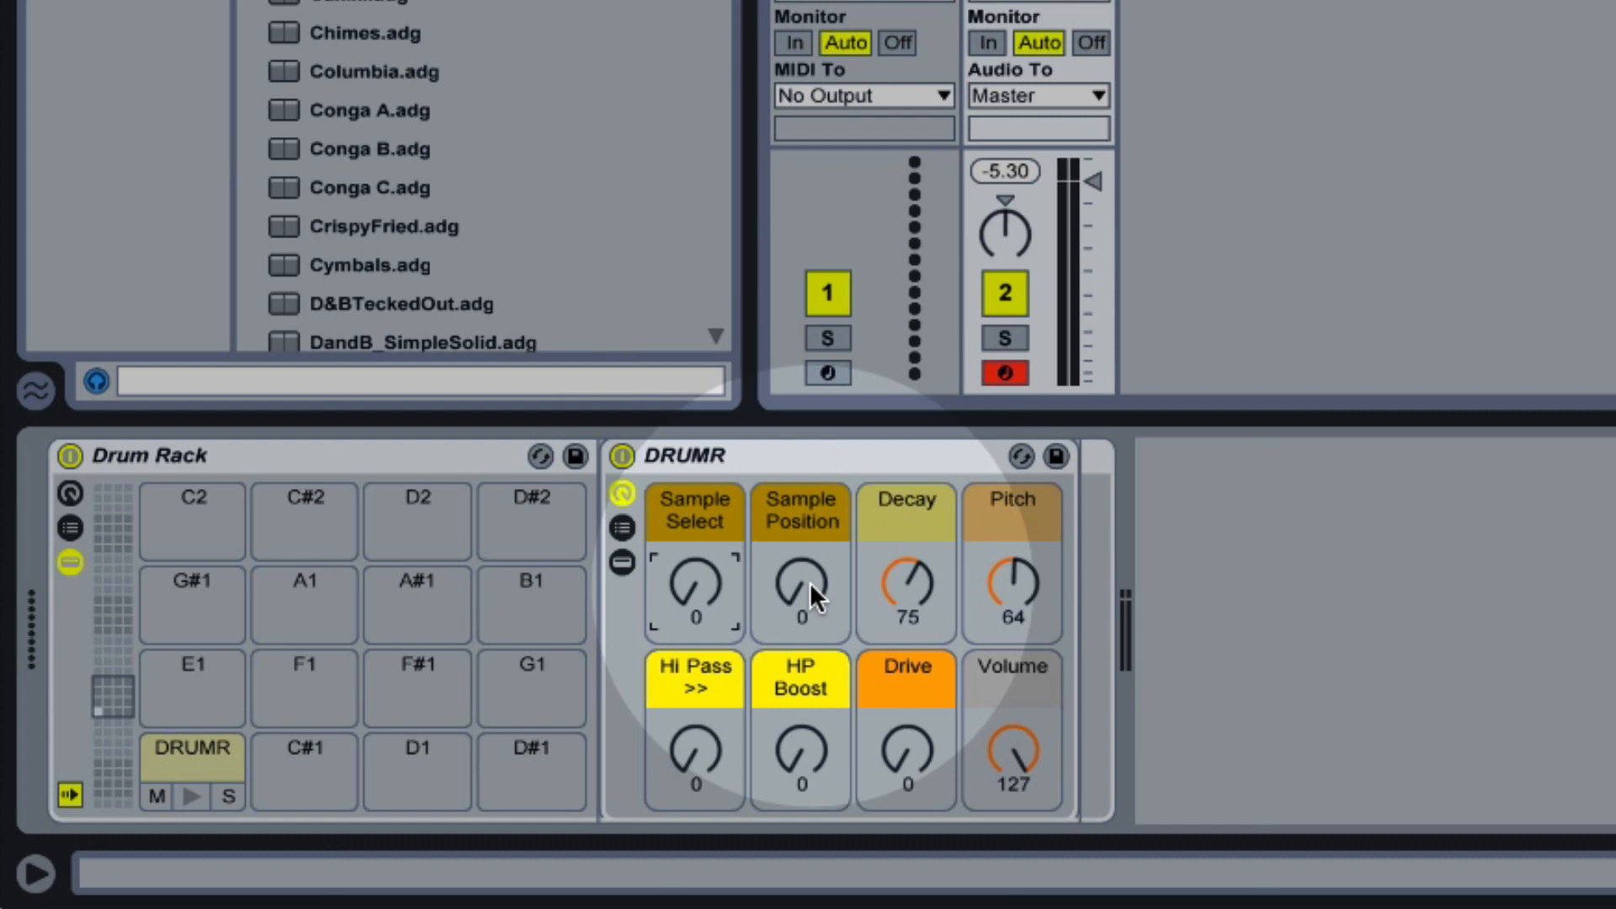
# Try Sample Position around 16 and higher, leaving it reset to 0
pyautogui.moveTo(801, 593); pyautogui.dragTo(801, 557)
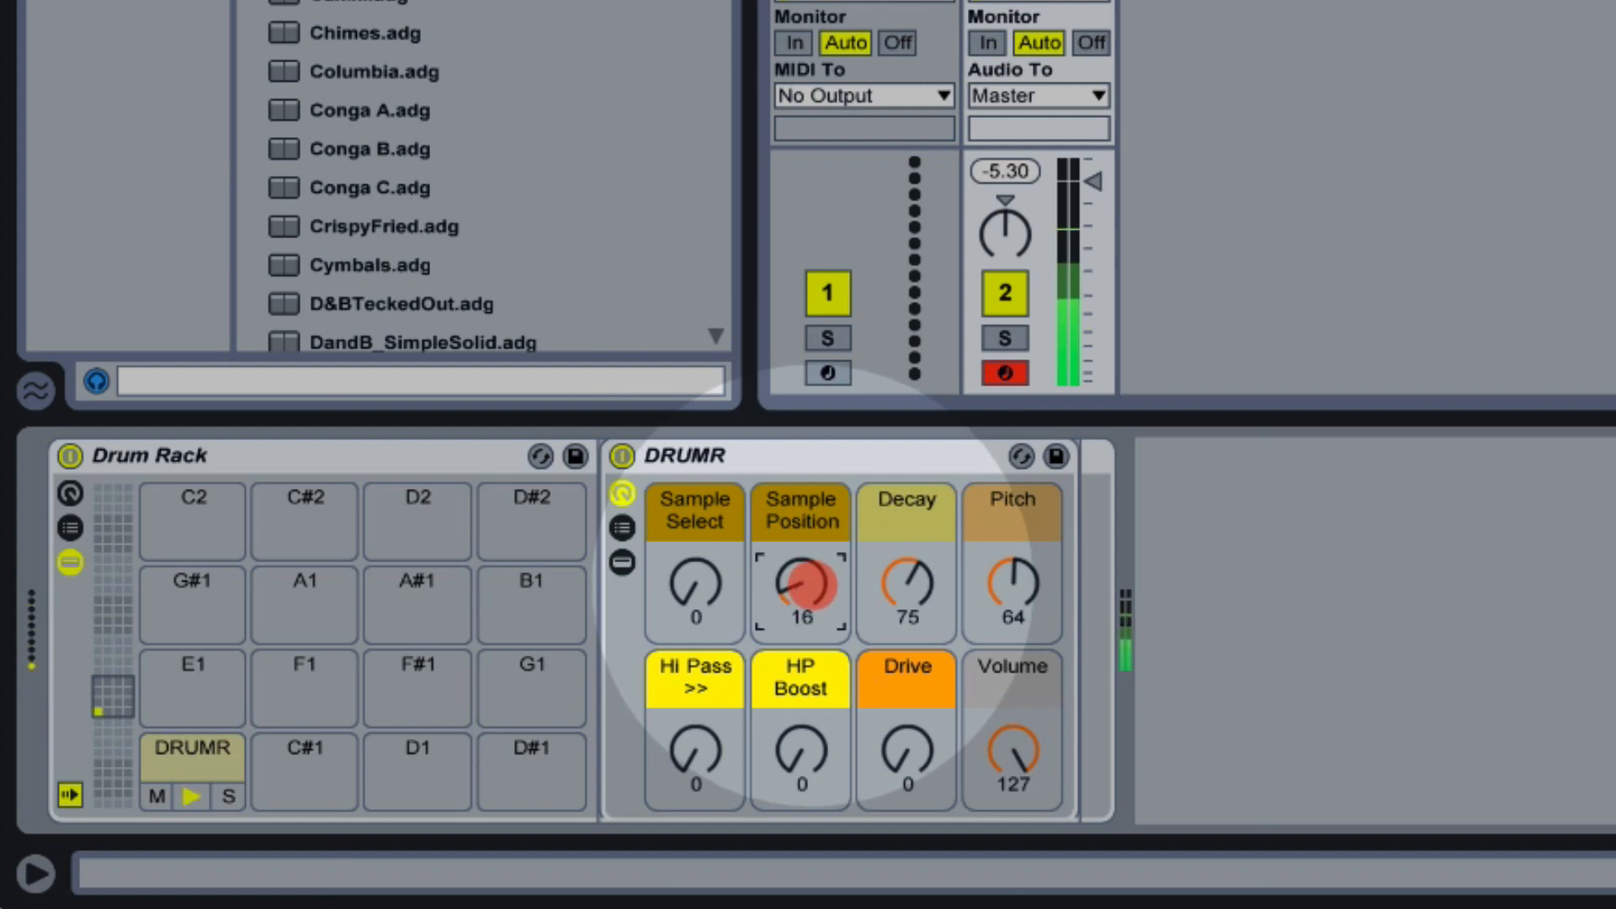
pyautogui.moveTo(802, 590); pyautogui.dragTo(802, 545)
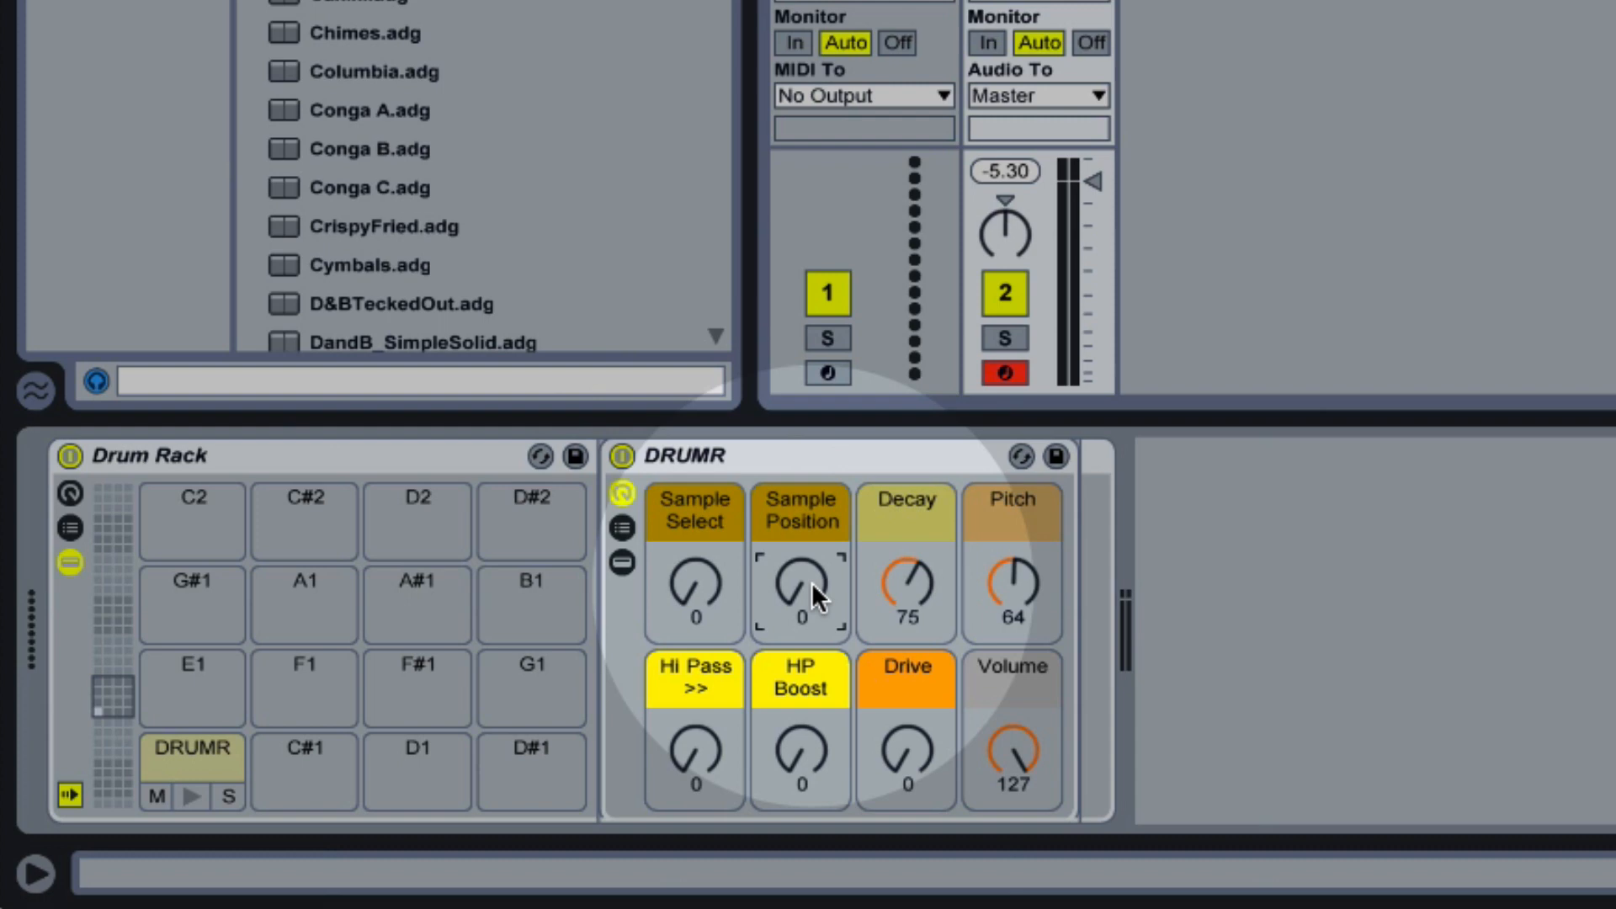
pyautogui.moveTo(913, 596)
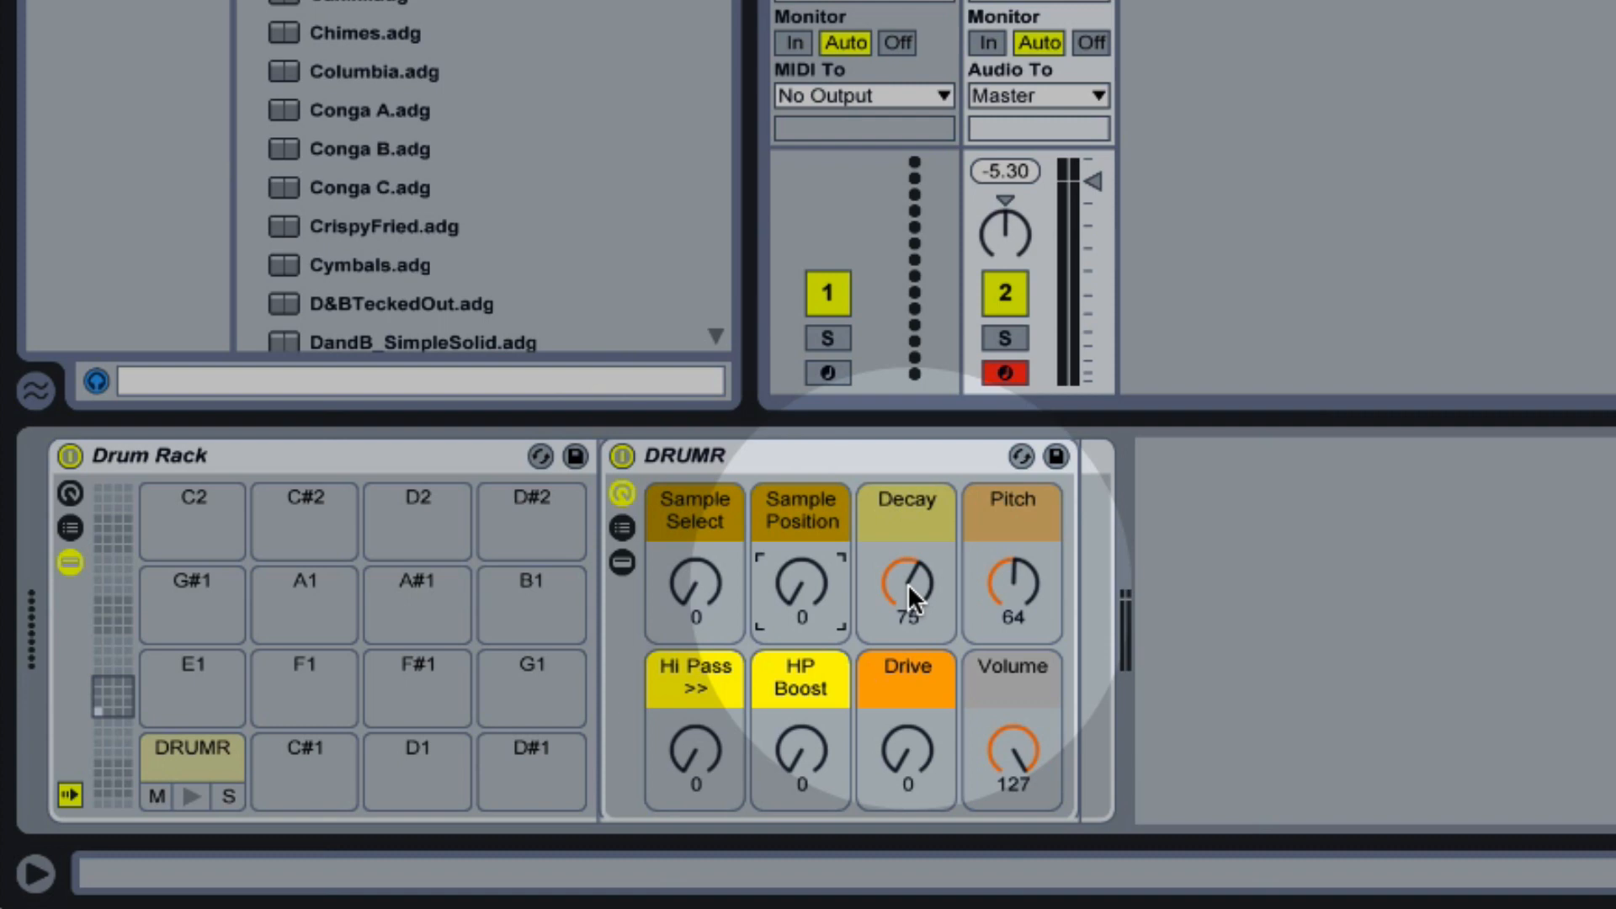
# Audition the Decay up to 101, then shorten it to 66
pyautogui.click(904, 591)
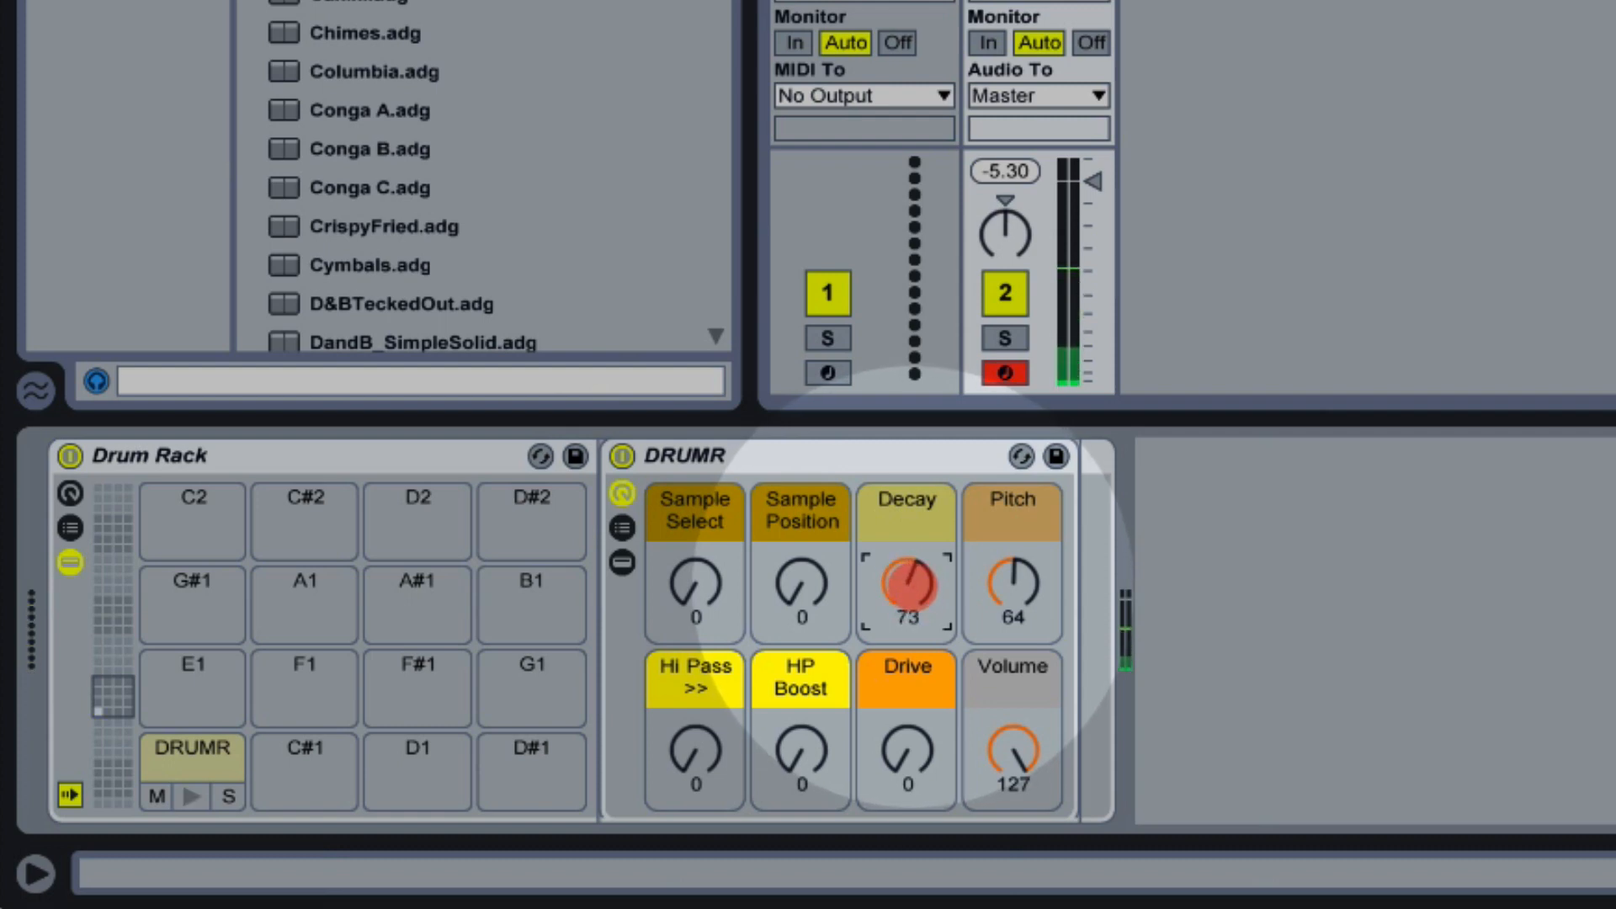
pyautogui.moveTo(906, 591); pyautogui.dragTo(917, 572)
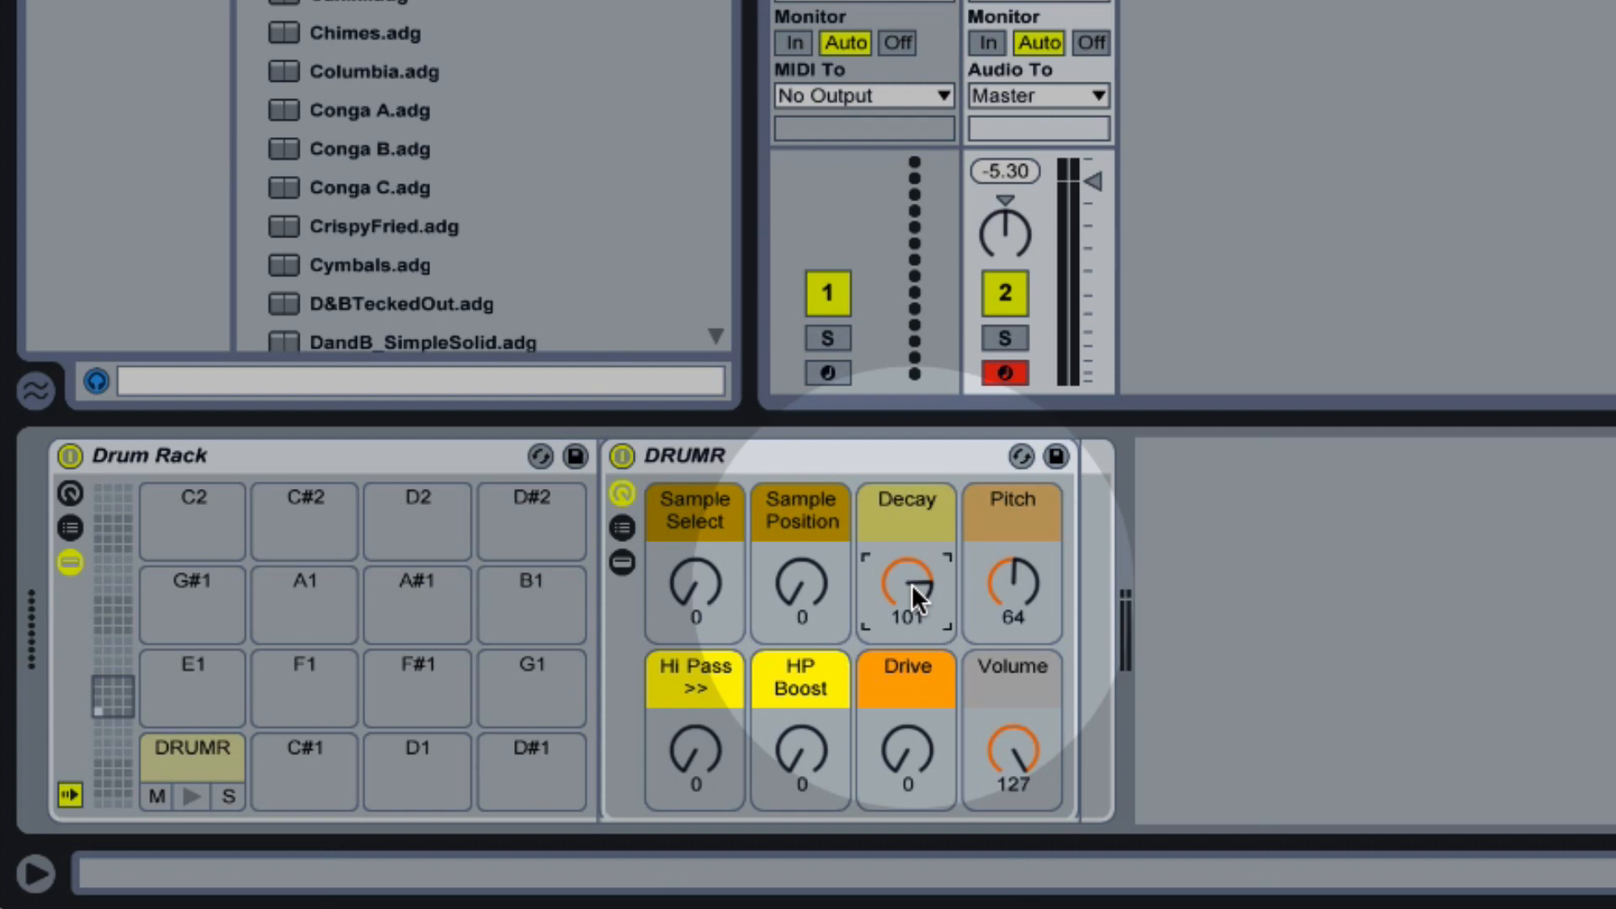
pyautogui.click(192, 794)
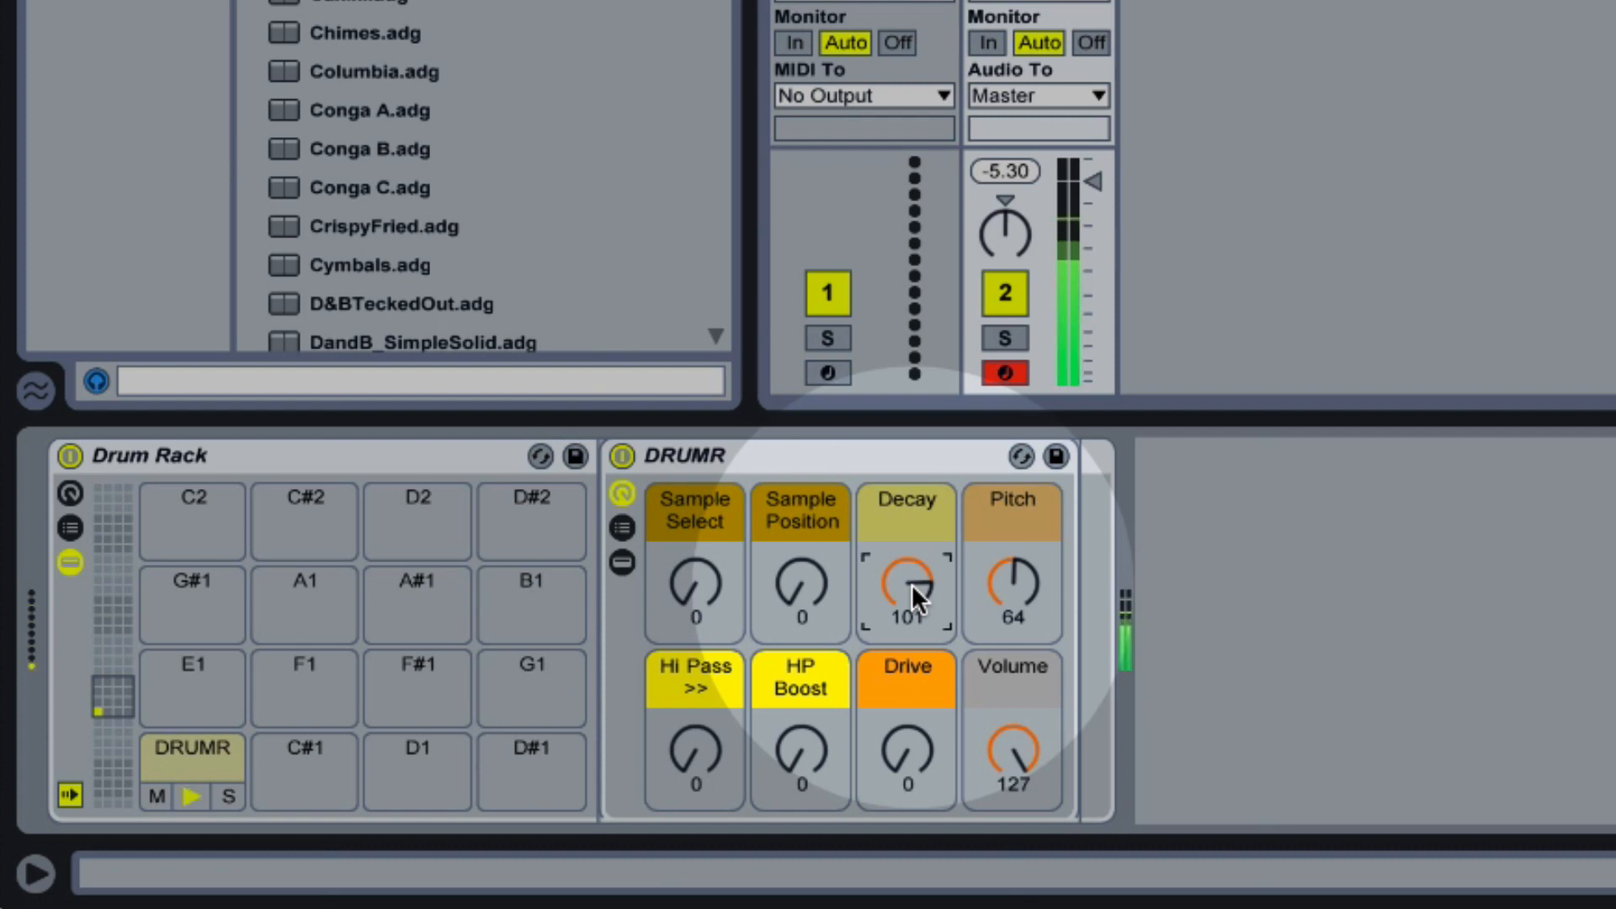
pyautogui.moveTo(906, 593); pyautogui.dragTo(906, 628)
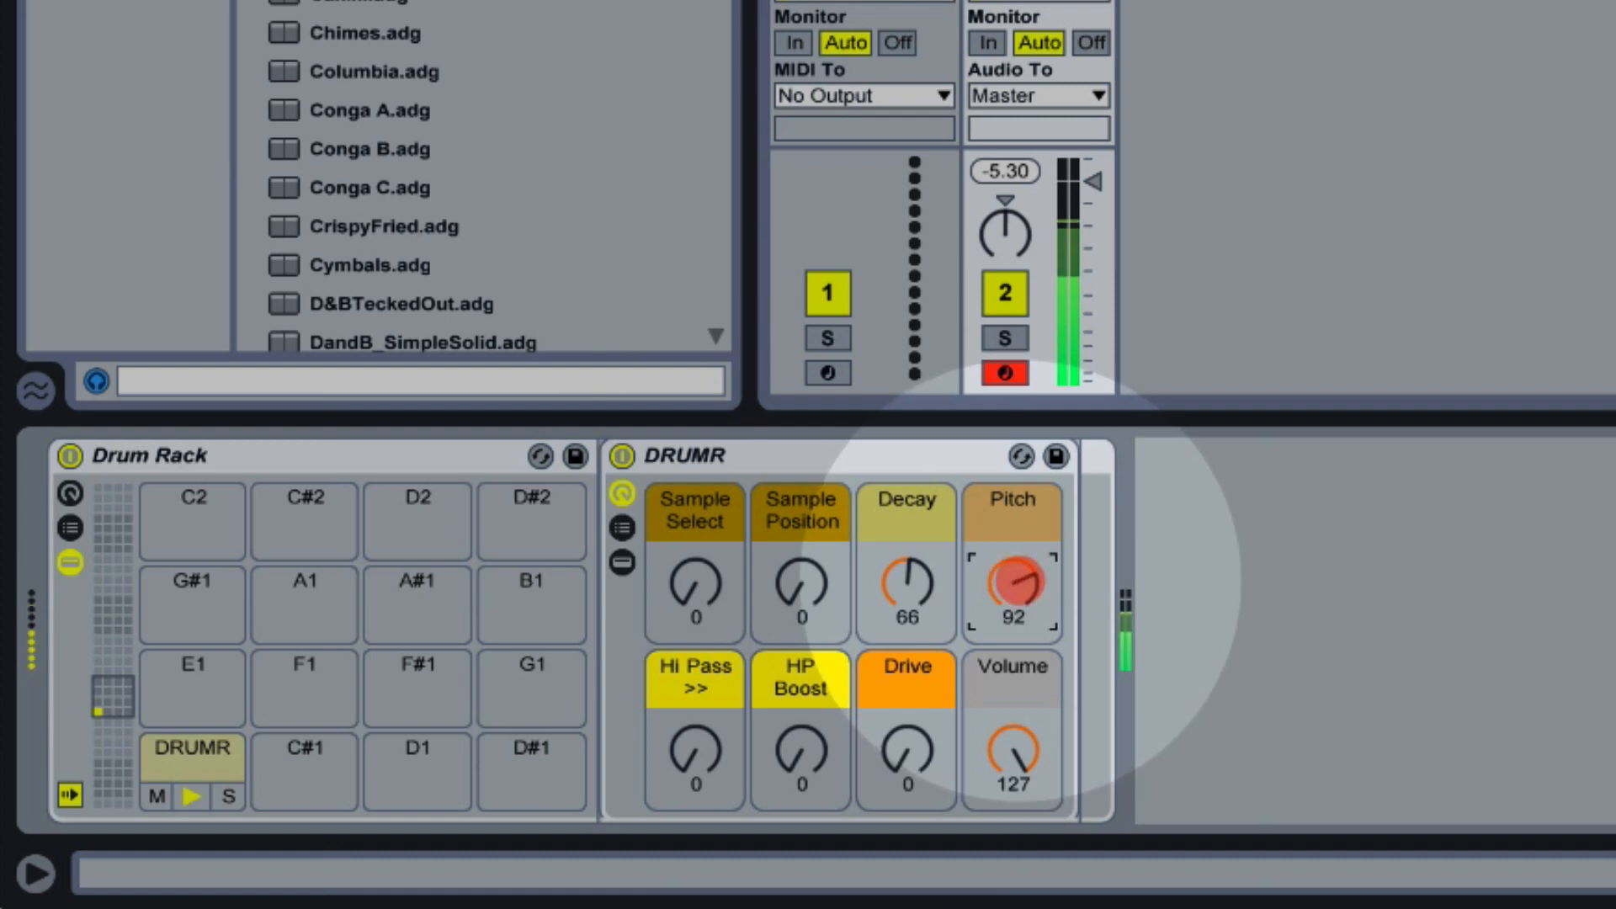
# Bring the Pitch down to 66
pyautogui.moveTo(1011, 588); pyautogui.dragTo(1010, 613)
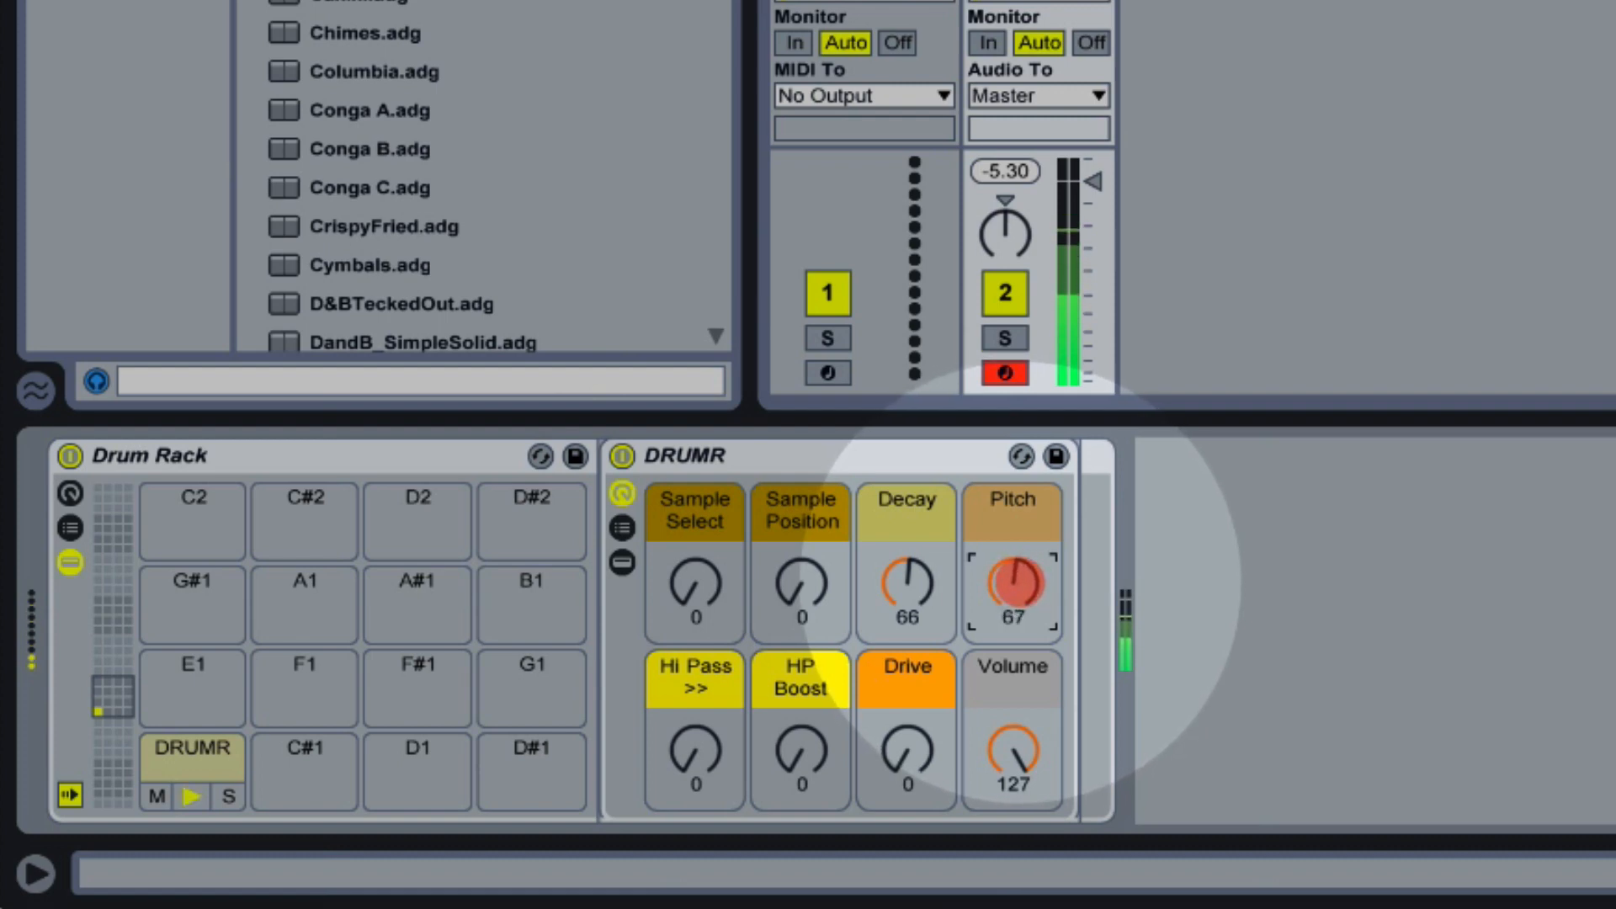
pyautogui.moveTo(1012, 586); pyautogui.dragTo(1012, 596)
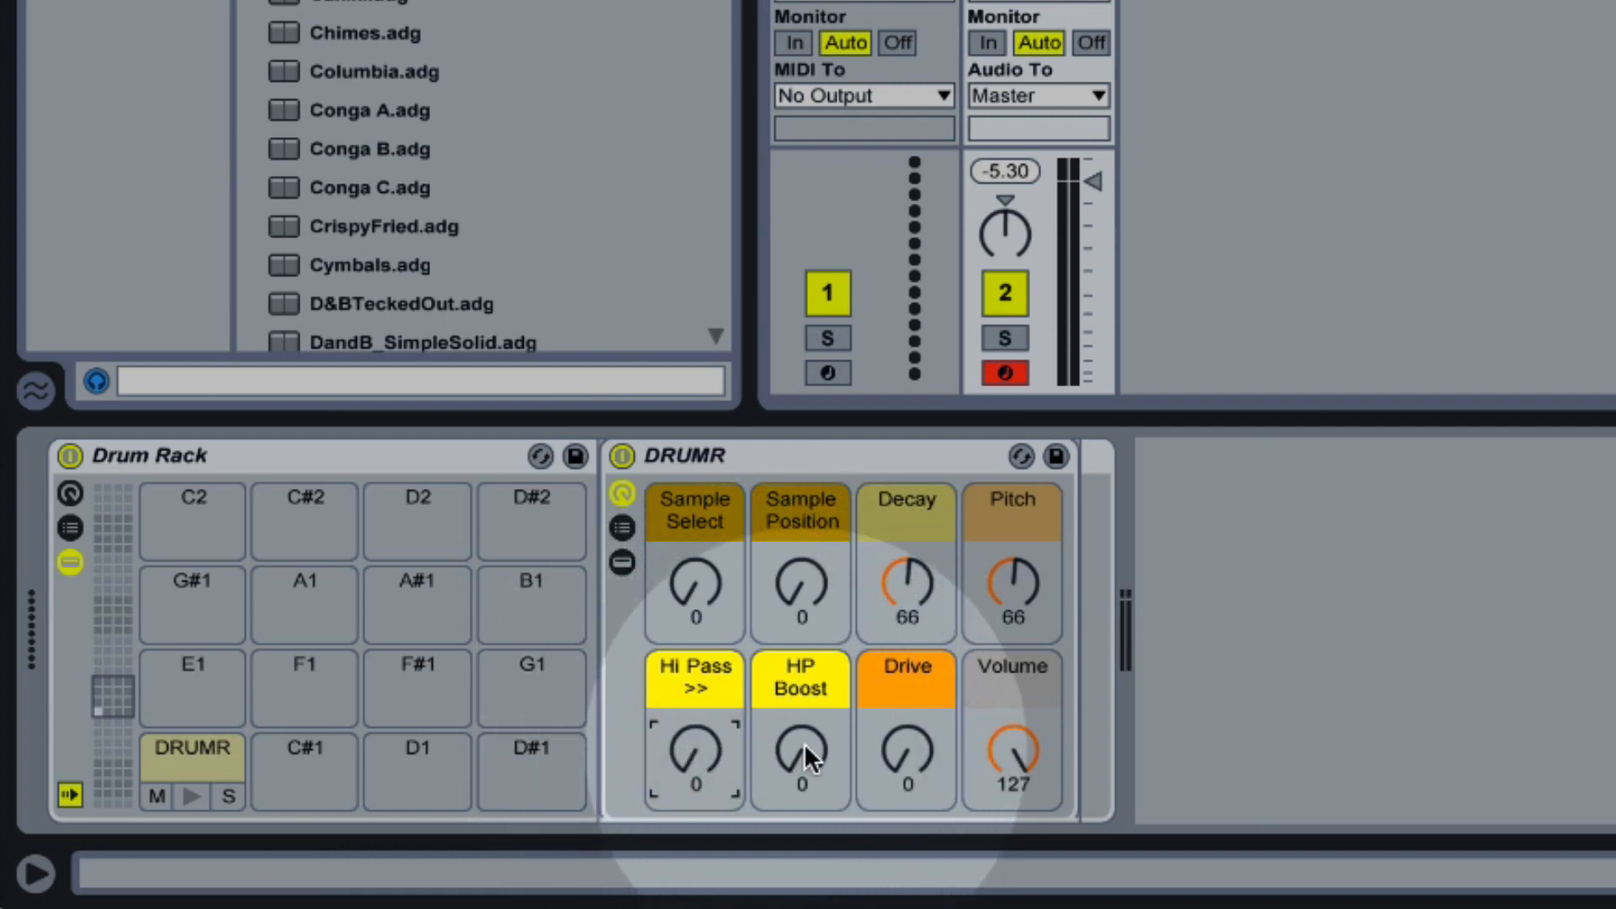
# Sweep the Hi Pass filter up to 81 while auditioning and settle it at 14
pyautogui.click(694, 751)
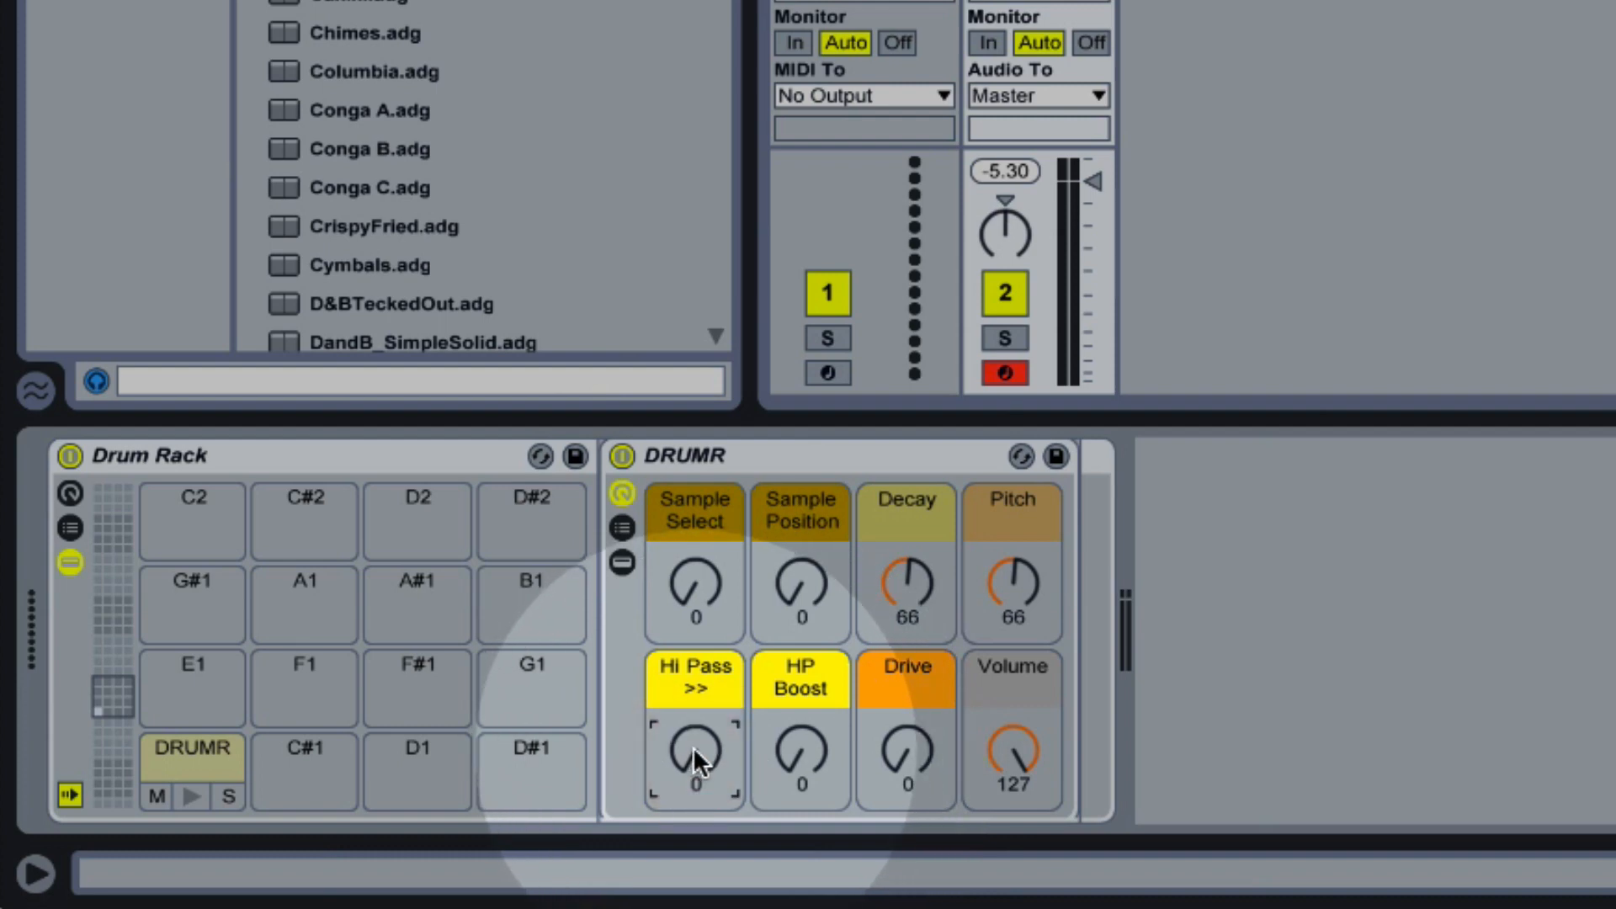
pyautogui.moveTo(696, 760); pyautogui.dragTo(696, 732)
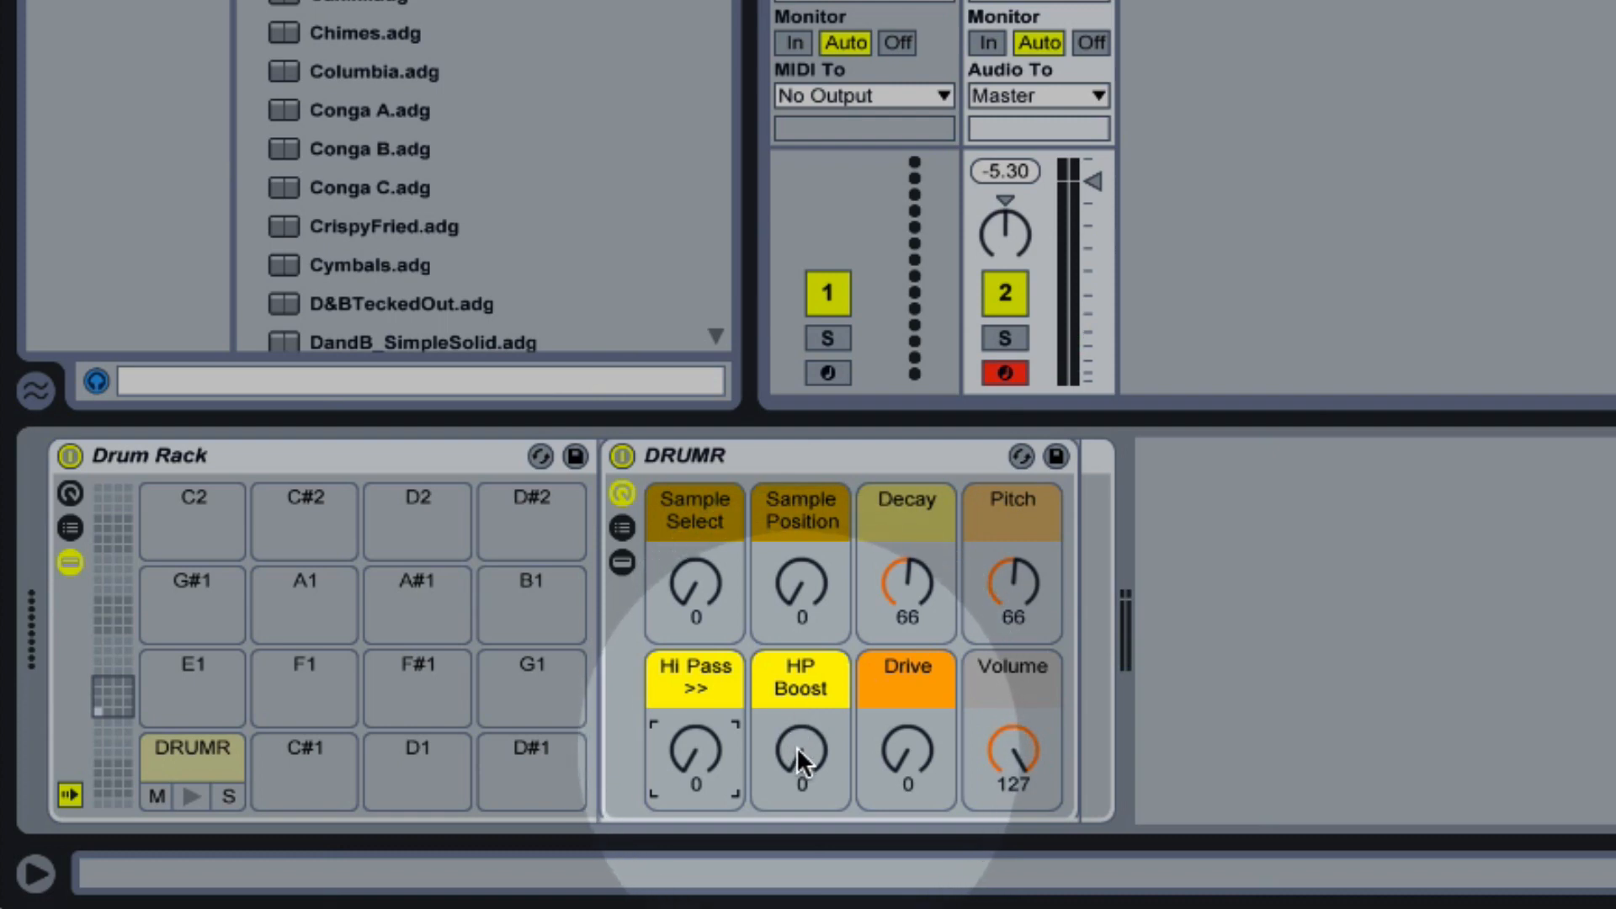
pyautogui.moveTo(805, 763)
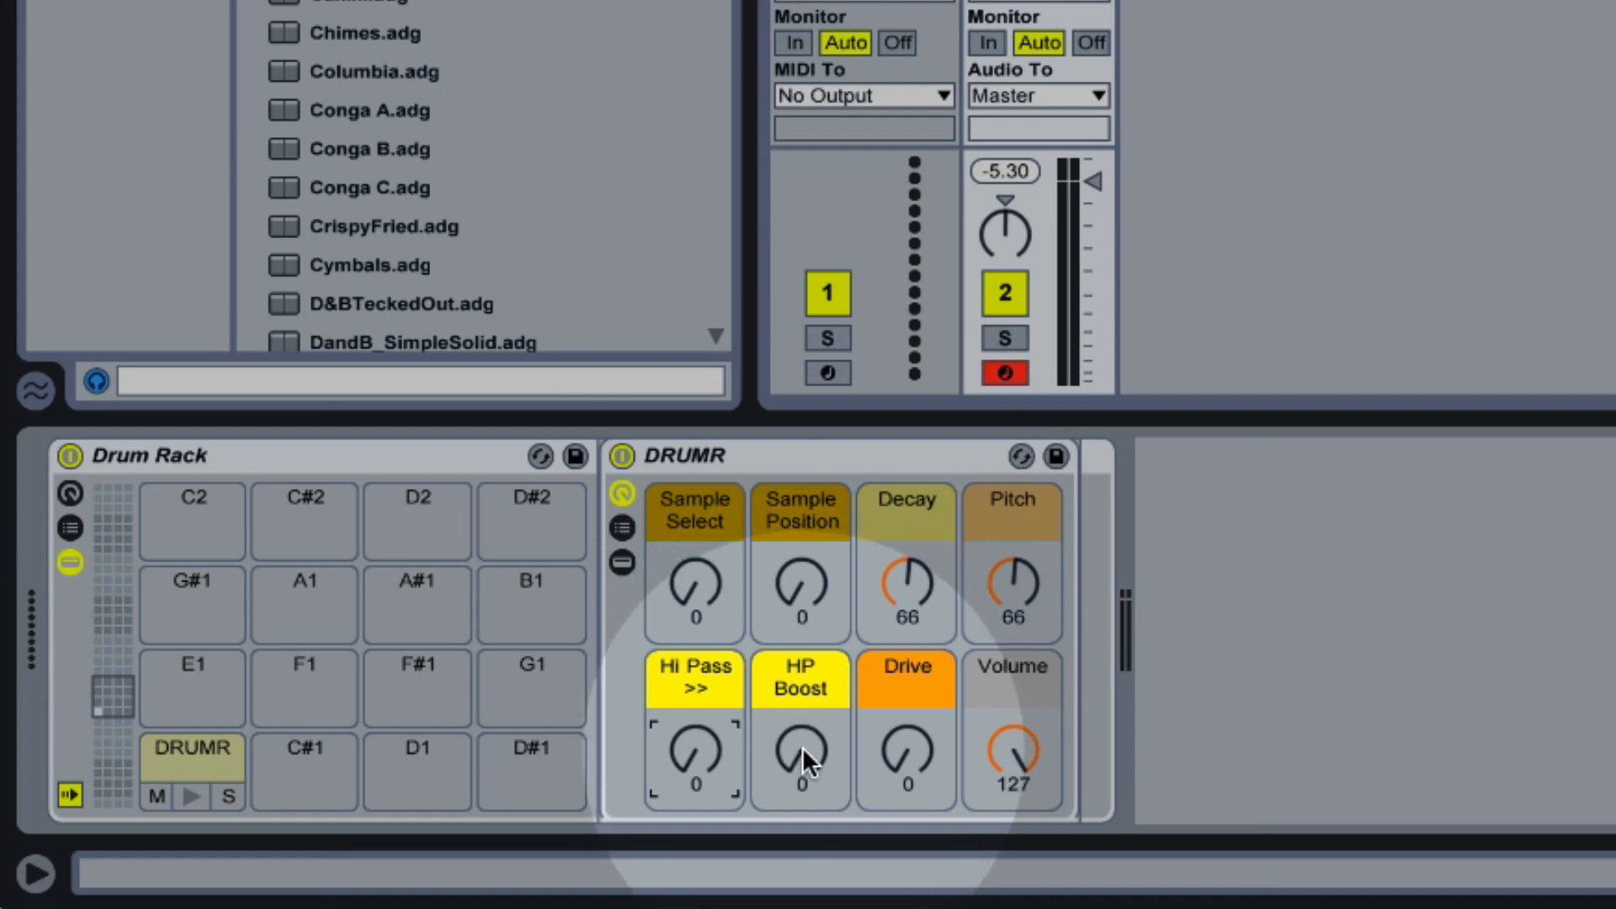
pyautogui.moveTo(798, 757); pyautogui.dragTo(798, 722)
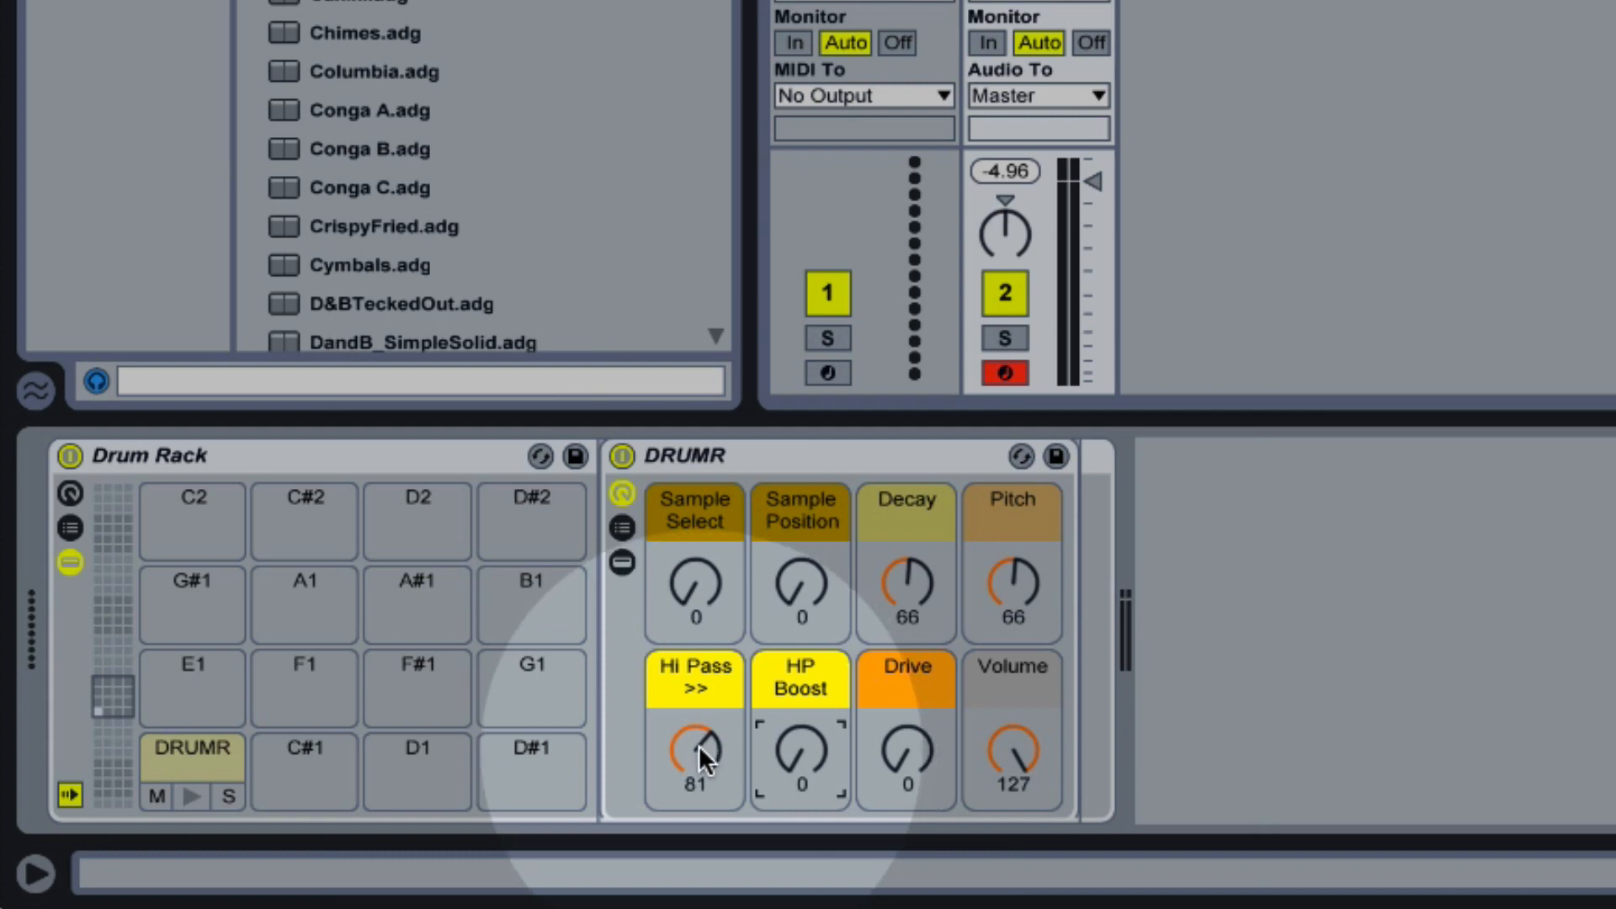
pyautogui.moveTo(695, 752); pyautogui.dragTo(695, 783)
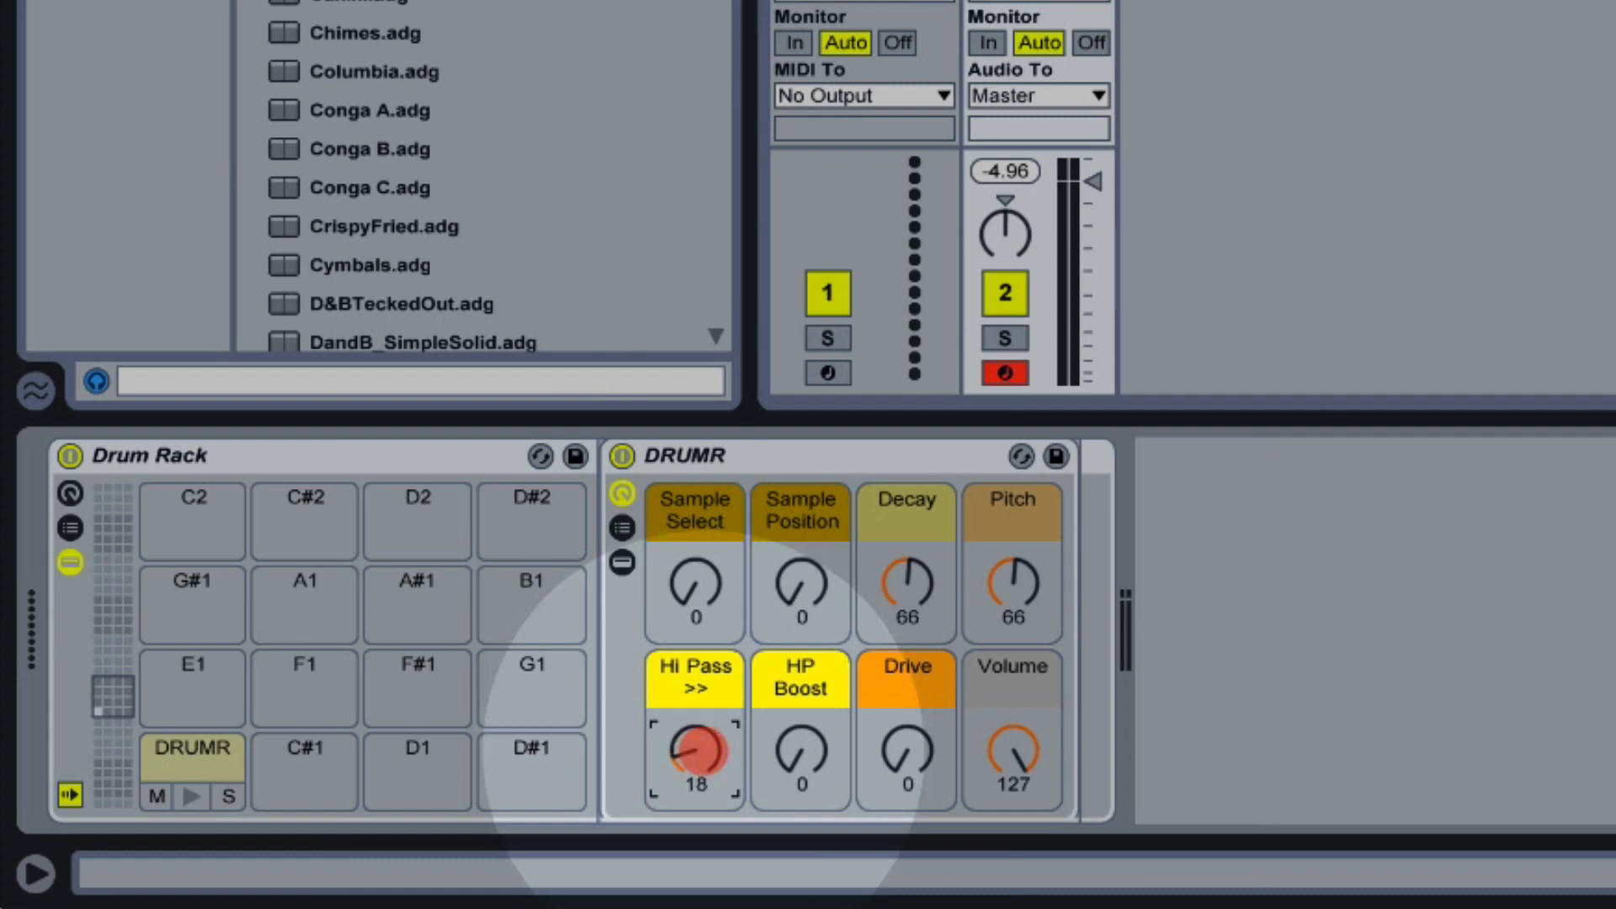
pyautogui.moveTo(692, 753); pyautogui.dragTo(692, 783)
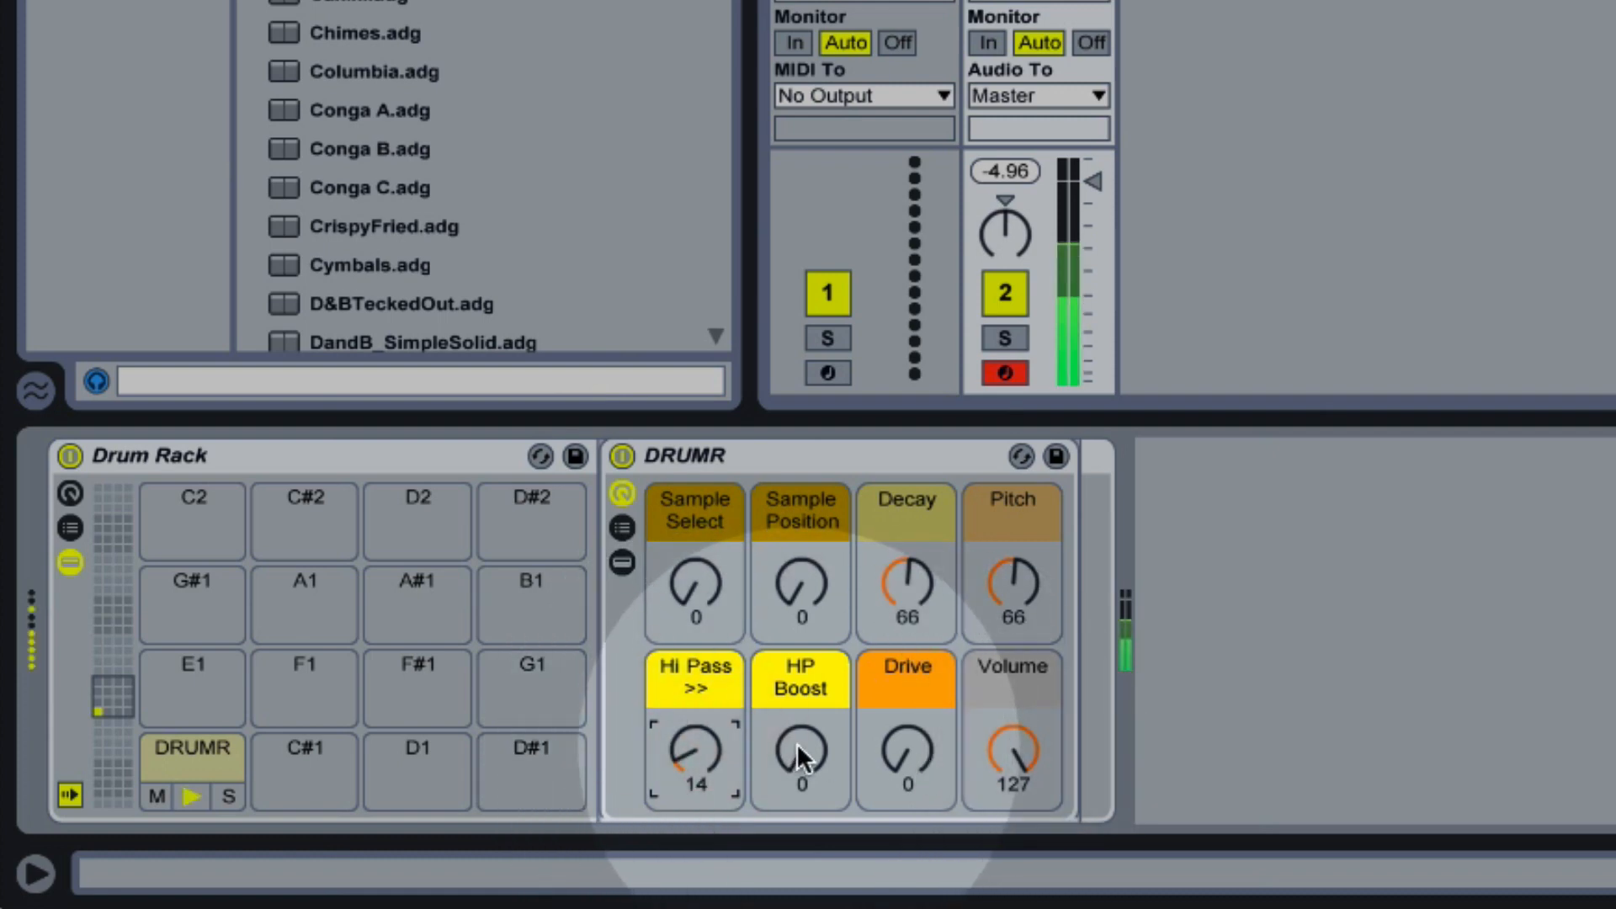
pyautogui.moveTo(798, 758); pyautogui.dragTo(798, 670)
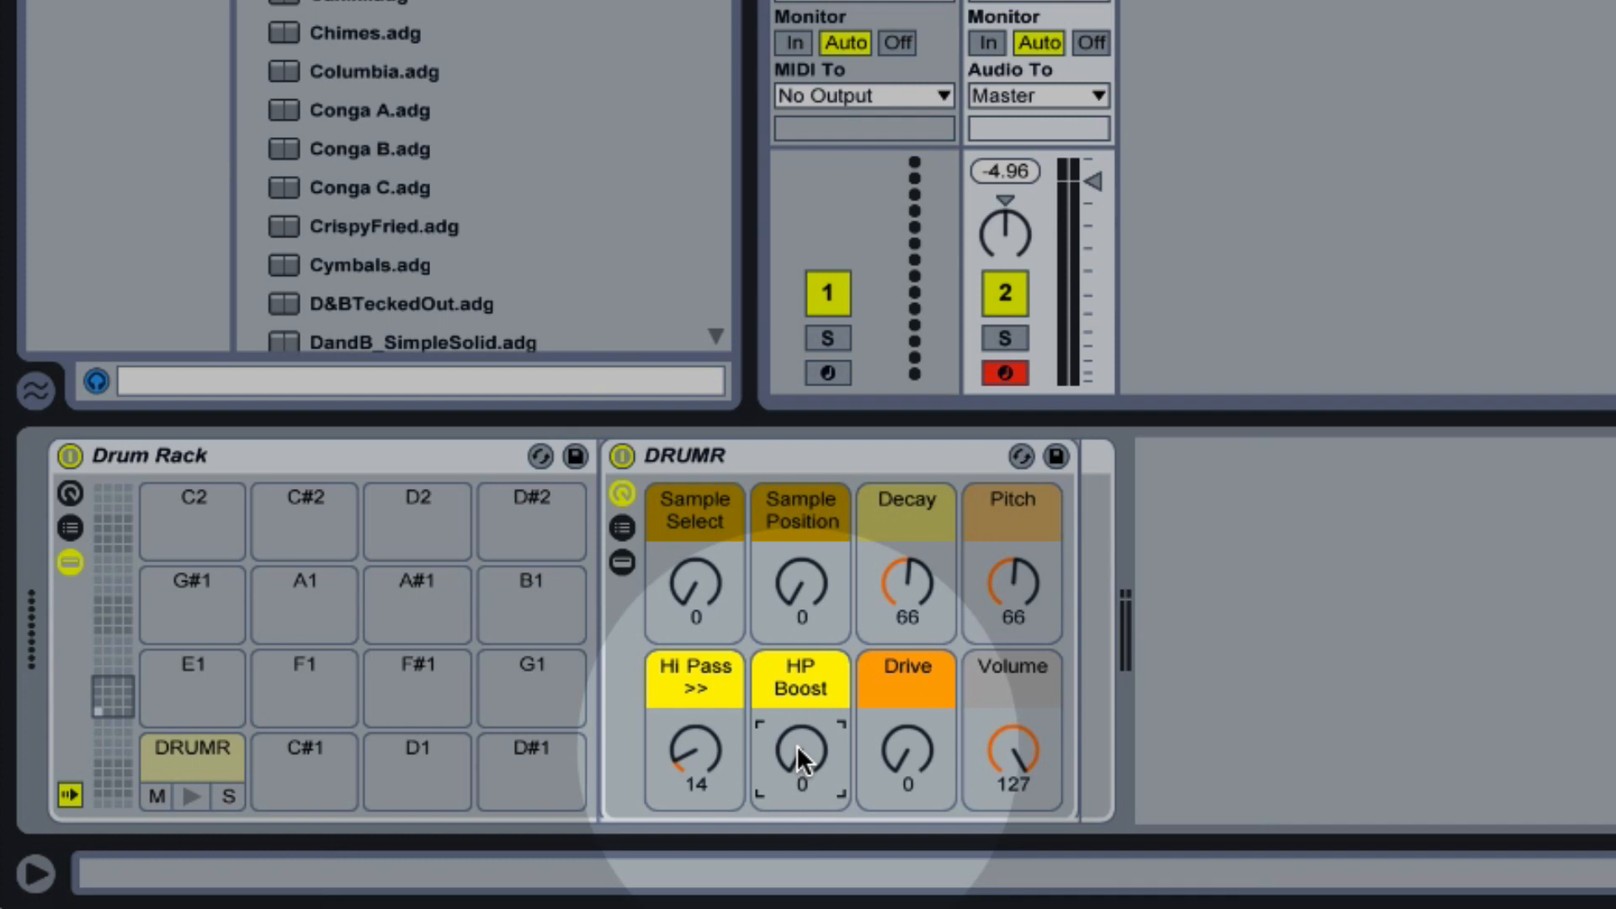
pyautogui.moveTo(800, 765)
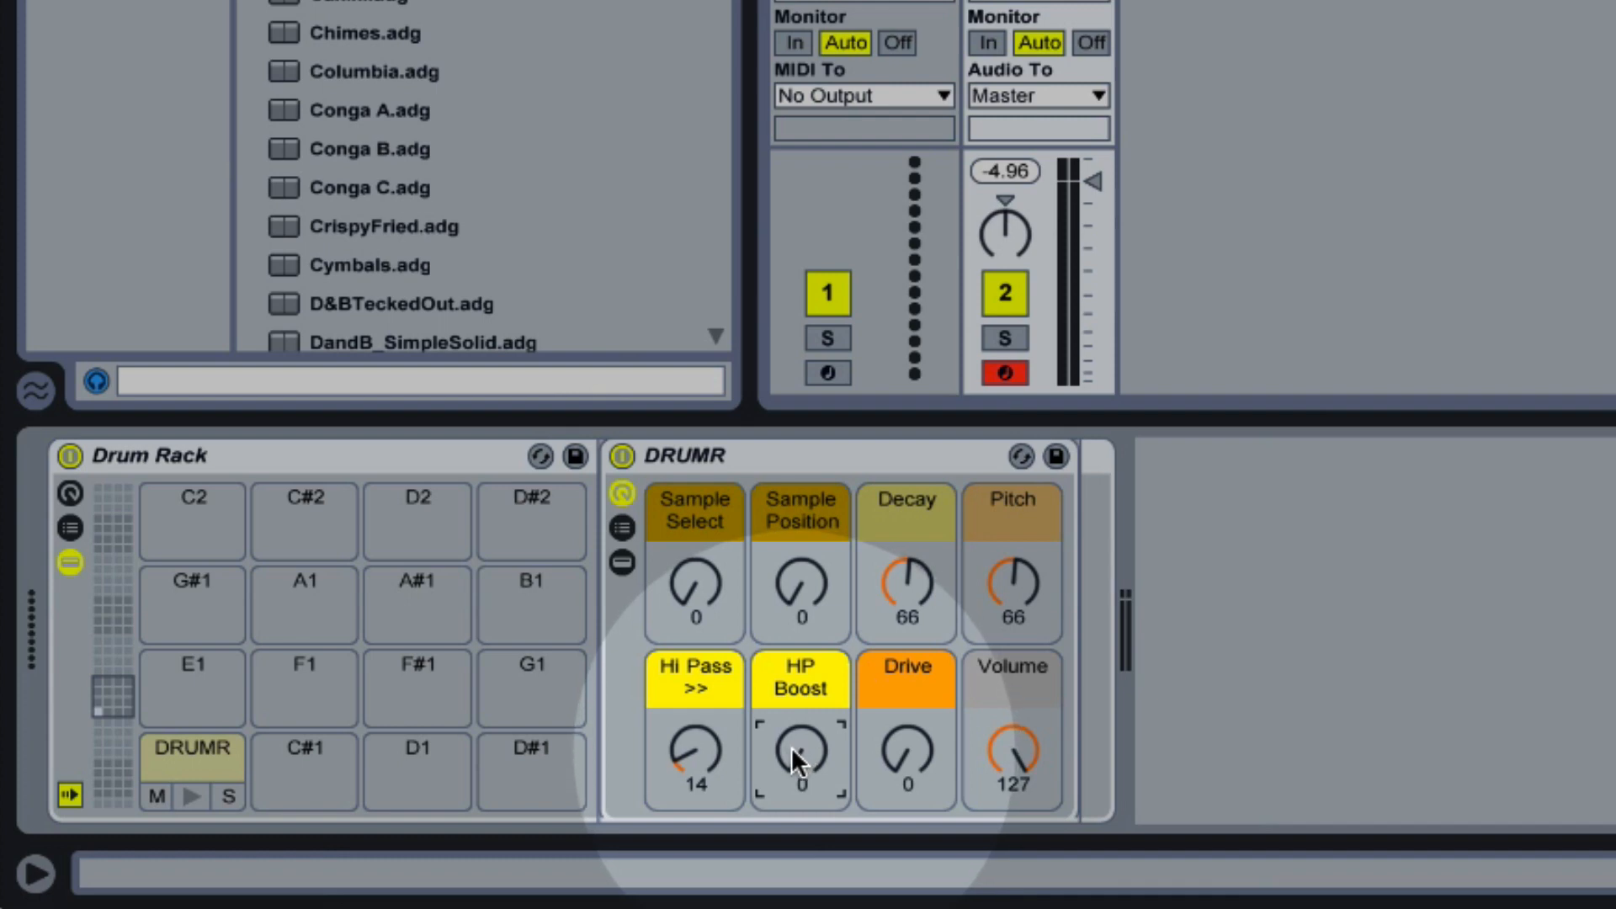
pyautogui.moveTo(908, 778)
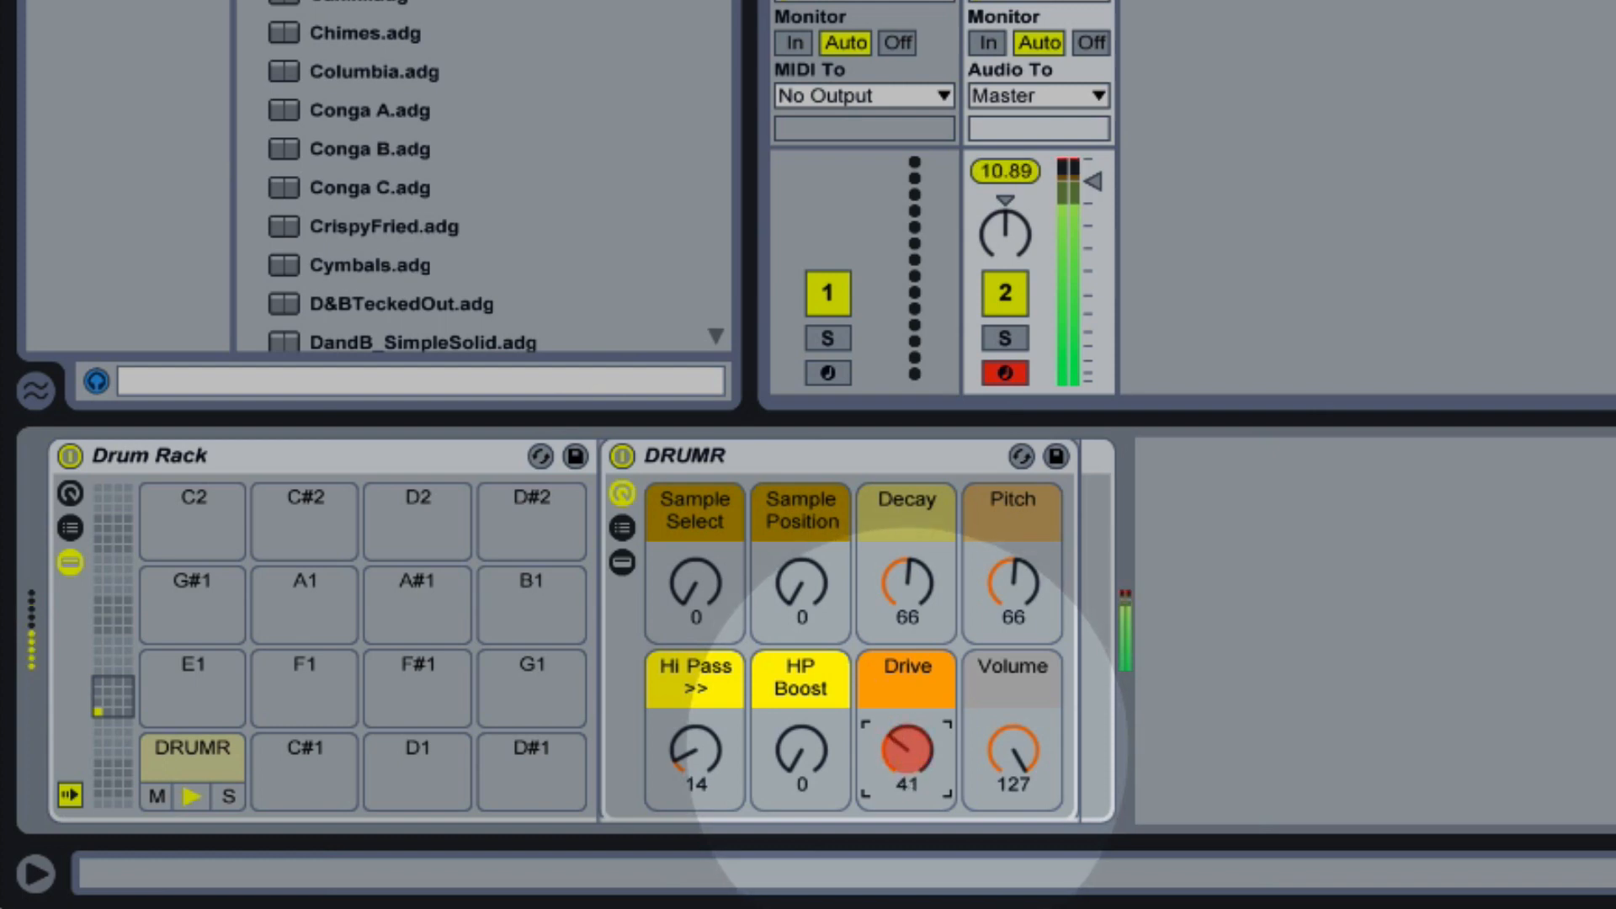
# Reduce the Drive distortion amount to 21
pyautogui.moveTo(905, 753); pyautogui.dragTo(905, 783)
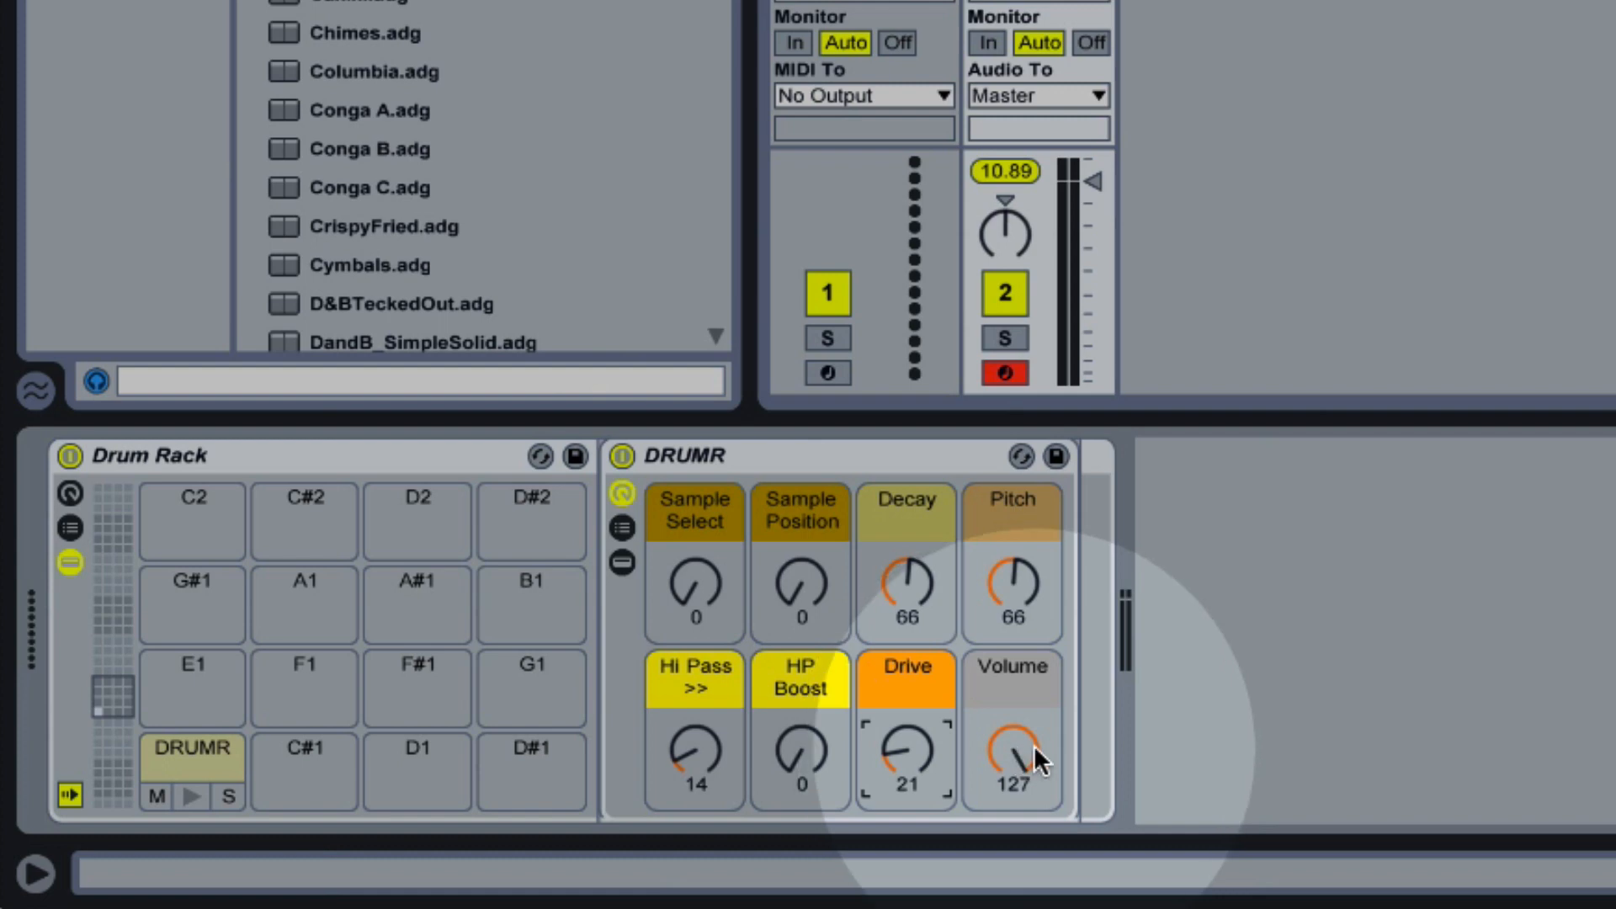
pyautogui.moveTo(1022, 778)
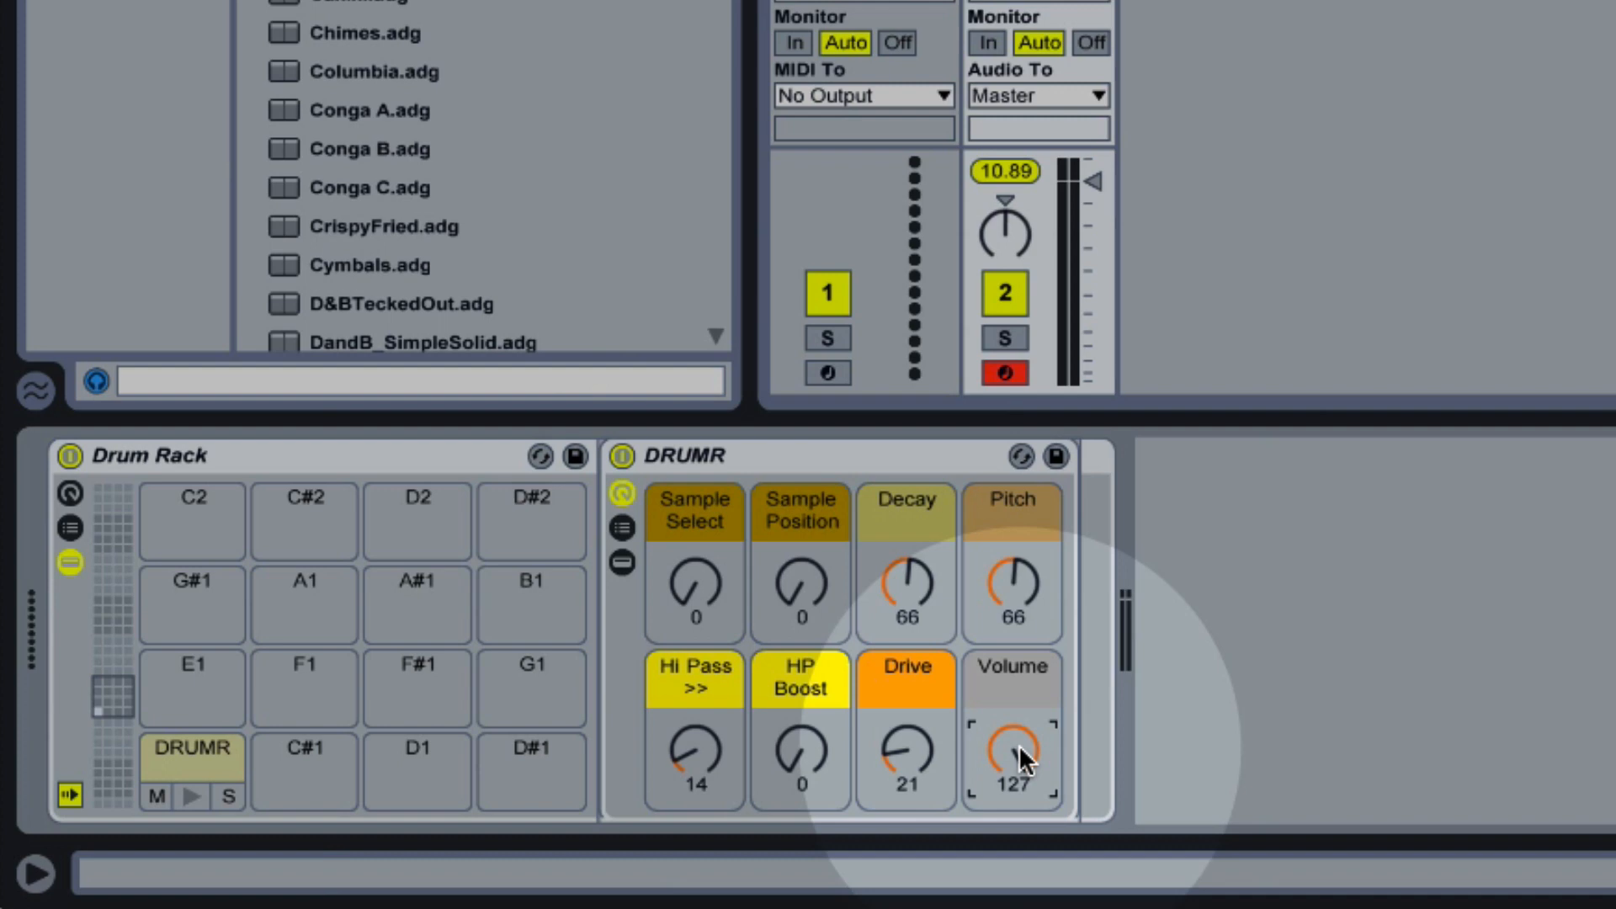
pyautogui.moveTo(690, 593)
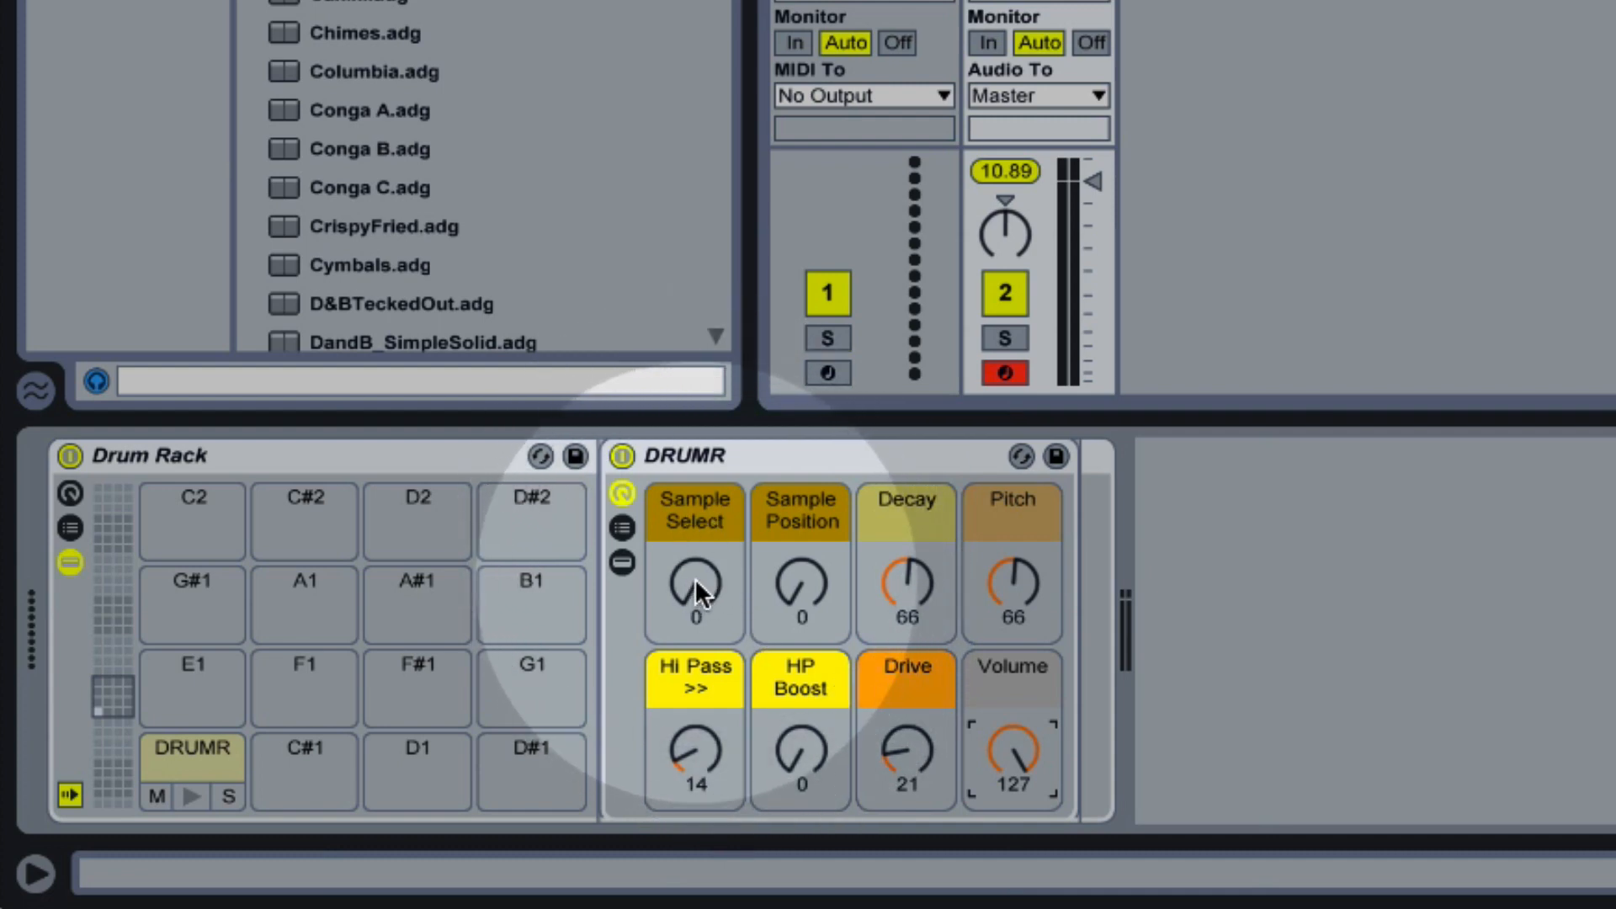
# Choose sample 45 for the kick and lower its Pitch to 38
pyautogui.click(694, 586)
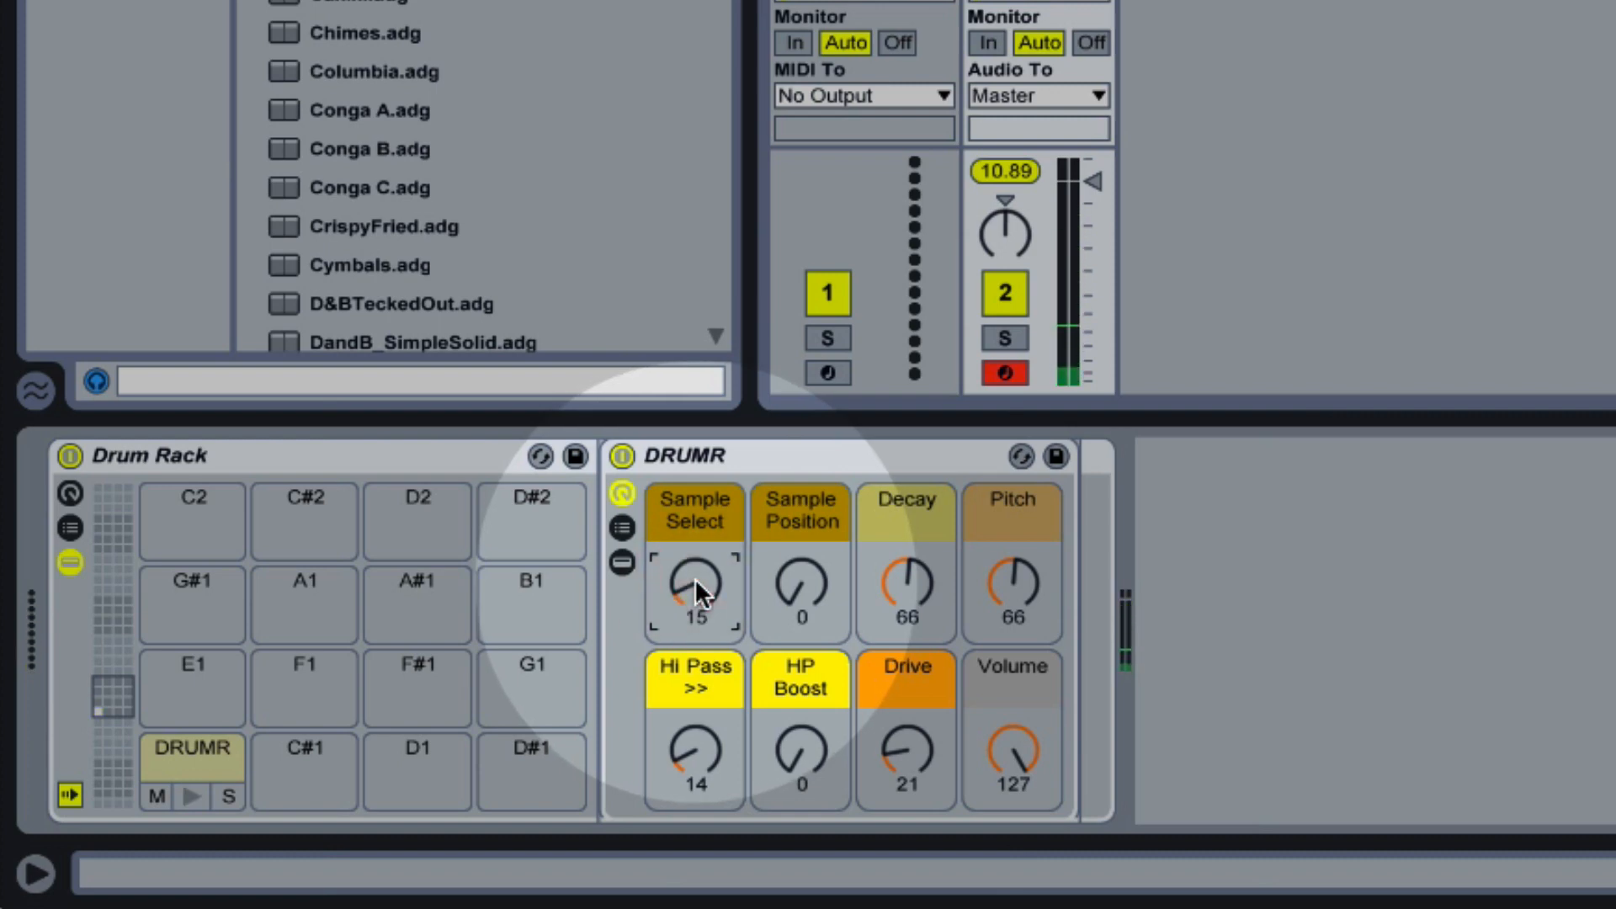
pyautogui.click(192, 796)
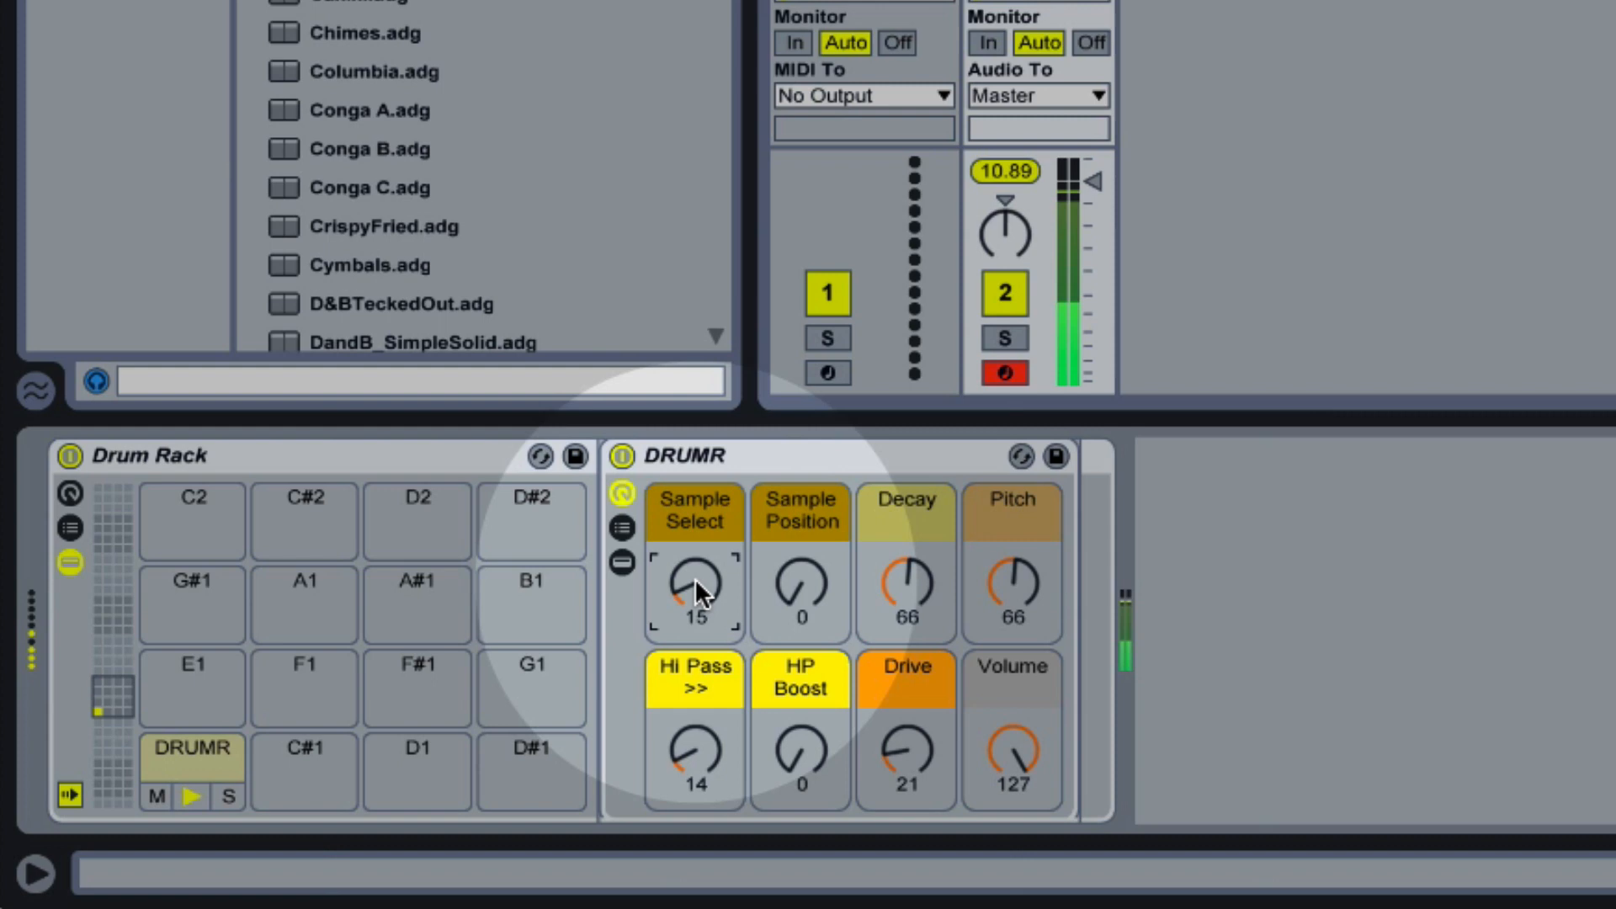
pyautogui.moveTo(692, 591); pyautogui.dragTo(692, 557)
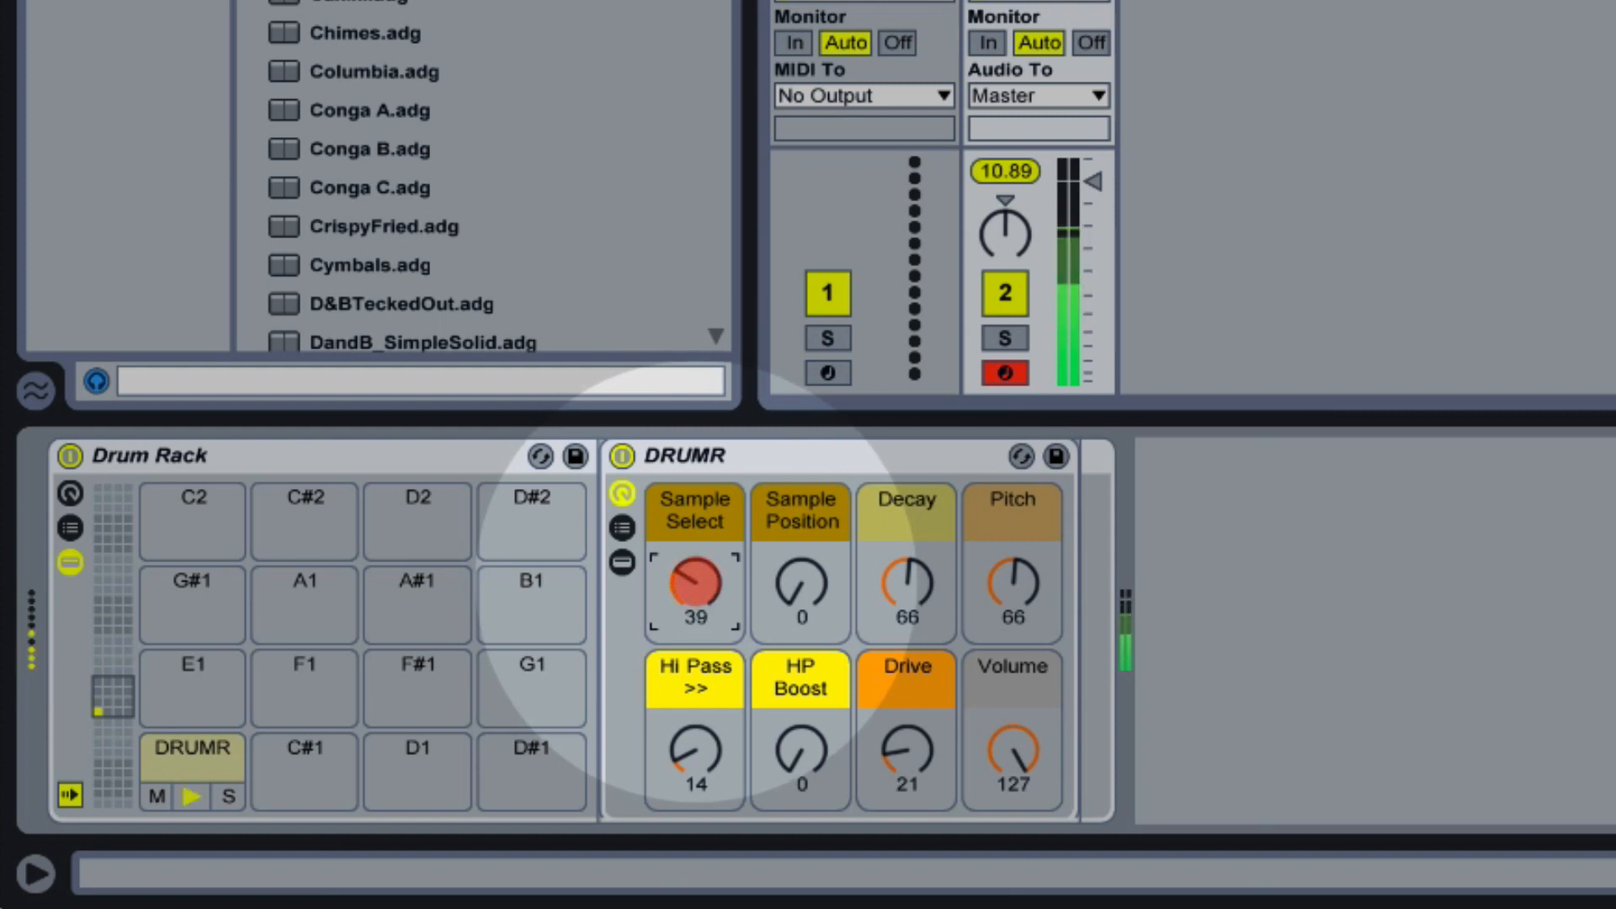
pyautogui.moveTo(692, 591); pyautogui.dragTo(692, 568)
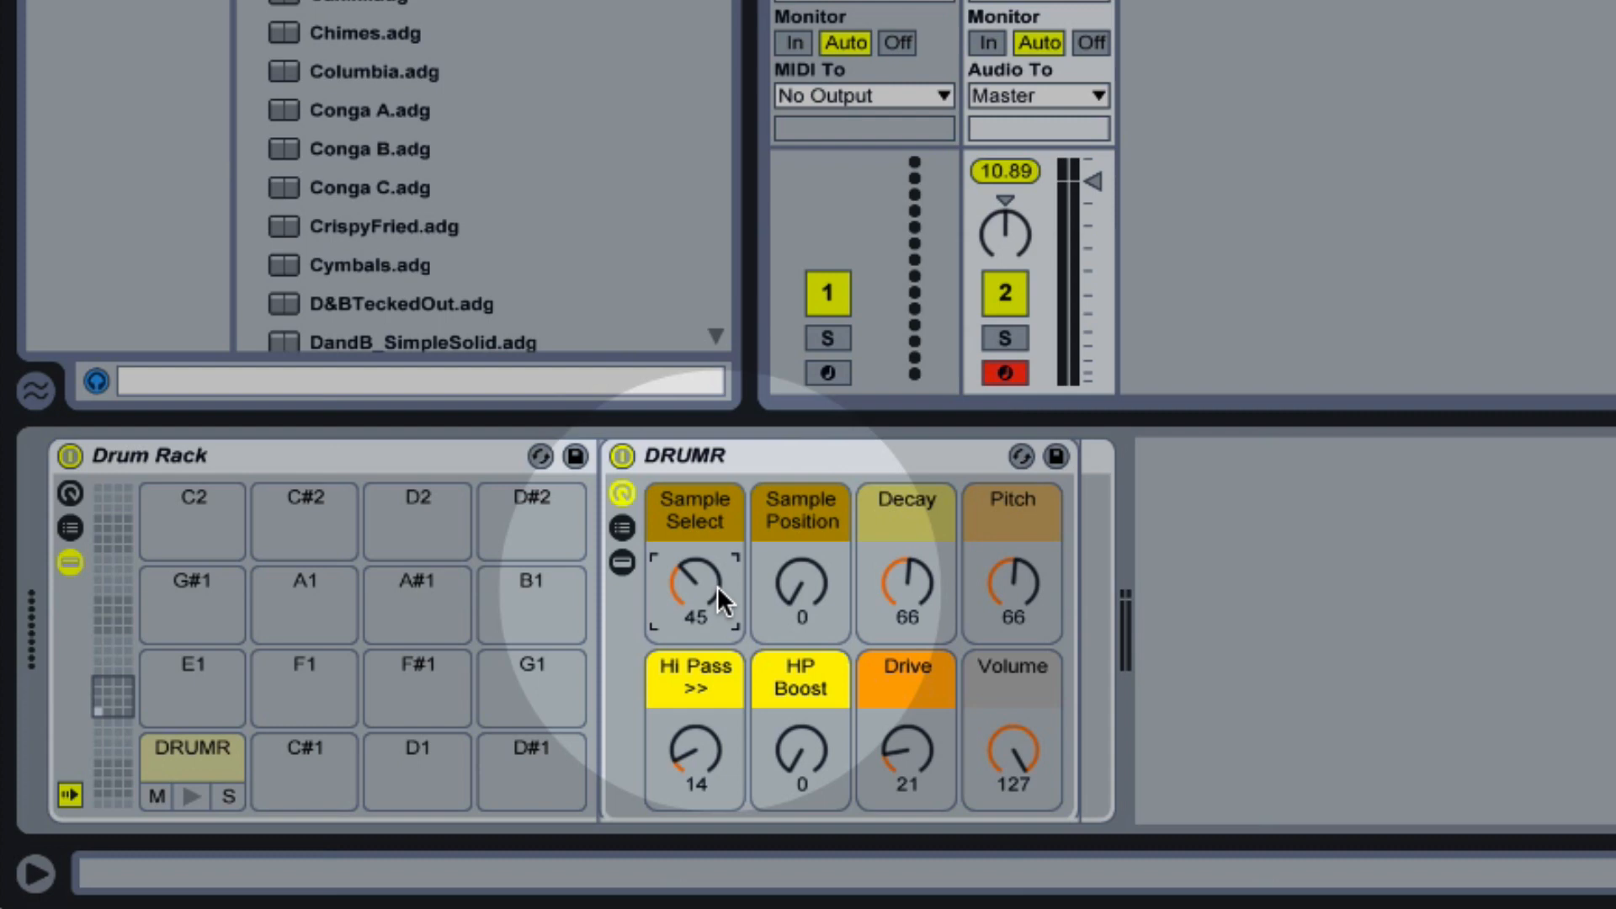
pyautogui.moveTo(755, 619)
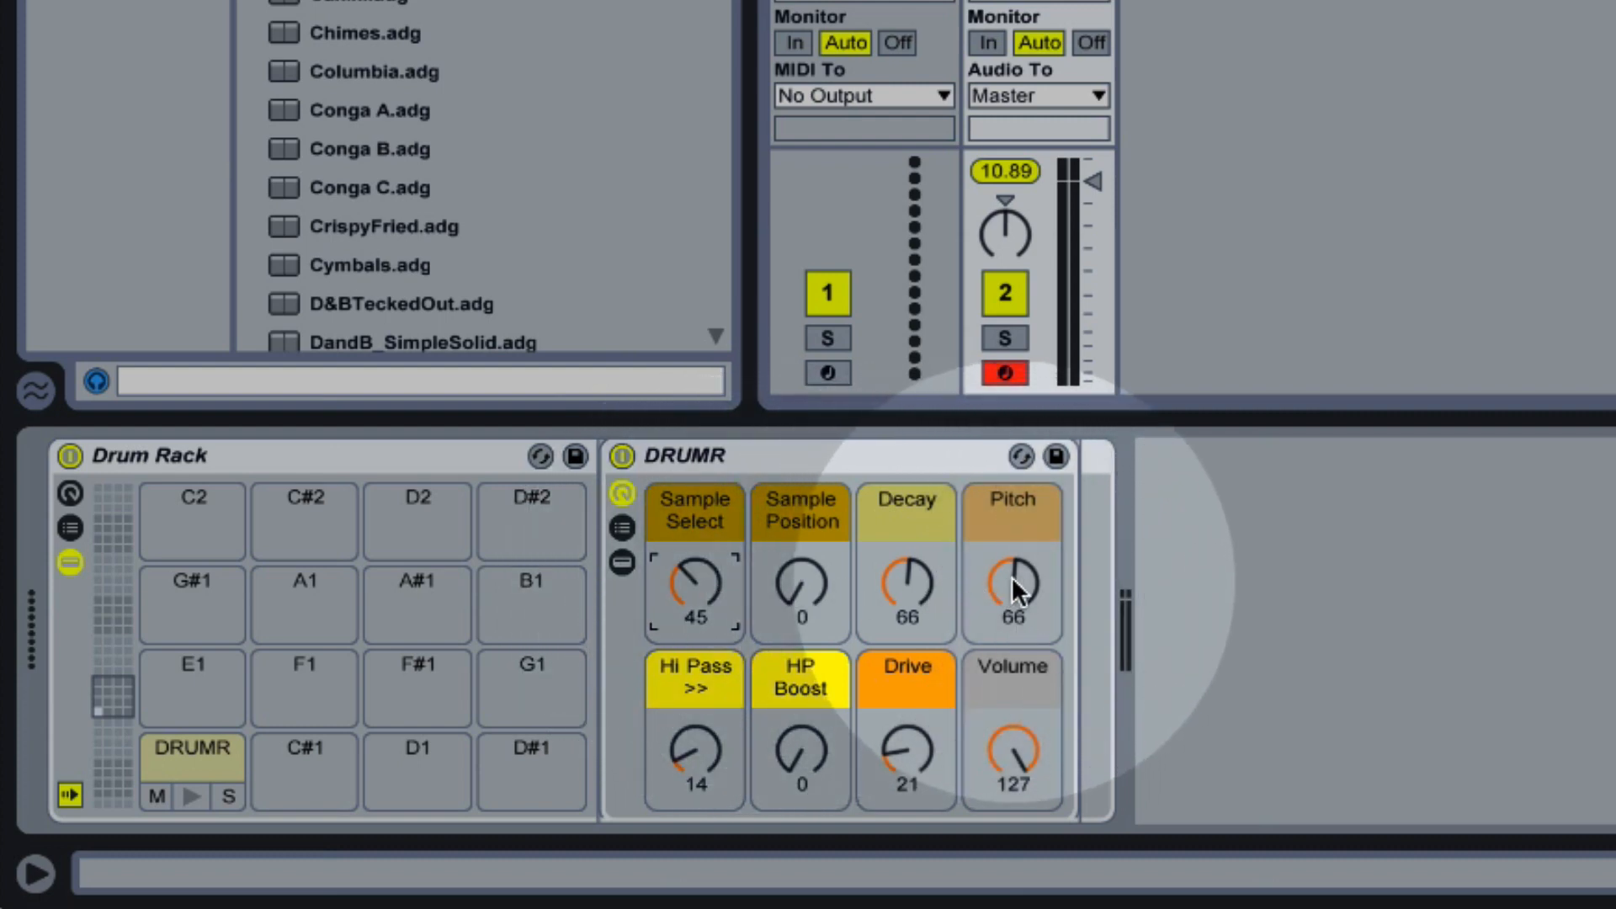
pyautogui.click(192, 796)
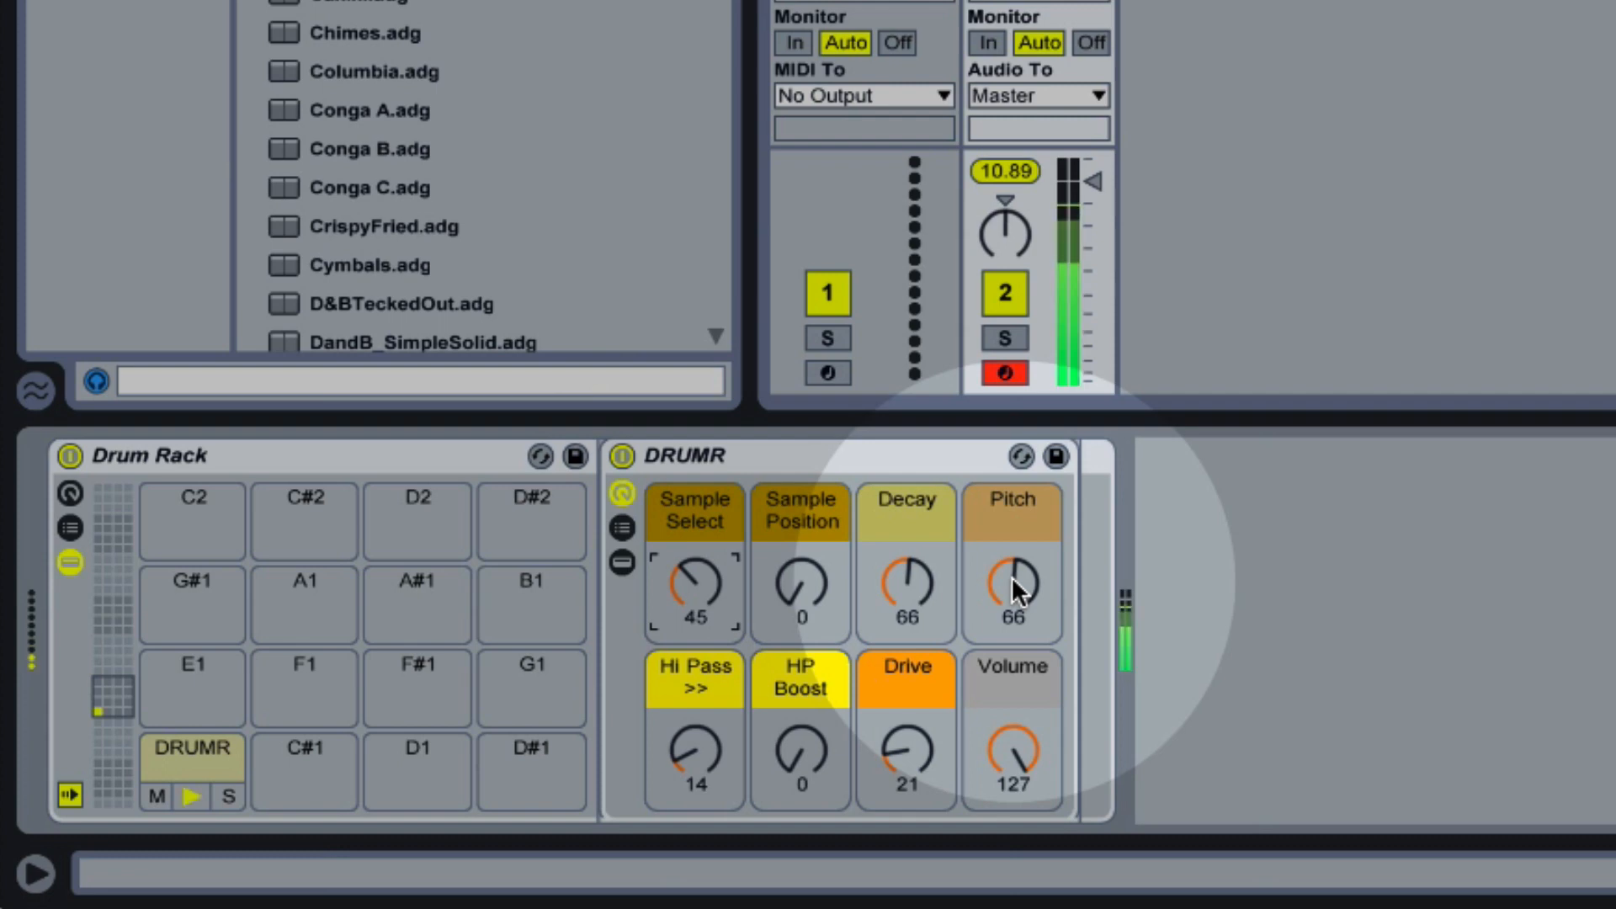
pyautogui.moveTo(1013, 588); pyautogui.dragTo(1013, 639)
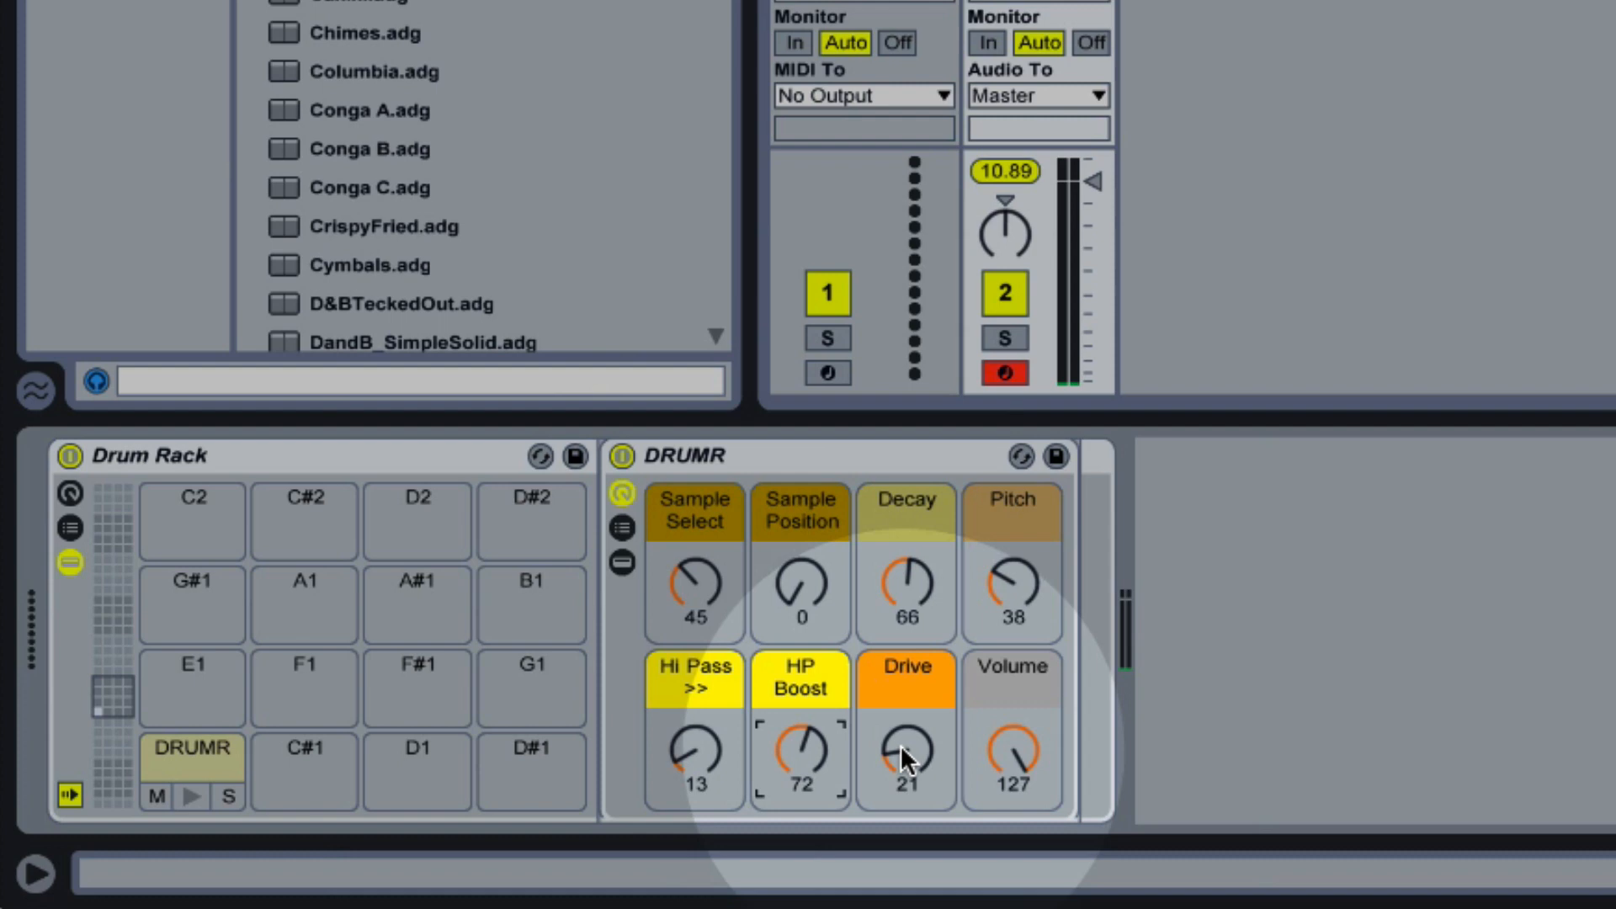
# Raise Drive to 45, shorten Decay to 56 and move Sample Position to 101
pyautogui.moveTo(905, 748); pyautogui.dragTo(906, 722)
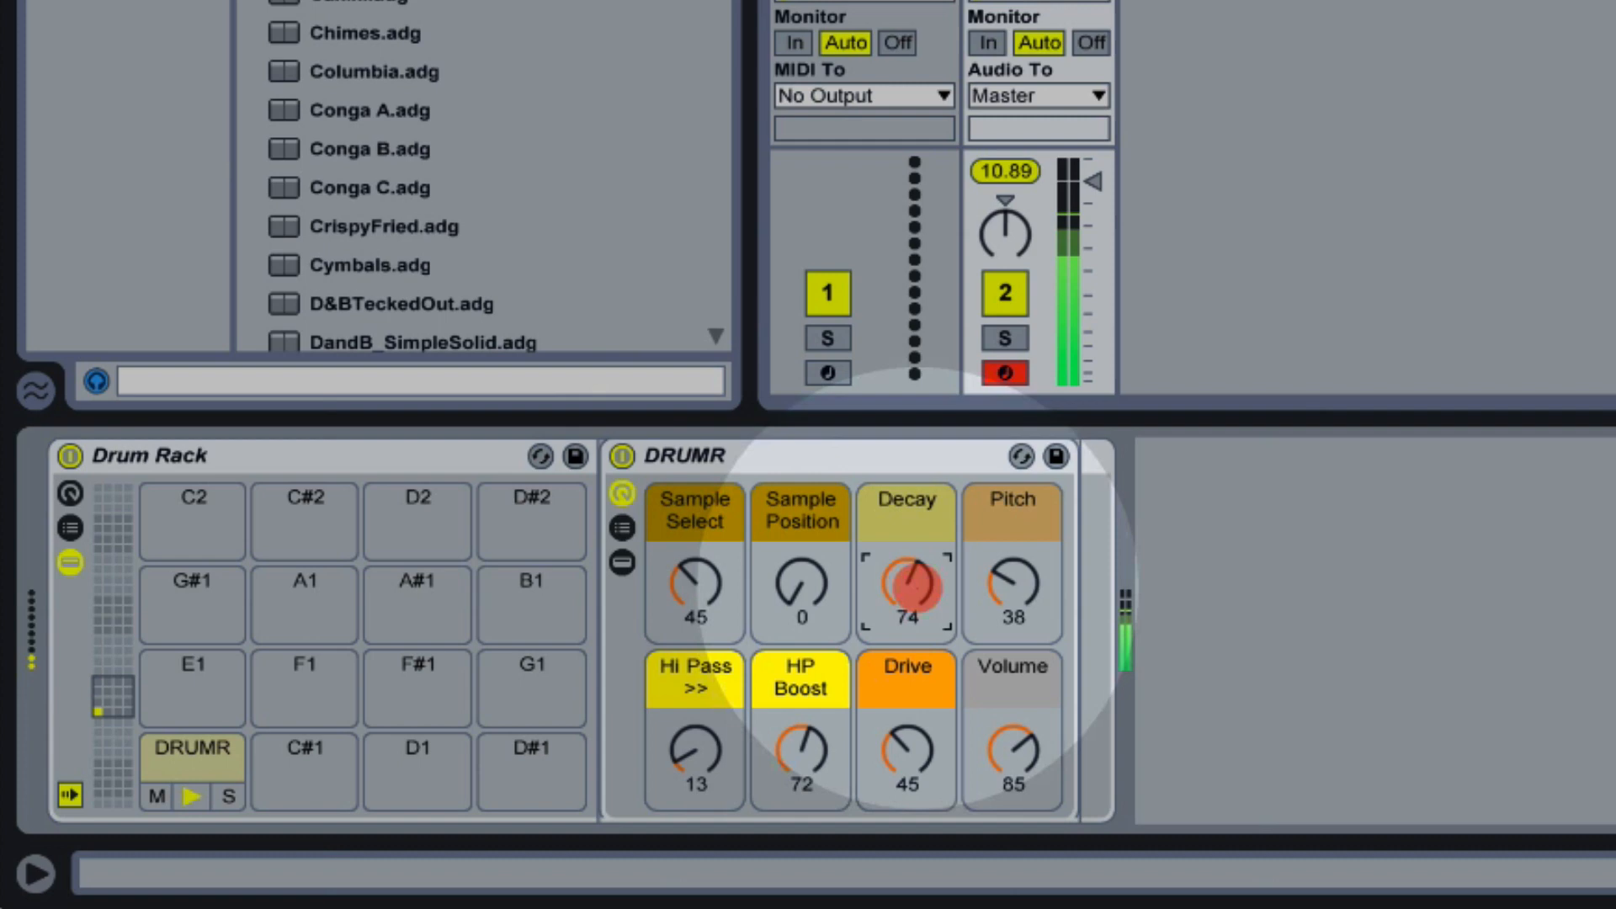
pyautogui.moveTo(906, 586); pyautogui.dragTo(905, 618)
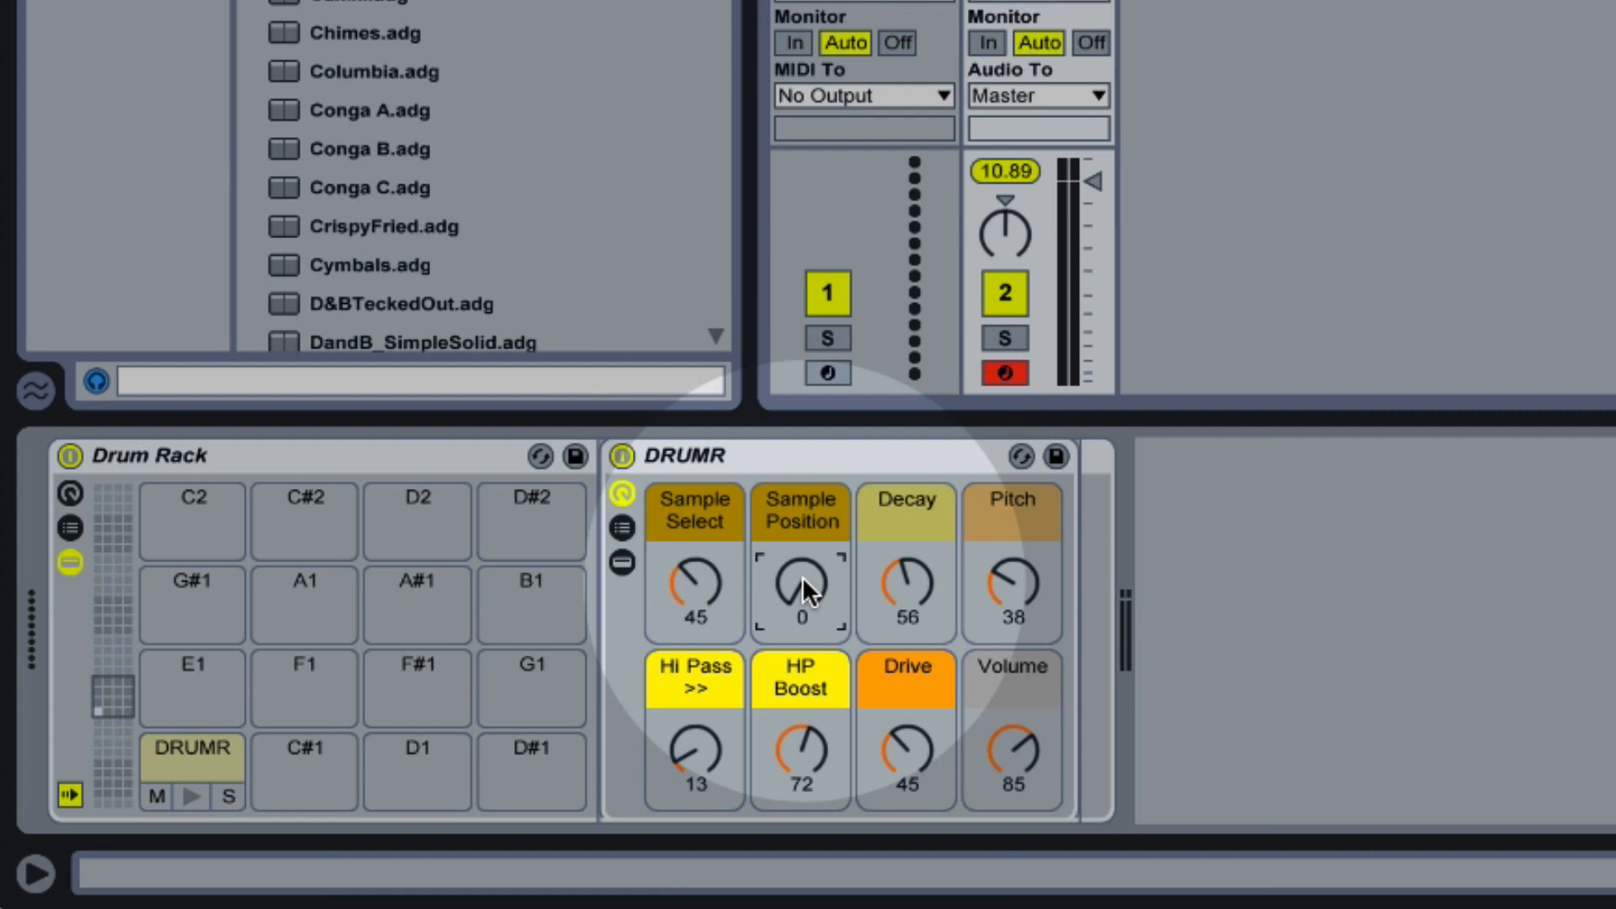
pyautogui.moveTo(801, 591); pyautogui.dragTo(801, 573)
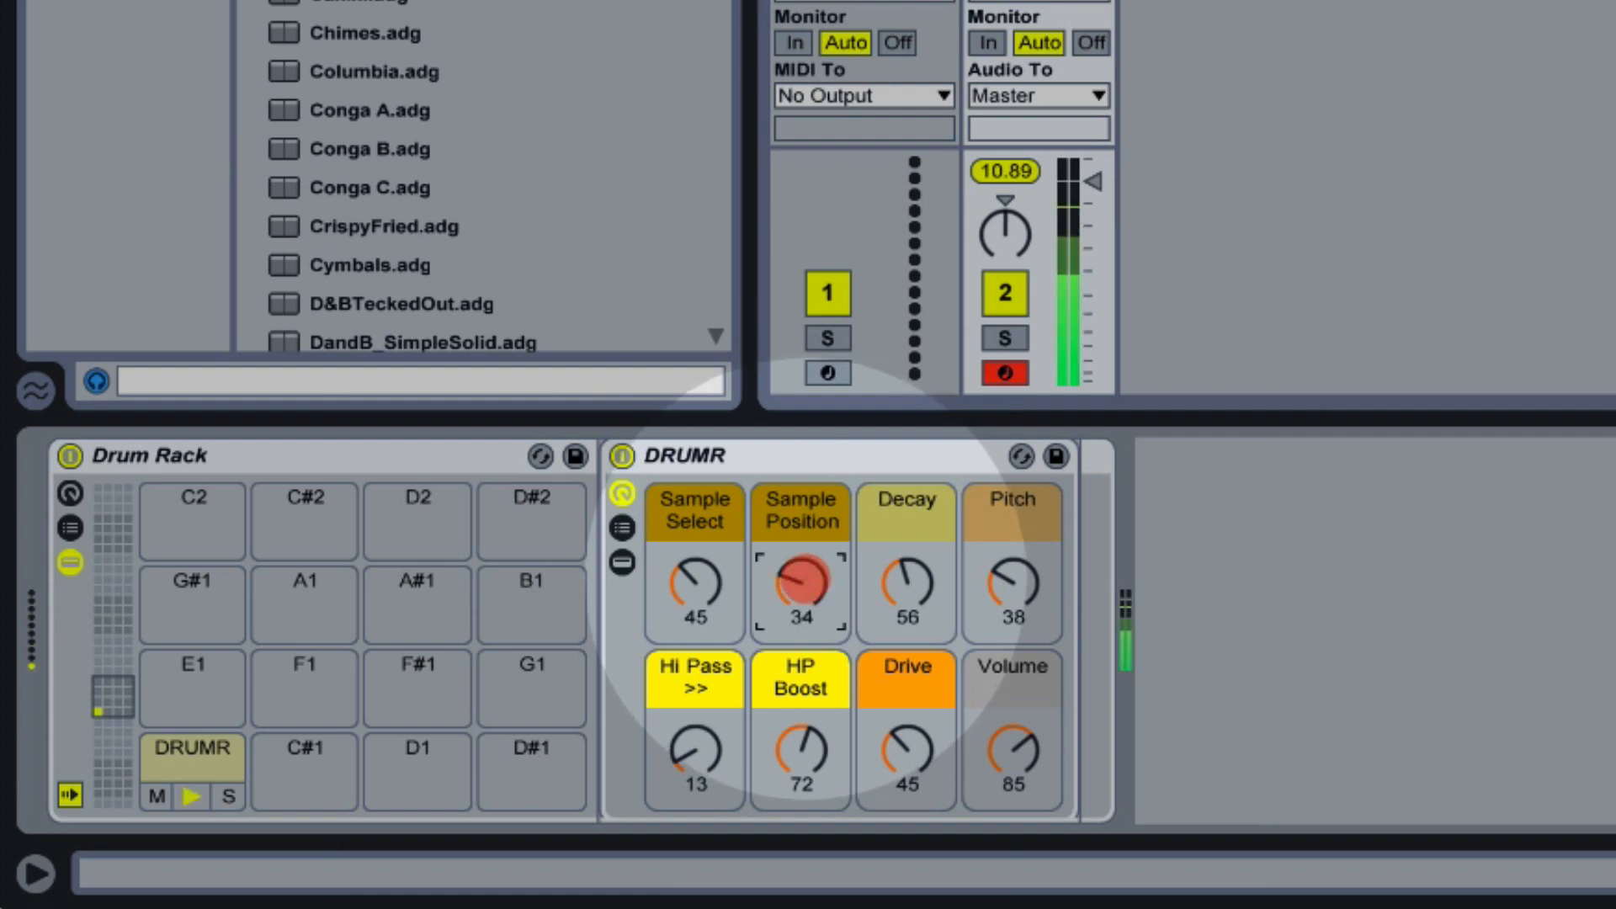
pyautogui.moveTo(802, 582); pyautogui.dragTo(801, 525)
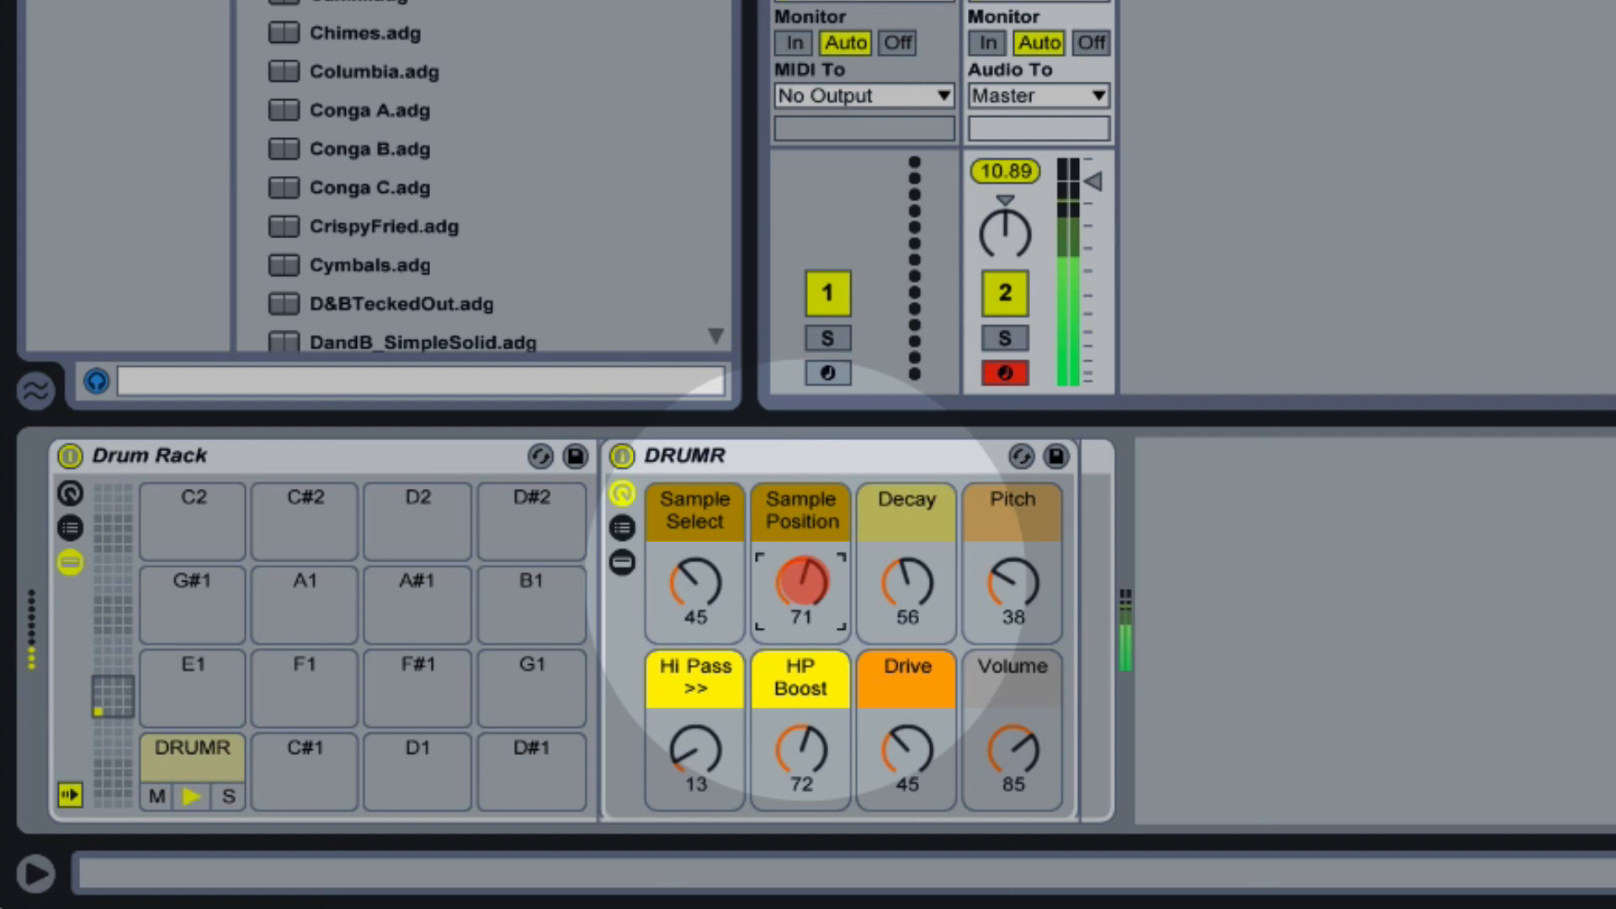
pyautogui.moveTo(799, 584); pyautogui.dragTo(800, 536)
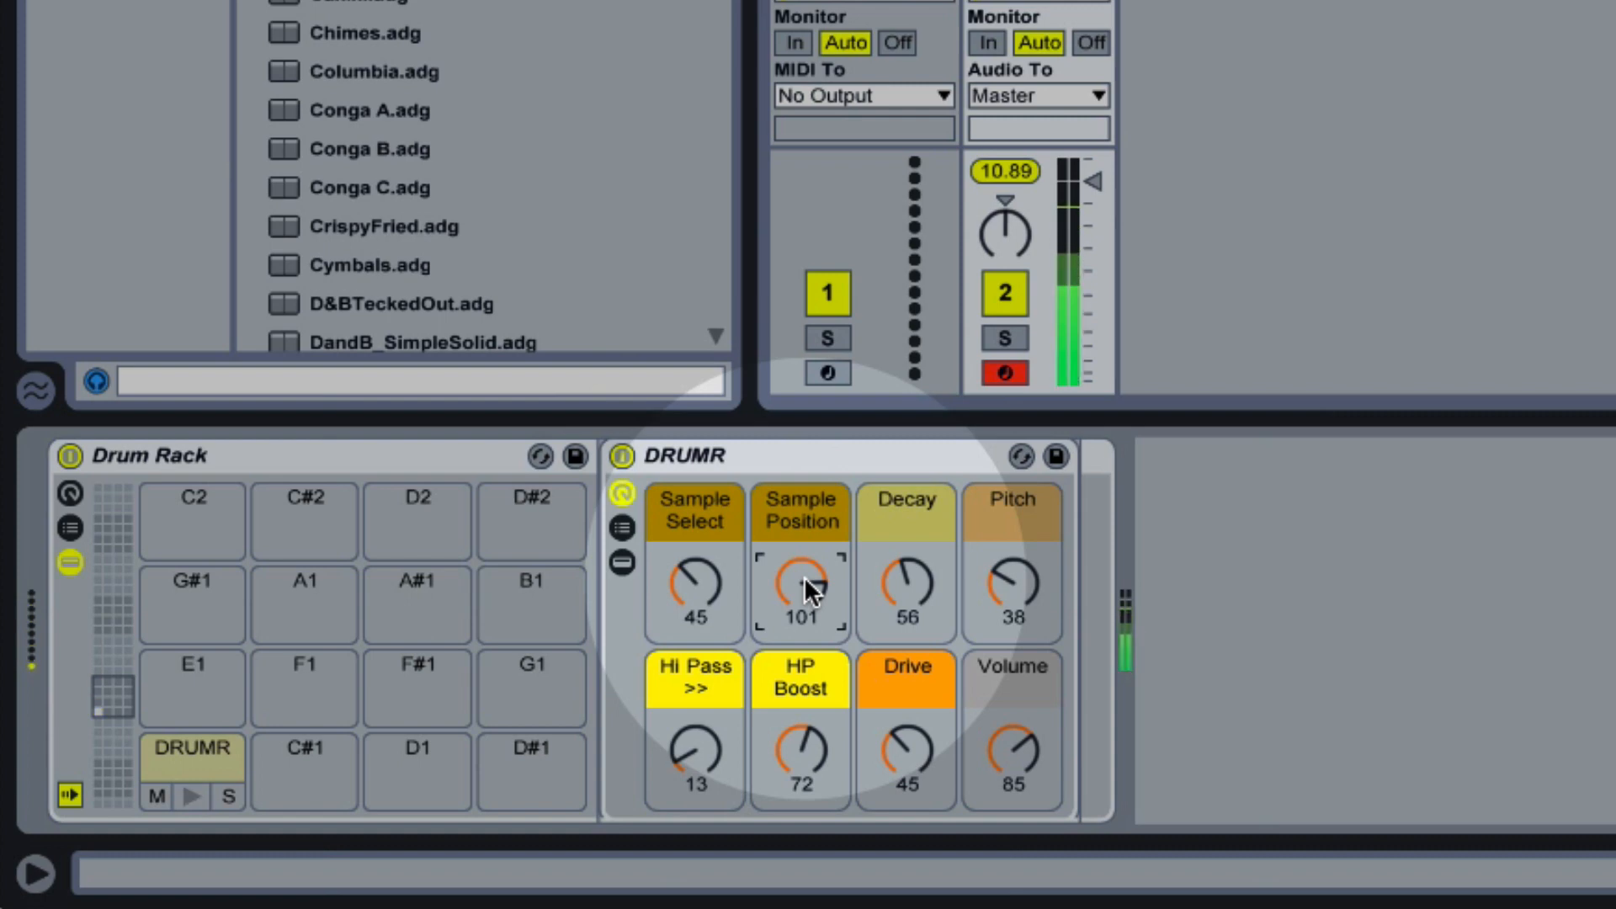
pyautogui.click(192, 796)
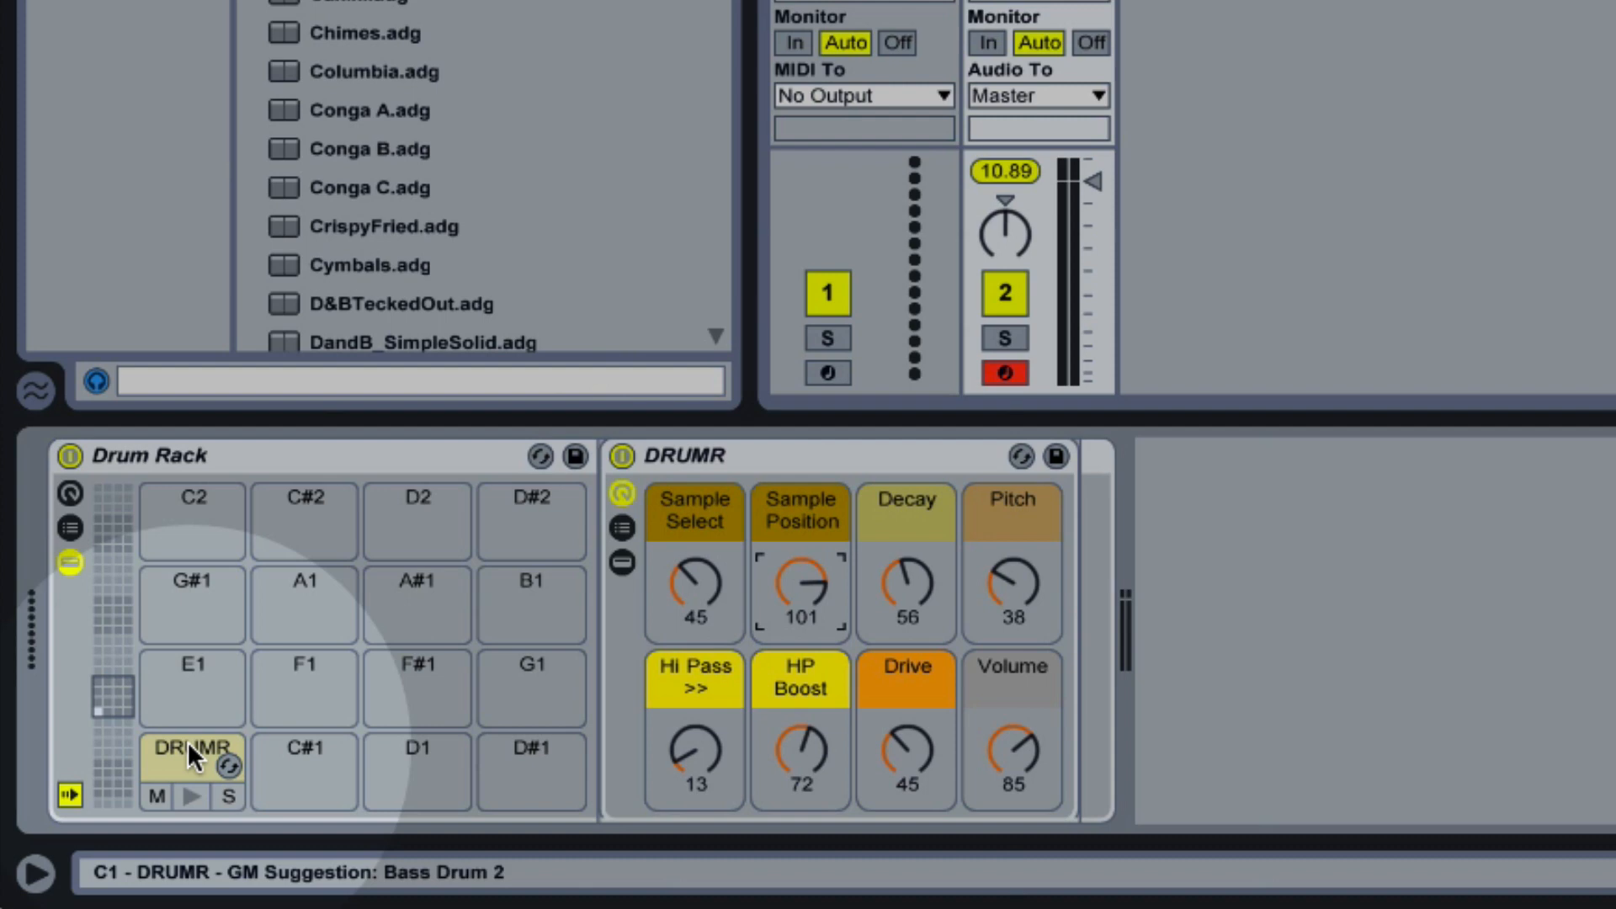
# Select the clap on pad D1, lengthen its Decay, lower HP Boost and choose sample 111
pyautogui.click(186, 762)
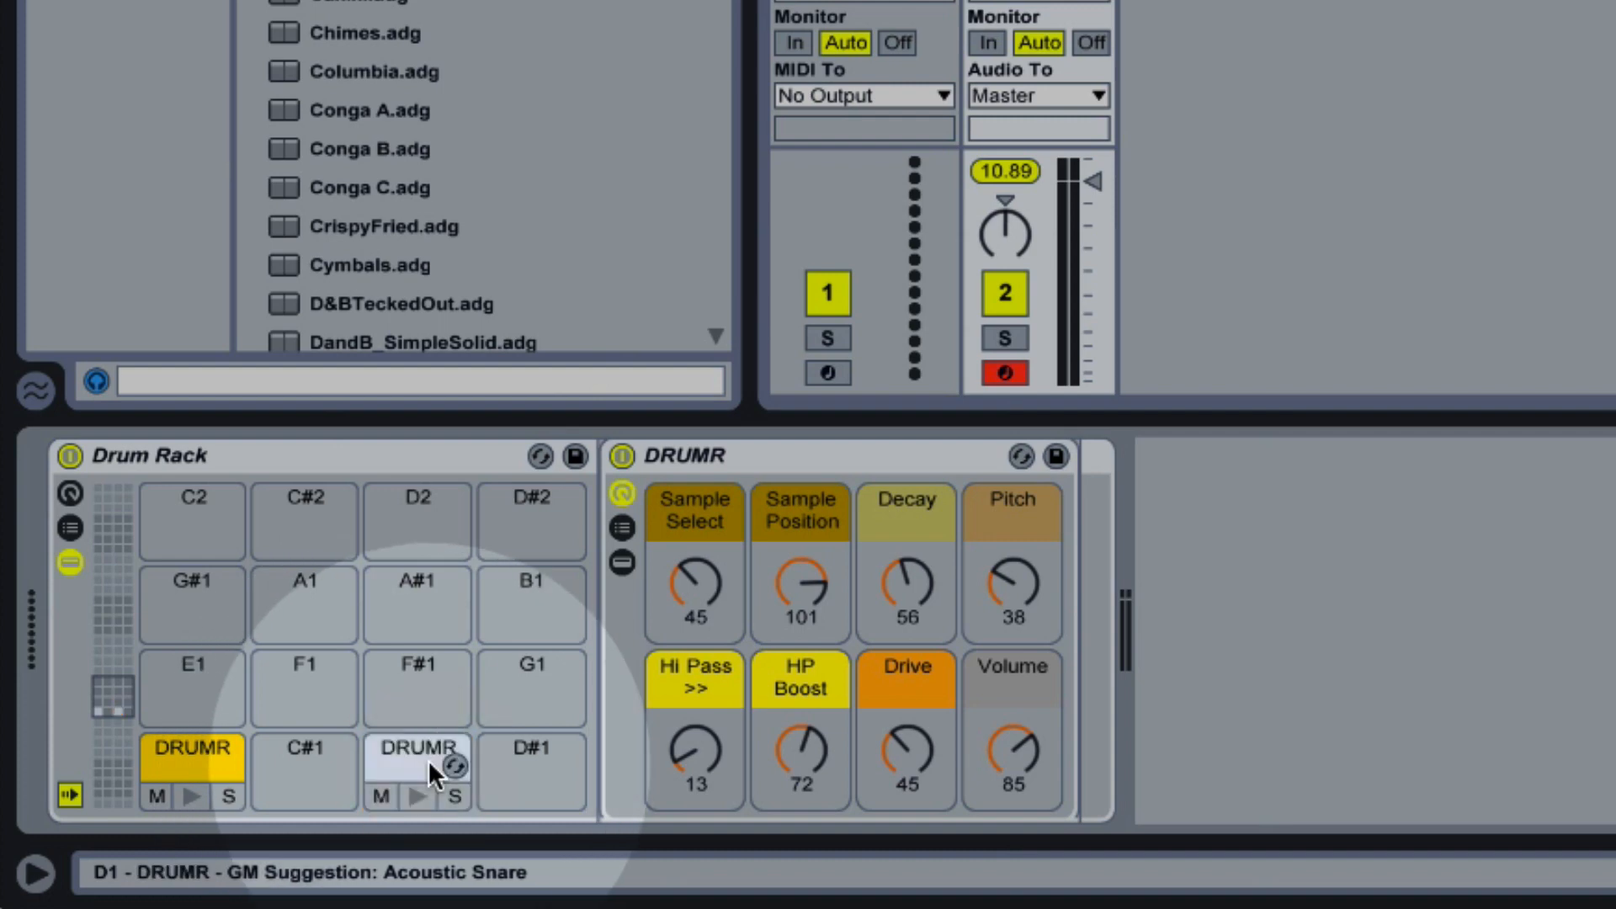
pyautogui.click(417, 759)
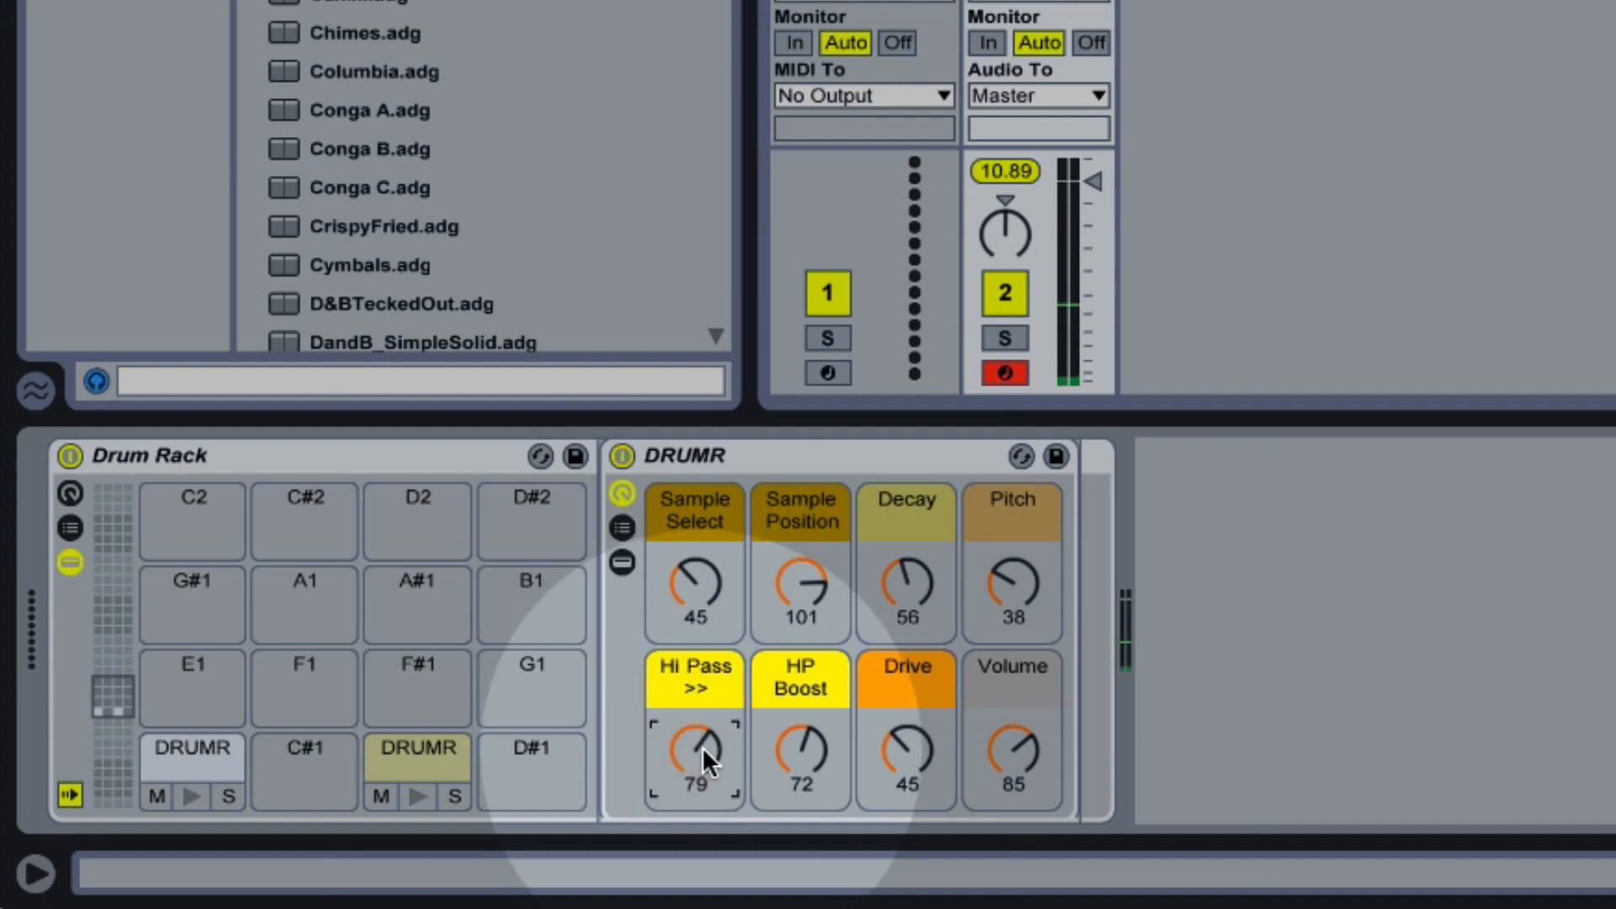
pyautogui.moveTo(919, 592)
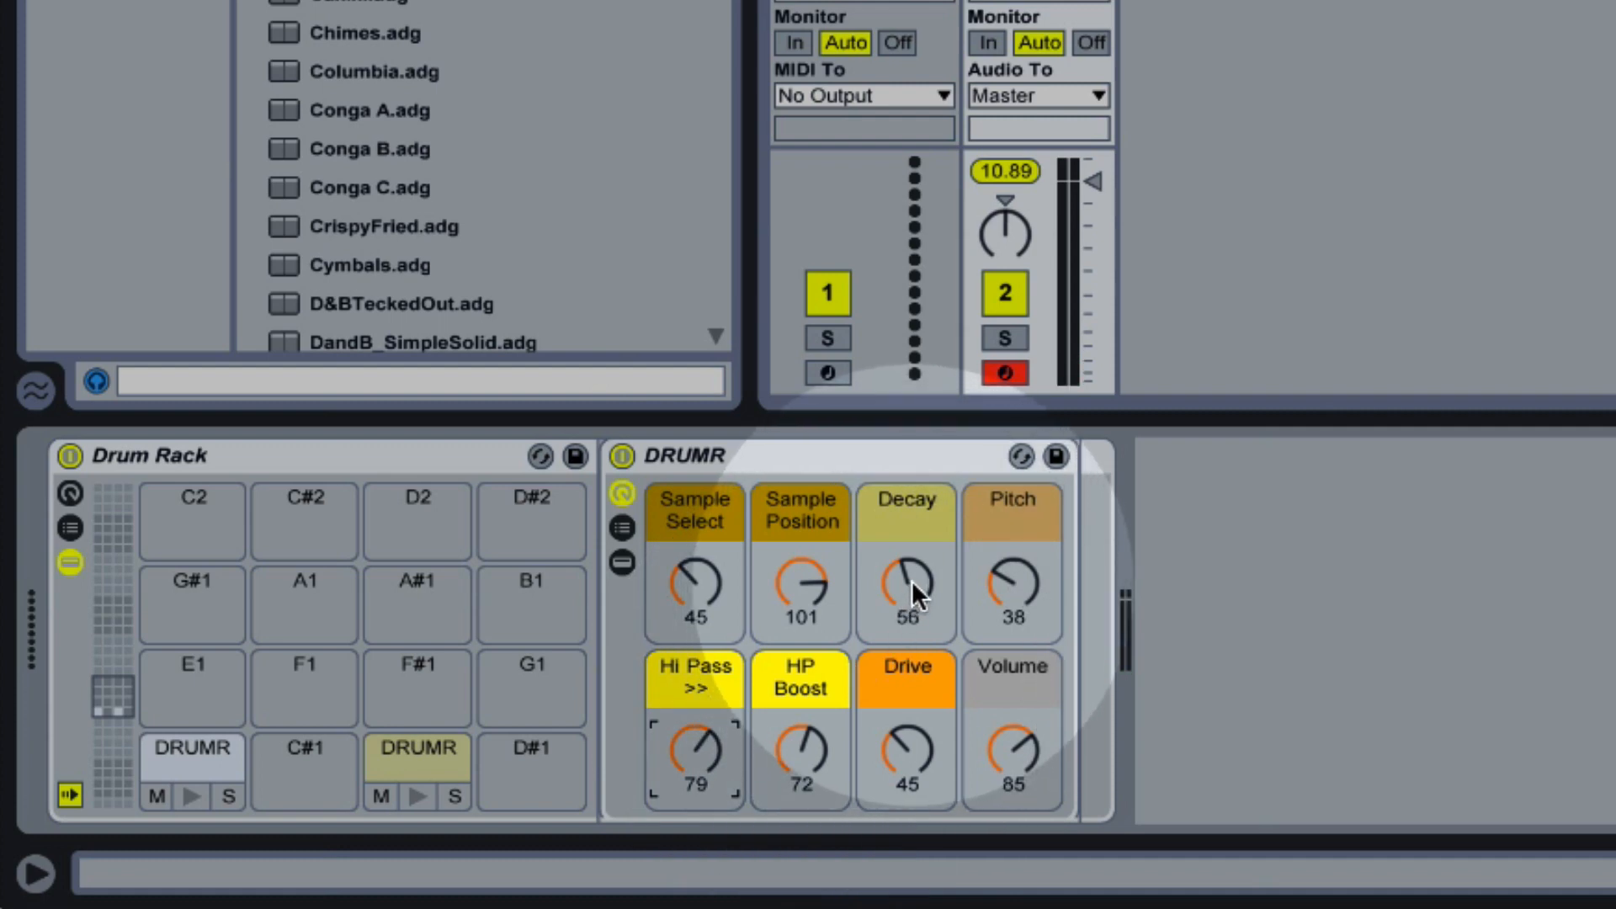
pyautogui.moveTo(906, 582); pyautogui.dragTo(905, 545)
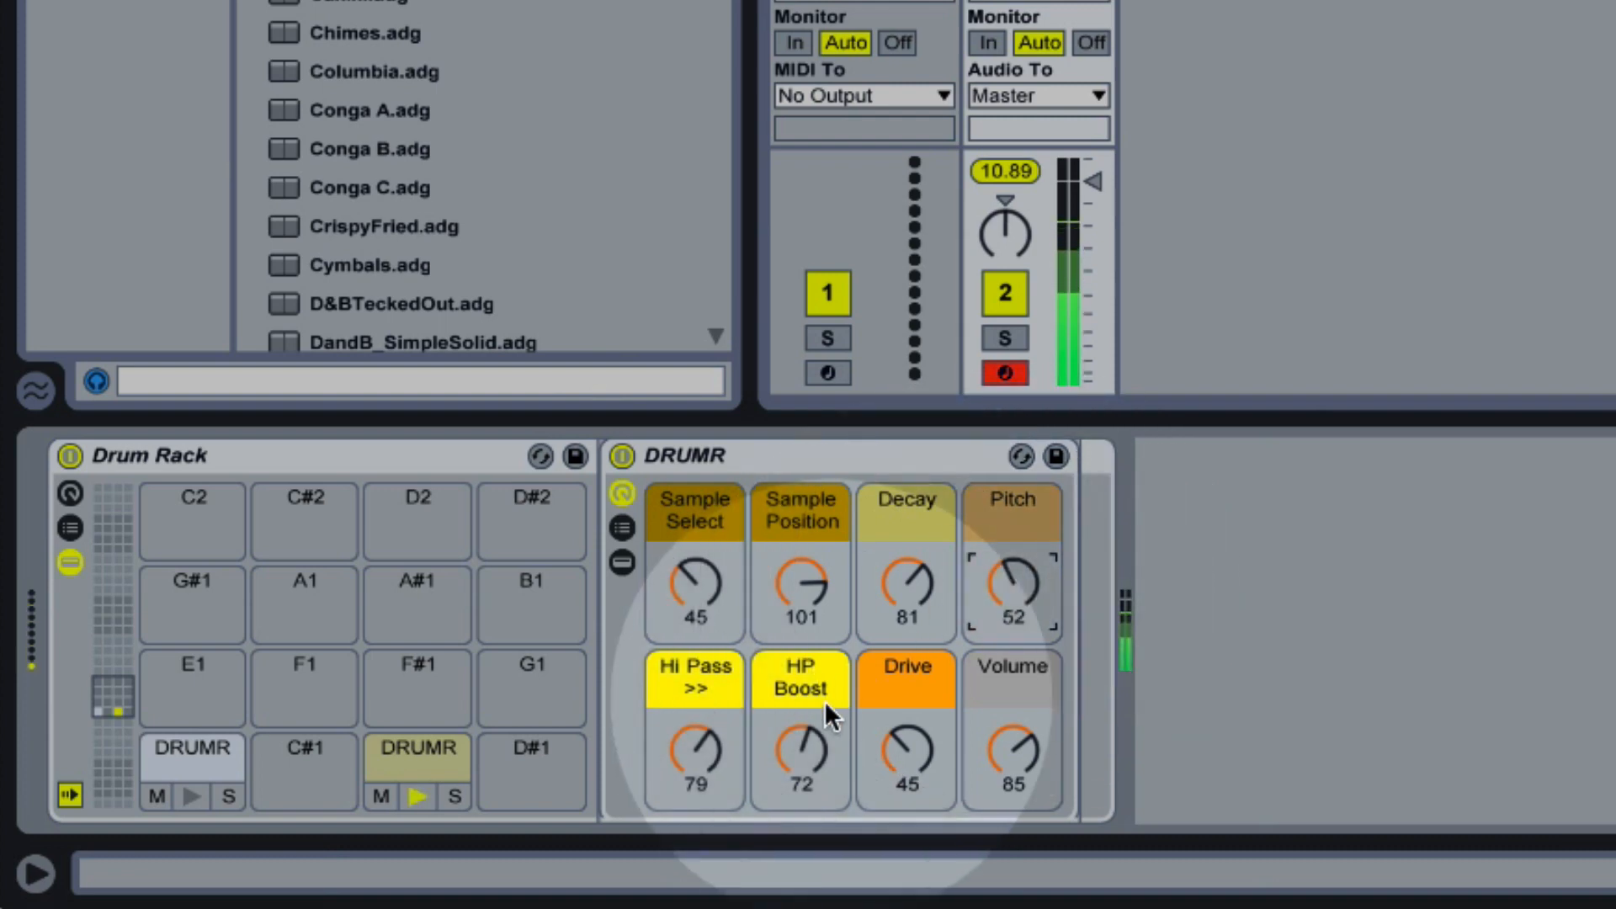
pyautogui.moveTo(802, 758); pyautogui.dragTo(801, 777)
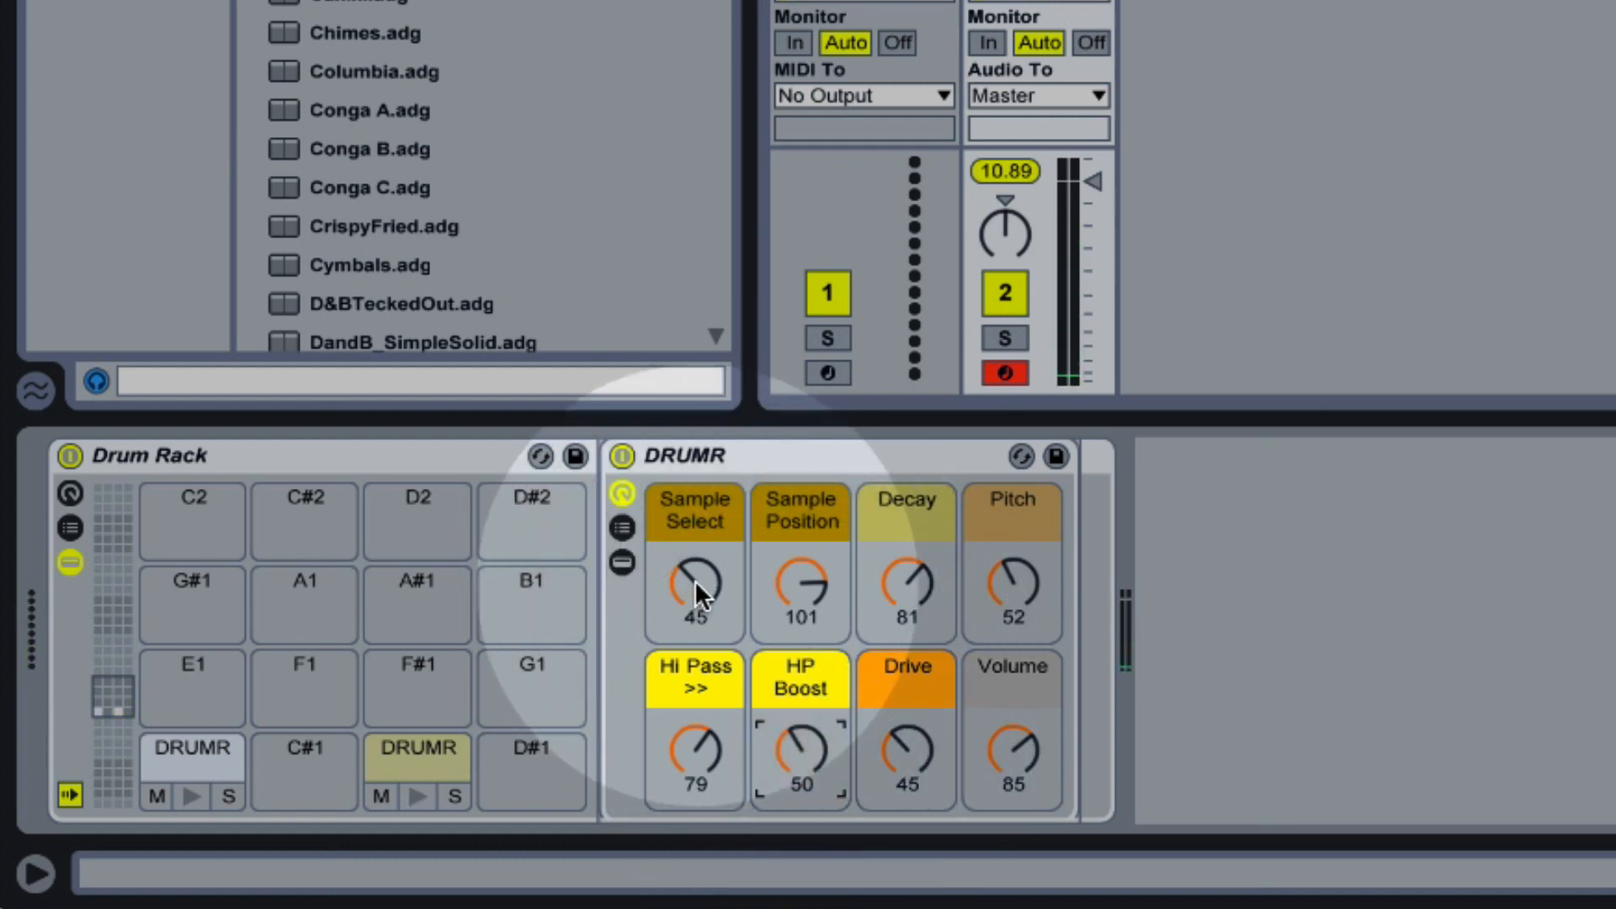
pyautogui.moveTo(692, 586); pyautogui.dragTo(692, 618)
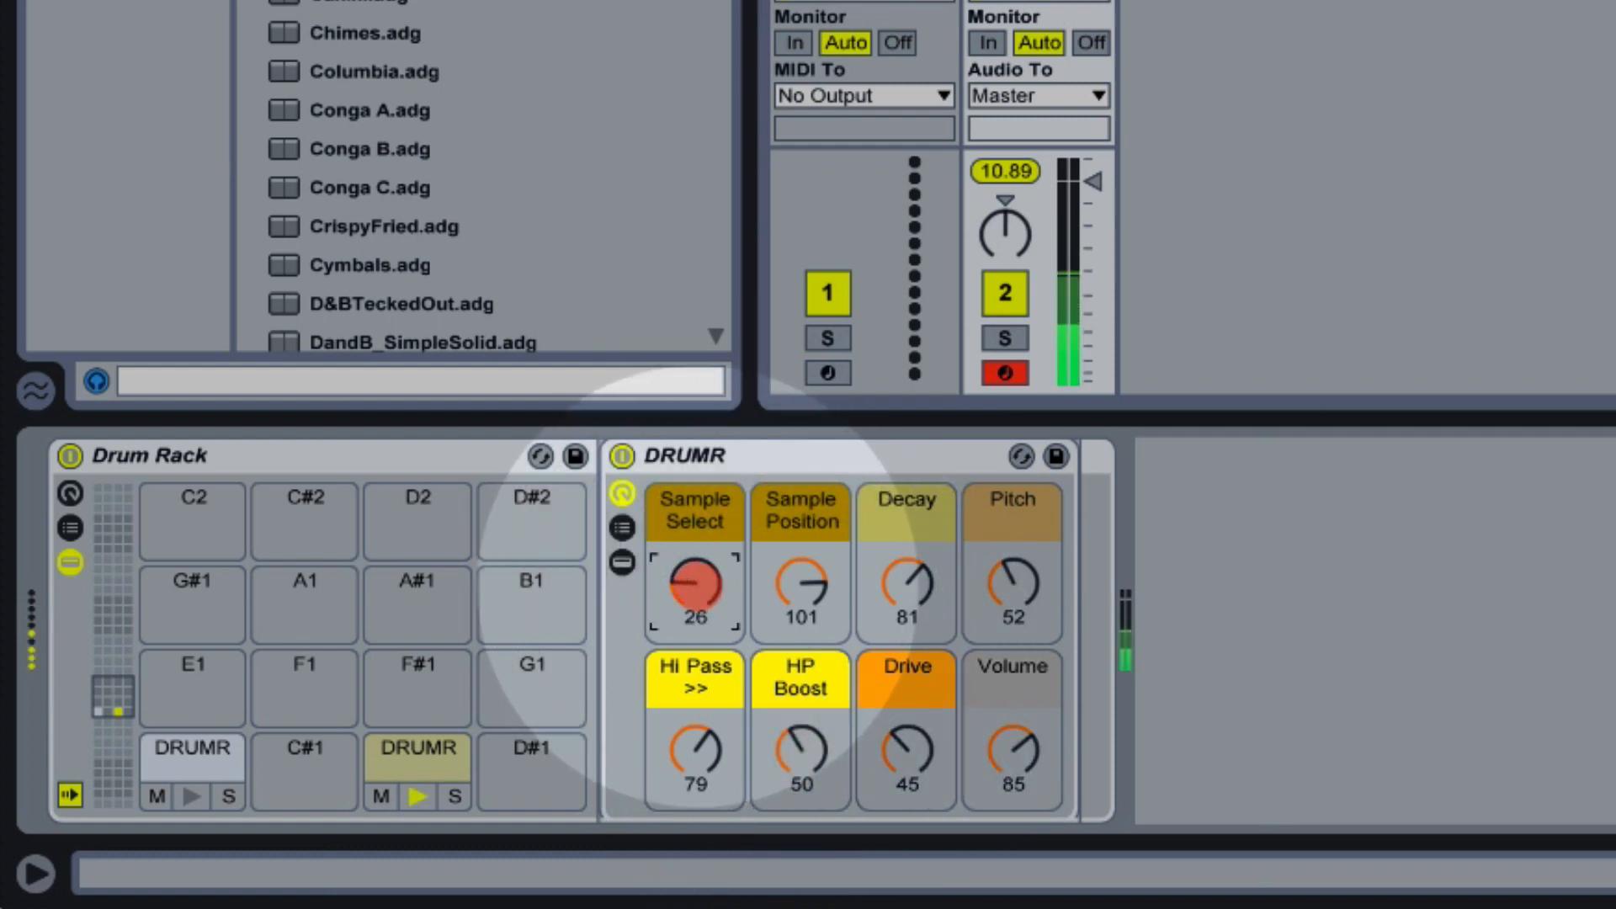
pyautogui.moveTo(694, 588); pyautogui.dragTo(694, 557)
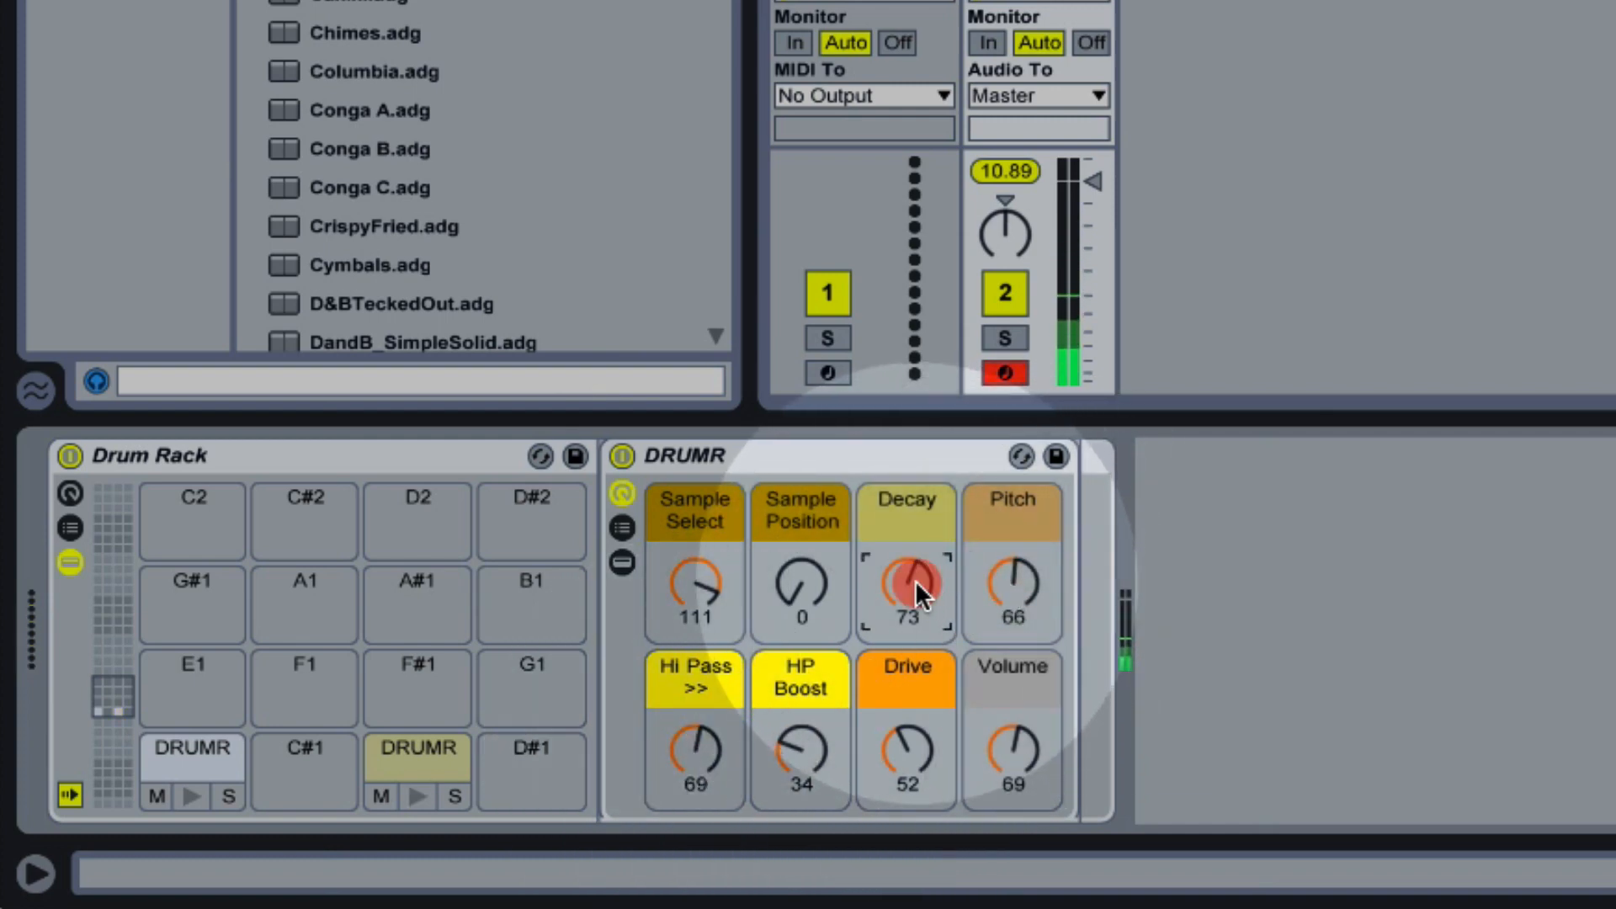
# Fine-tune the clap's Decay through about 89 and settle it at 74
pyautogui.moveTo(905, 586); pyautogui.dragTo(905, 598)
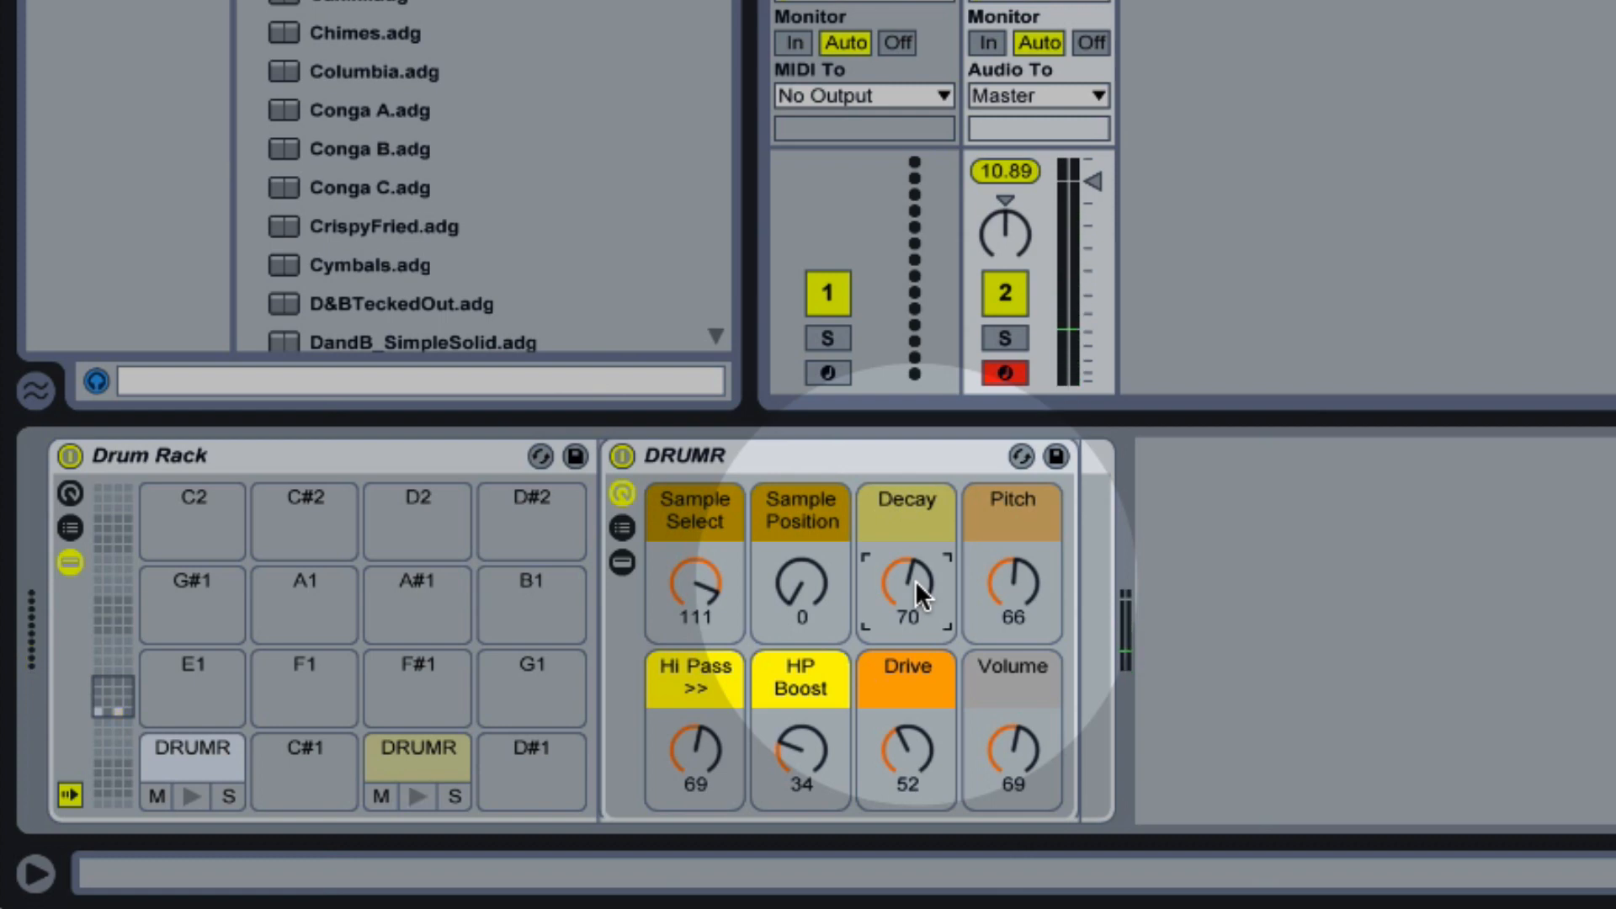
pyautogui.moveTo(906, 588); pyautogui.dragTo(906, 557)
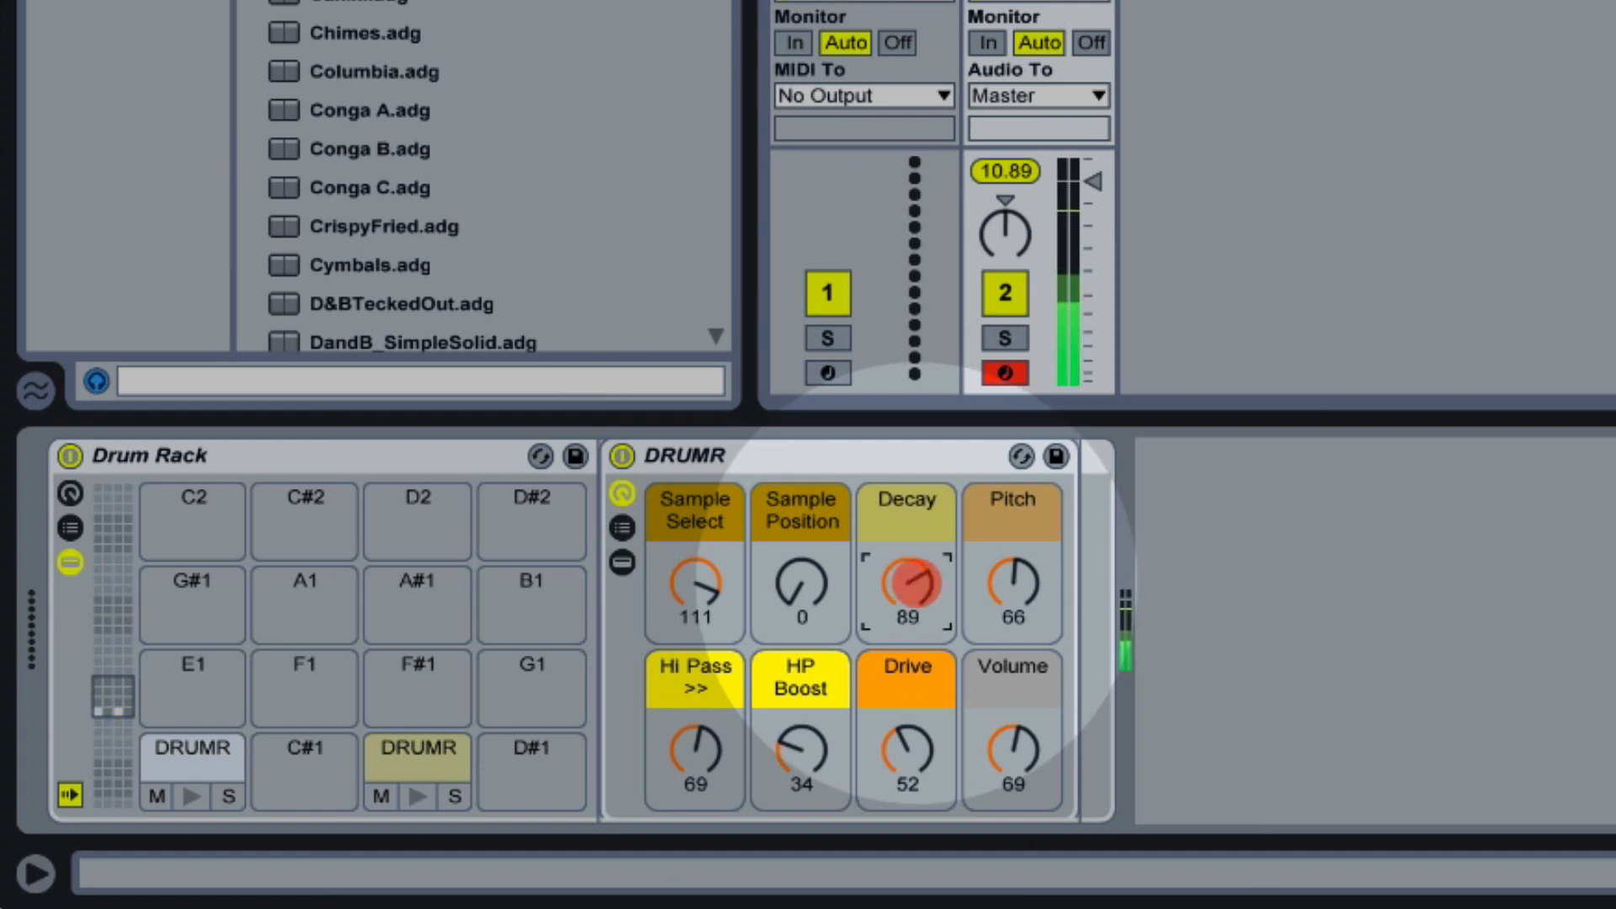
pyautogui.moveTo(906, 584); pyautogui.dragTo(906, 608)
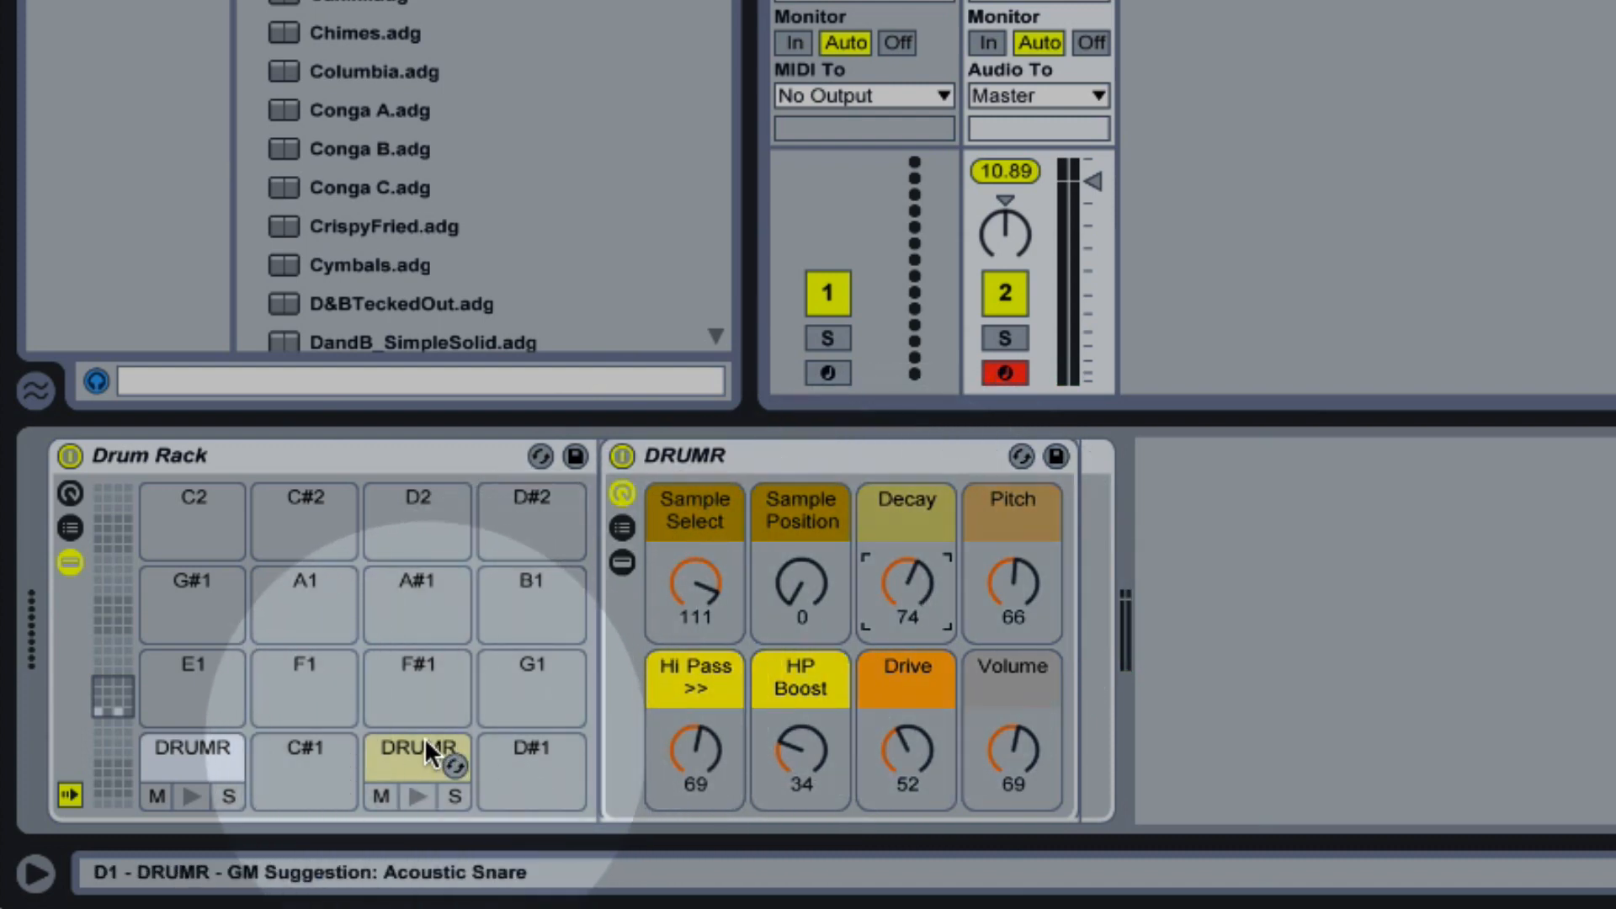
# Select the hi-hat on pad F#1, raise Hi Pass to 92 and reduce HP Boost to 17
pyautogui.click(418, 688)
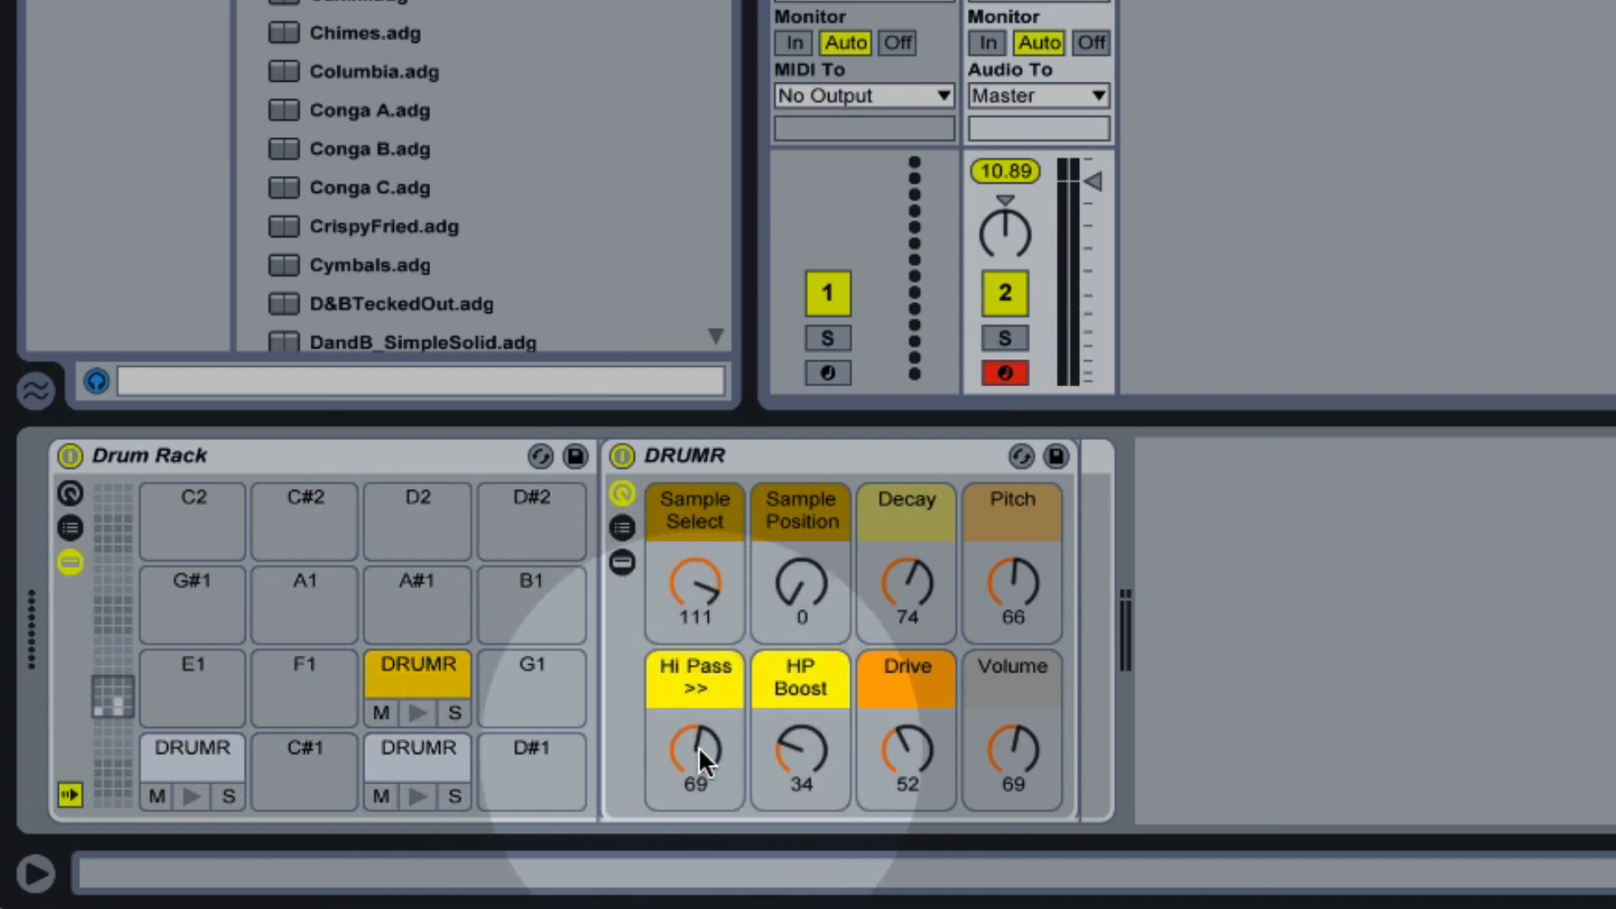
pyautogui.moveTo(694, 753); pyautogui.dragTo(694, 722)
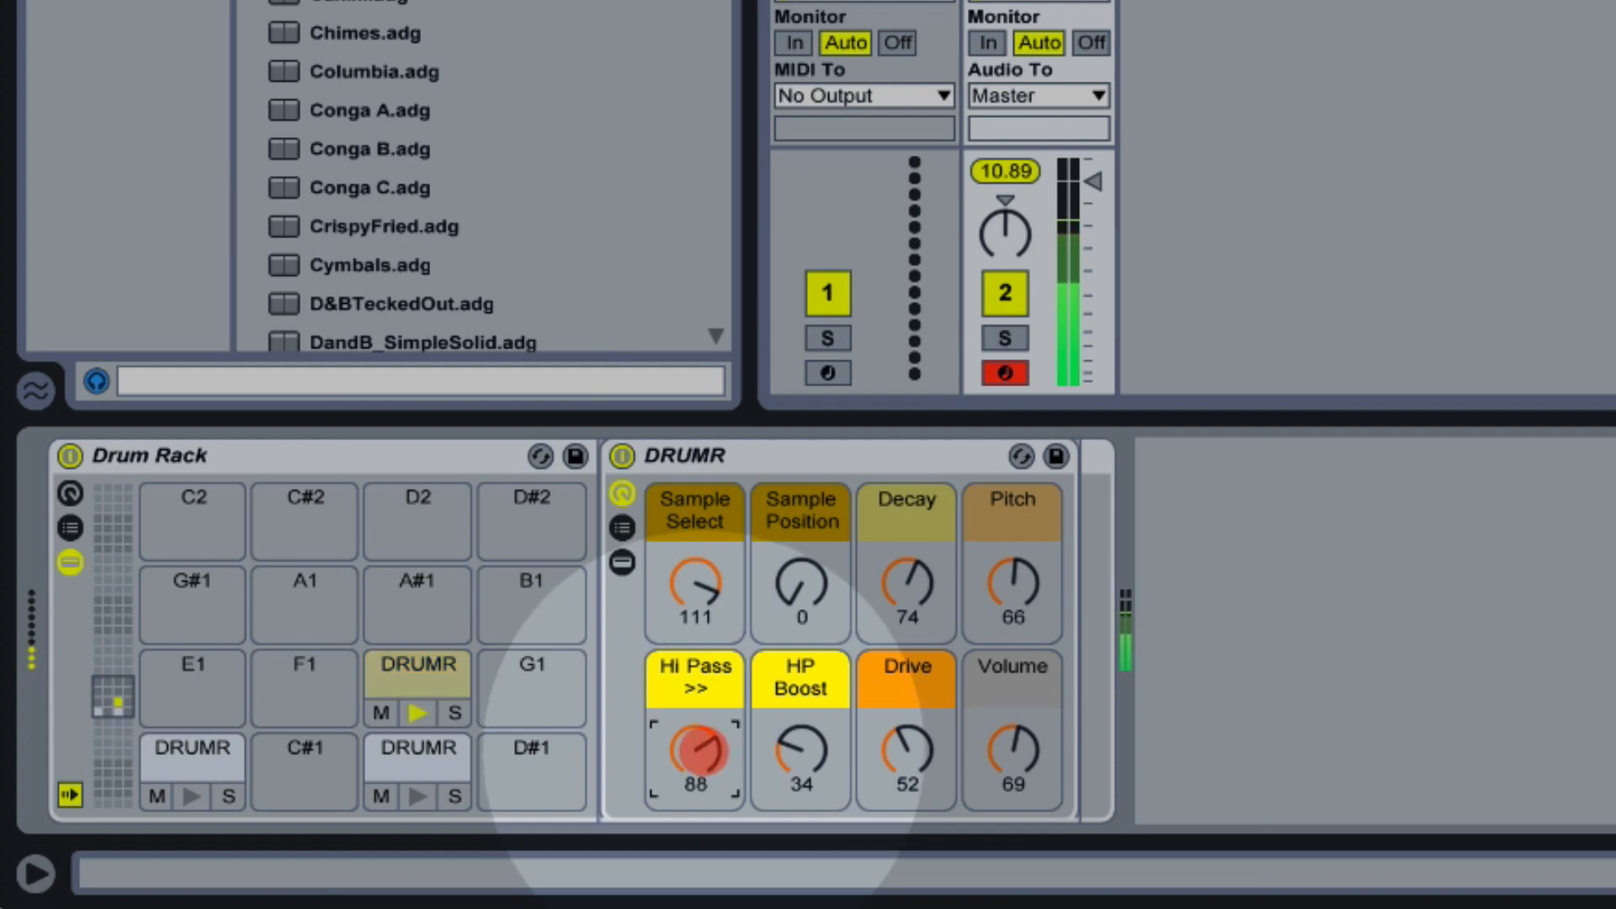
pyautogui.moveTo(695, 755); pyautogui.dragTo(708, 722)
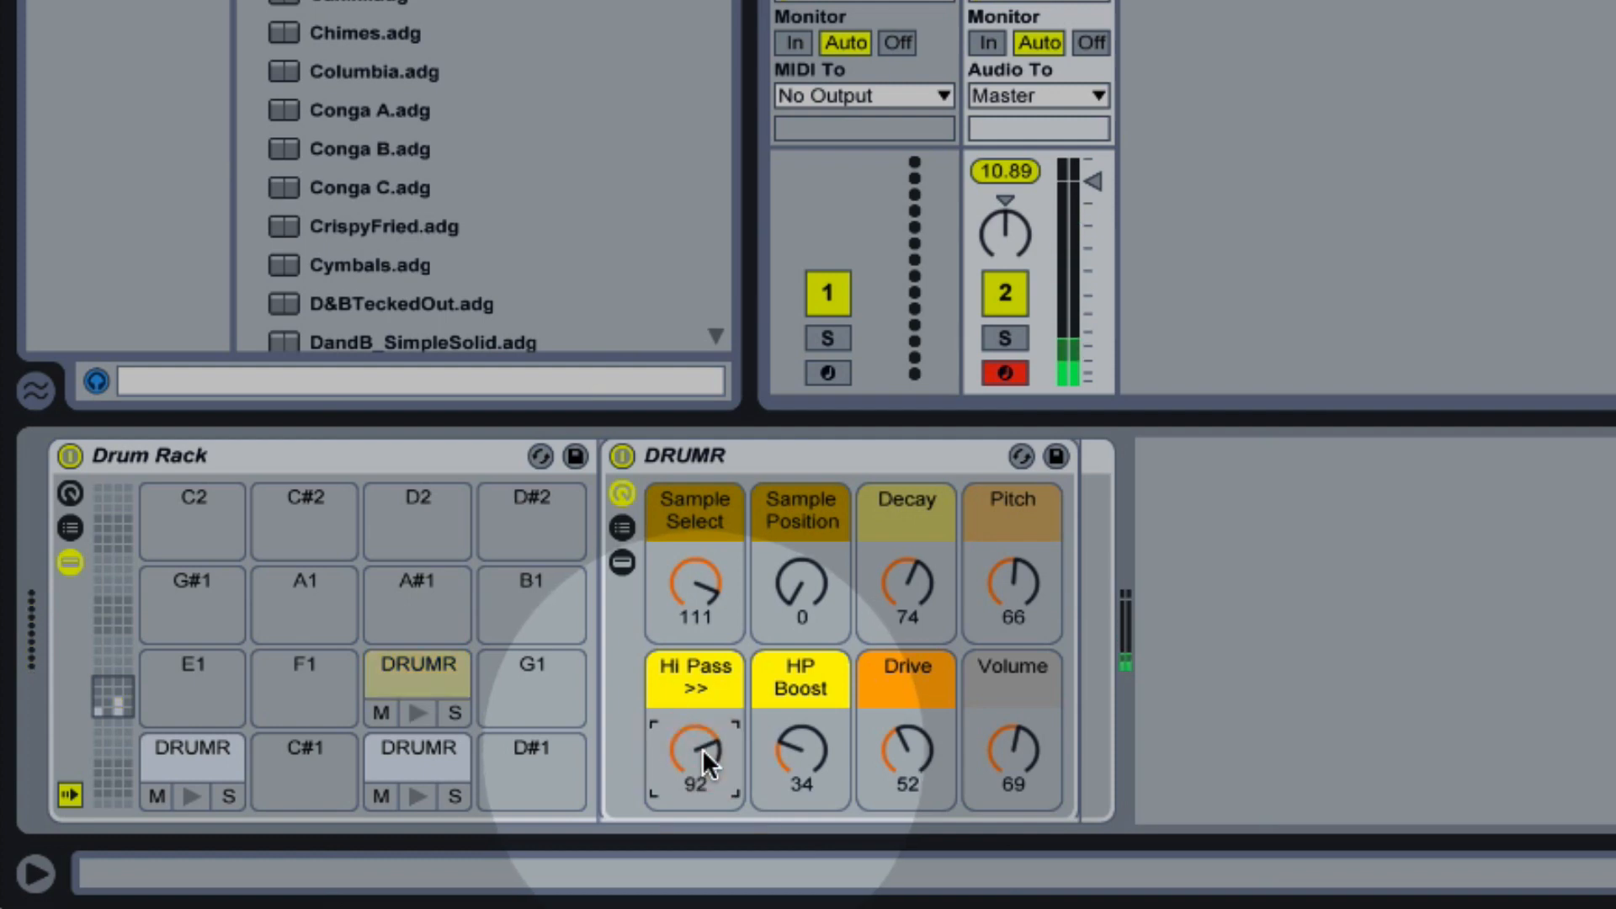
pyautogui.moveTo(805, 763)
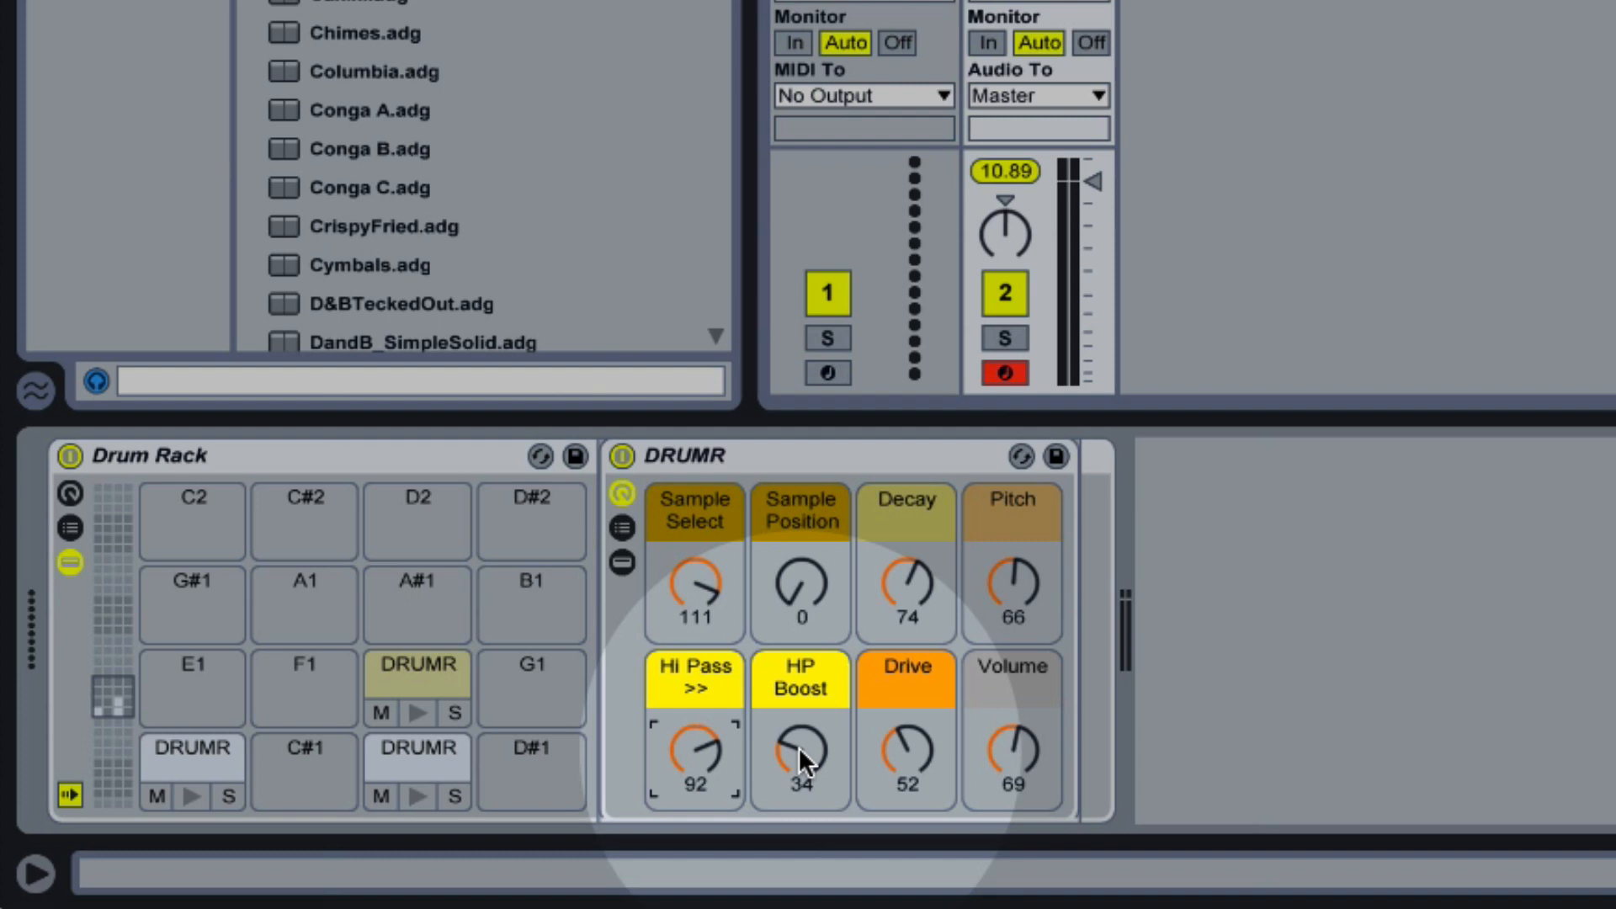
pyautogui.moveTo(799, 753); pyautogui.dragTo(800, 783)
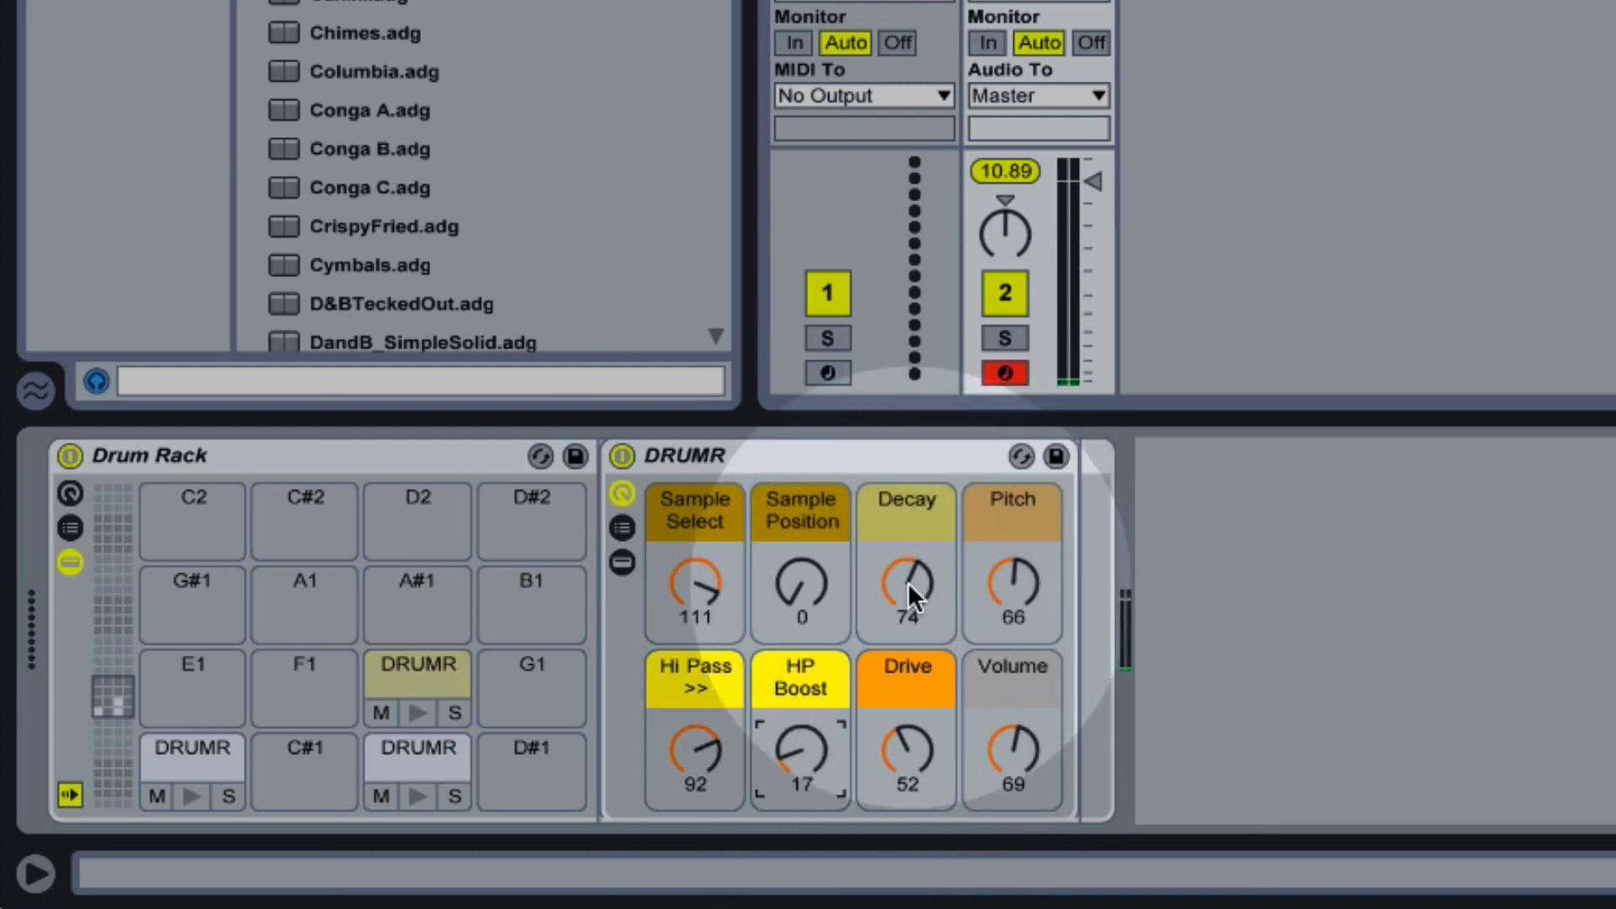
# Shorten the hi-hat Decay, raise Pitch to 90 and set Sample Select to 87
pyautogui.moveTo(906, 586); pyautogui.dragTo(905, 618)
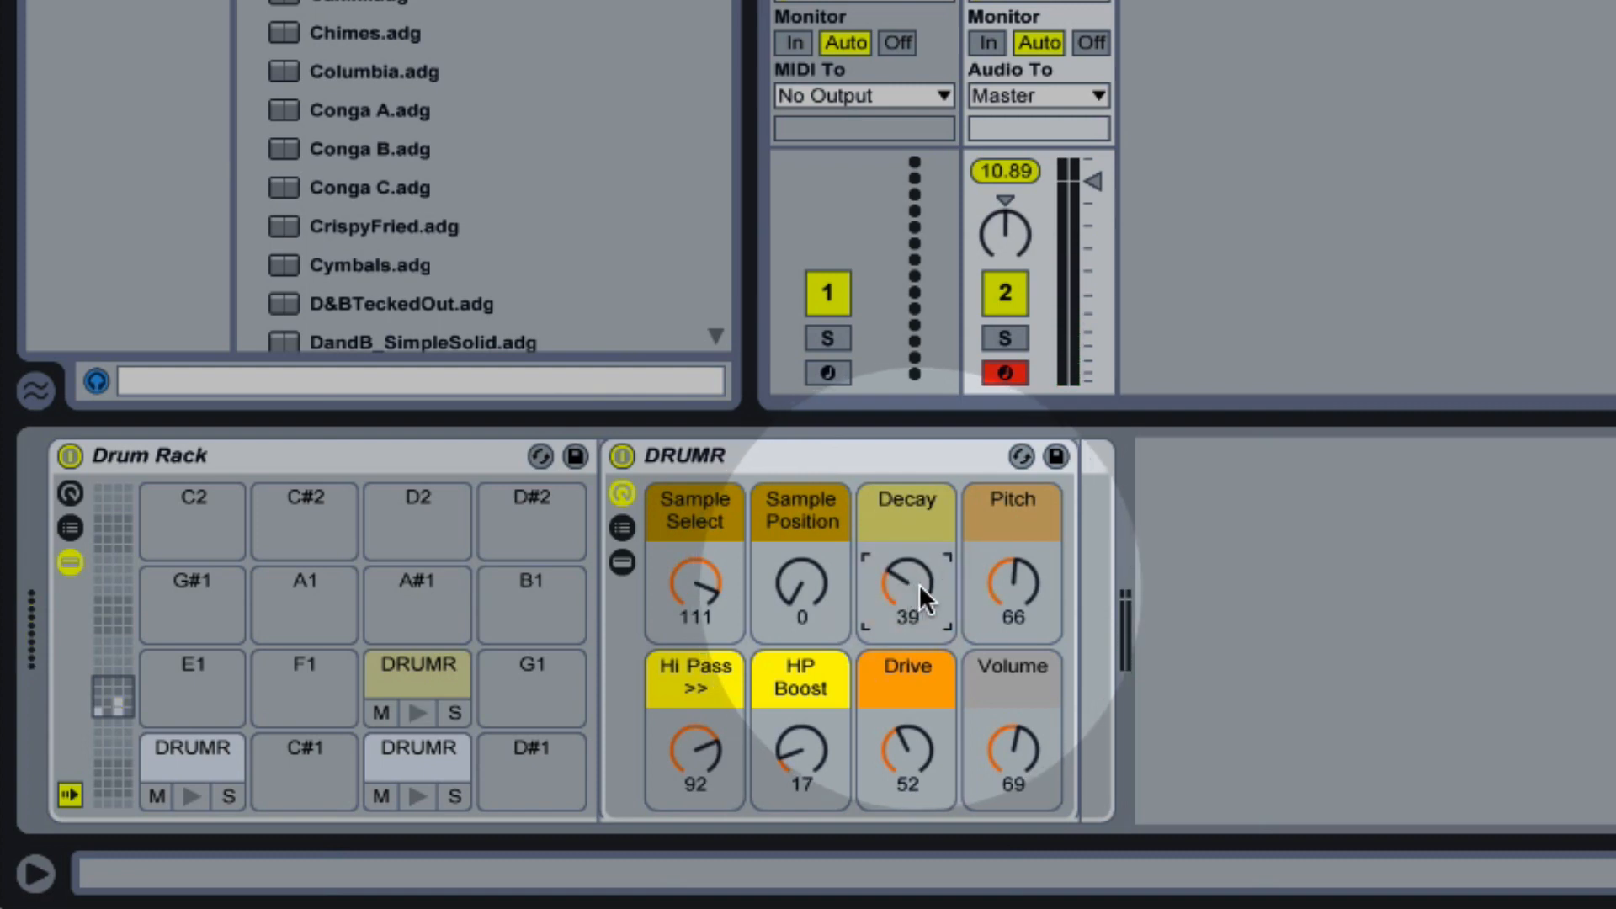
pyautogui.moveTo(1018, 598)
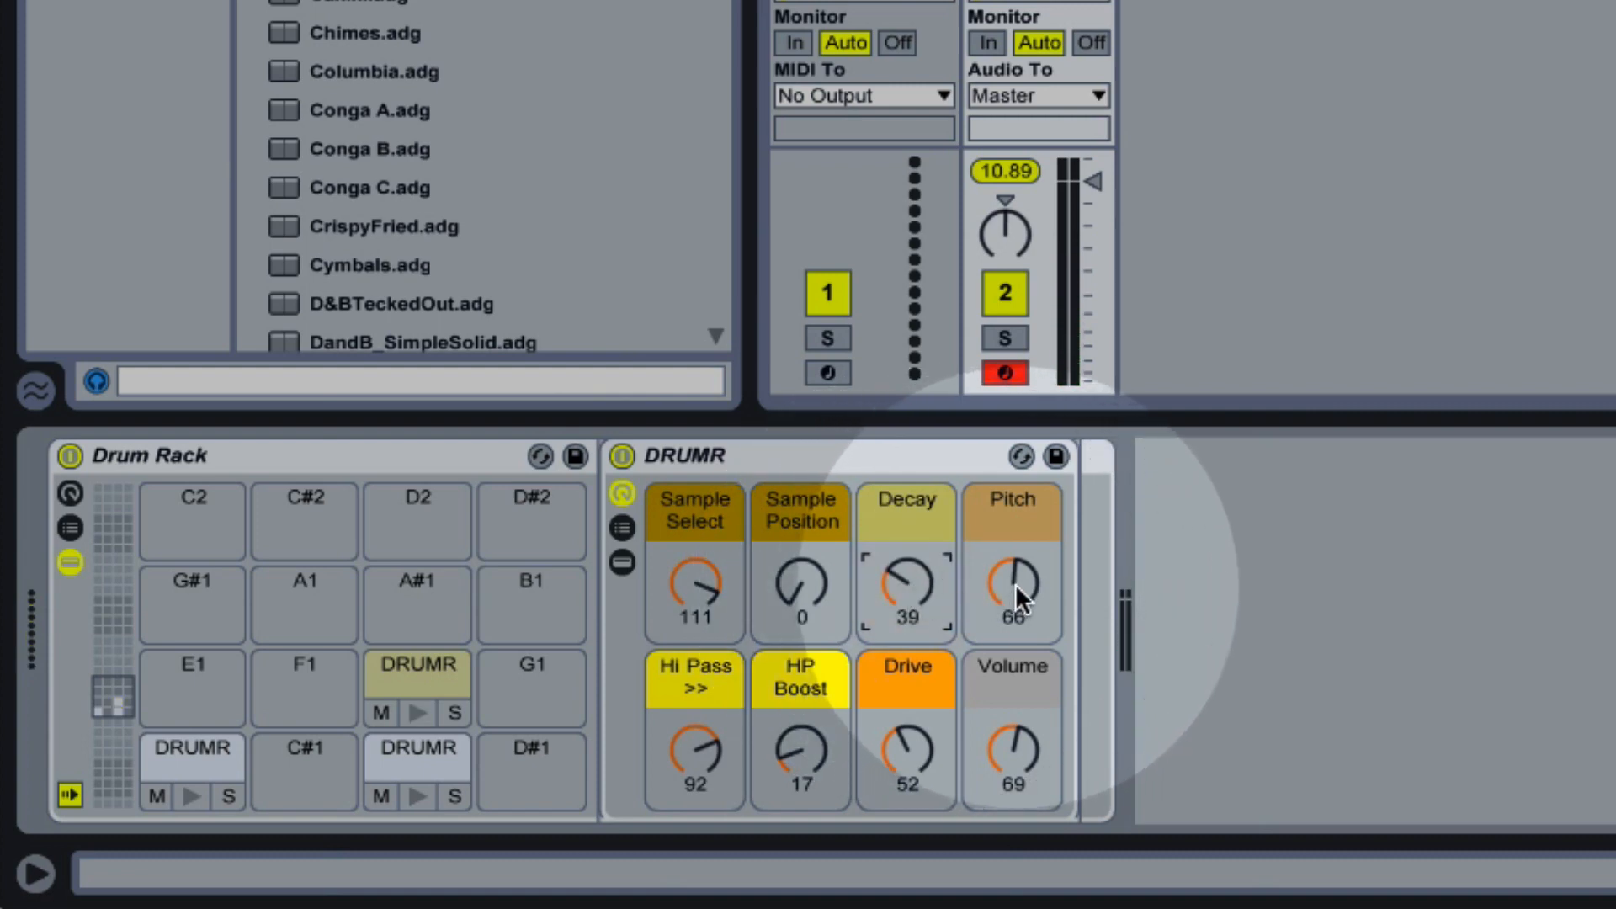
pyautogui.moveTo(1012, 588); pyautogui.dragTo(1011, 568)
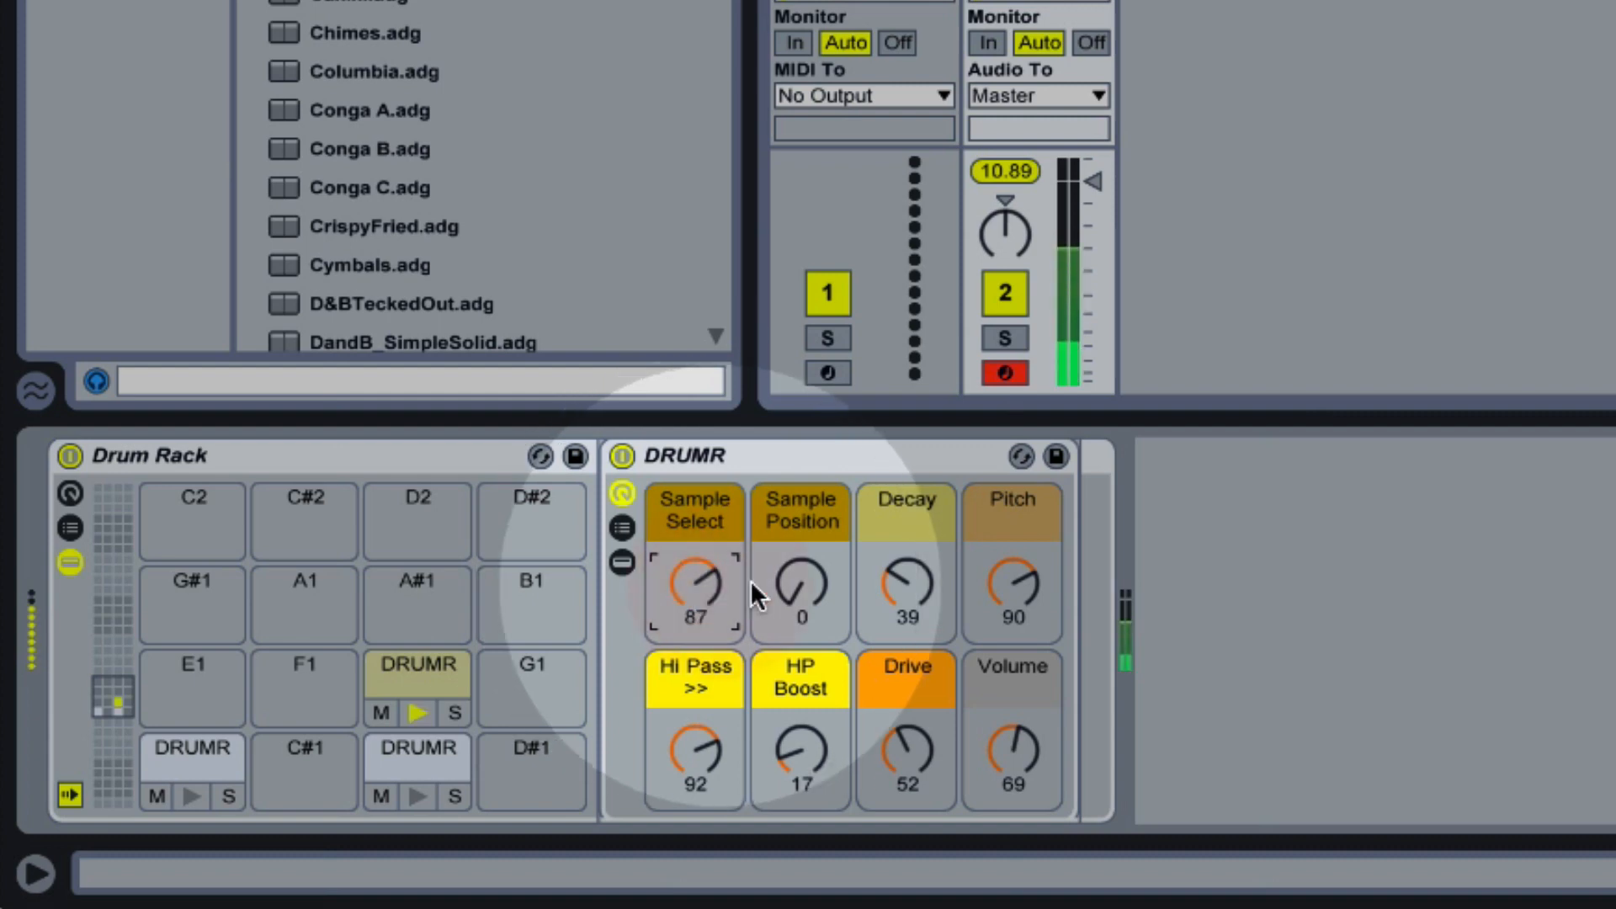
pyautogui.moveTo(906, 593); pyautogui.dragTo(906, 577)
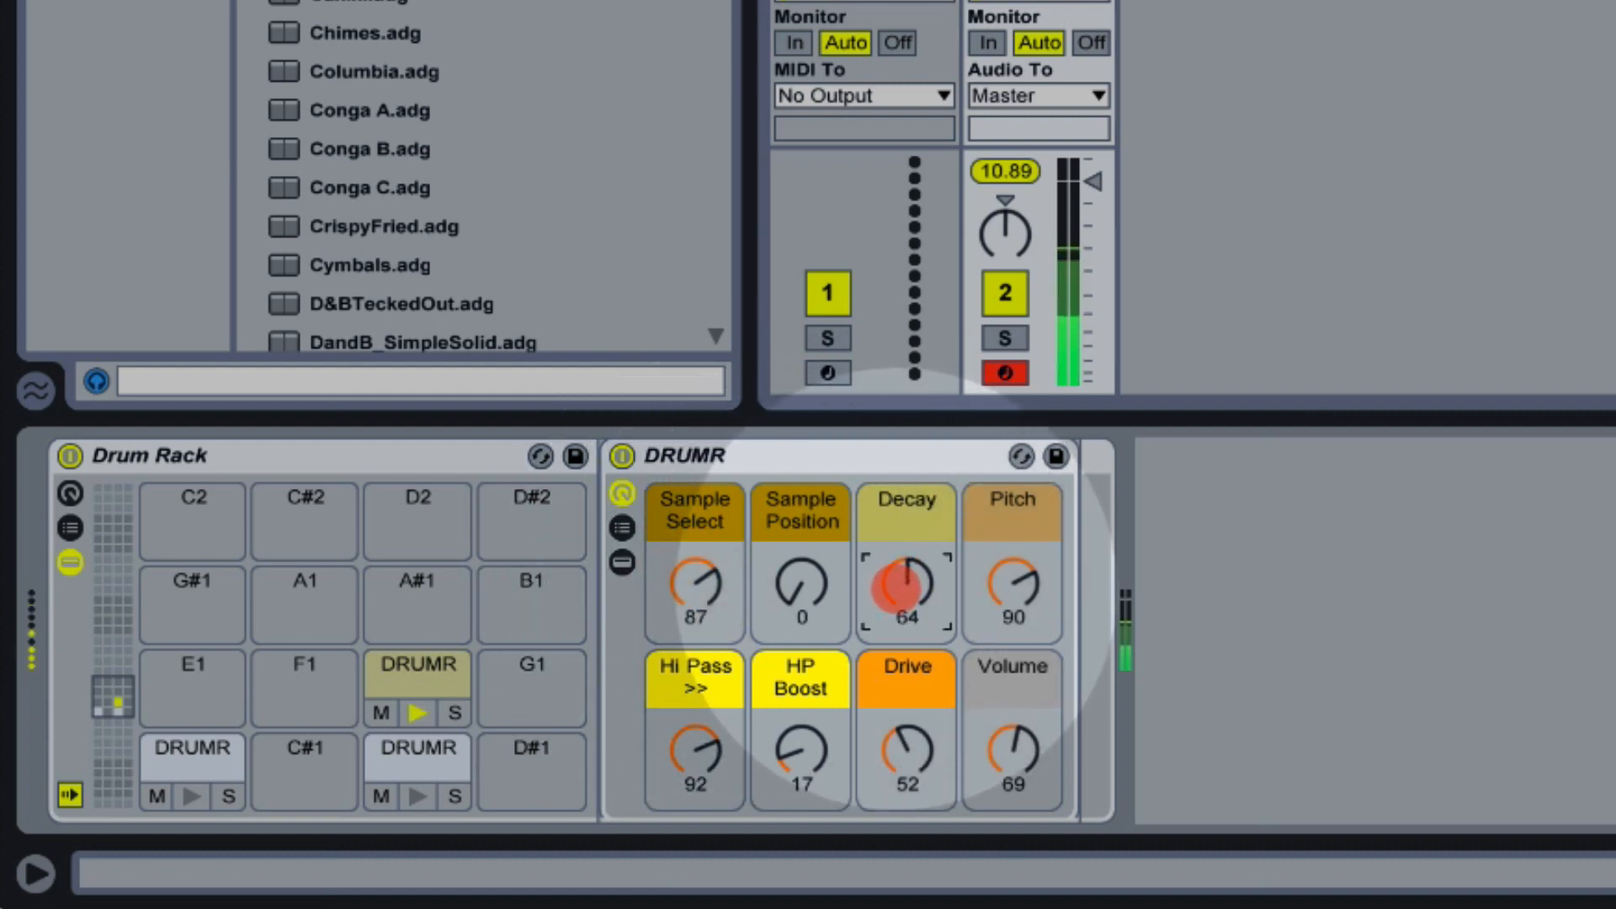
pyautogui.moveTo(906, 587); pyautogui.dragTo(874, 618)
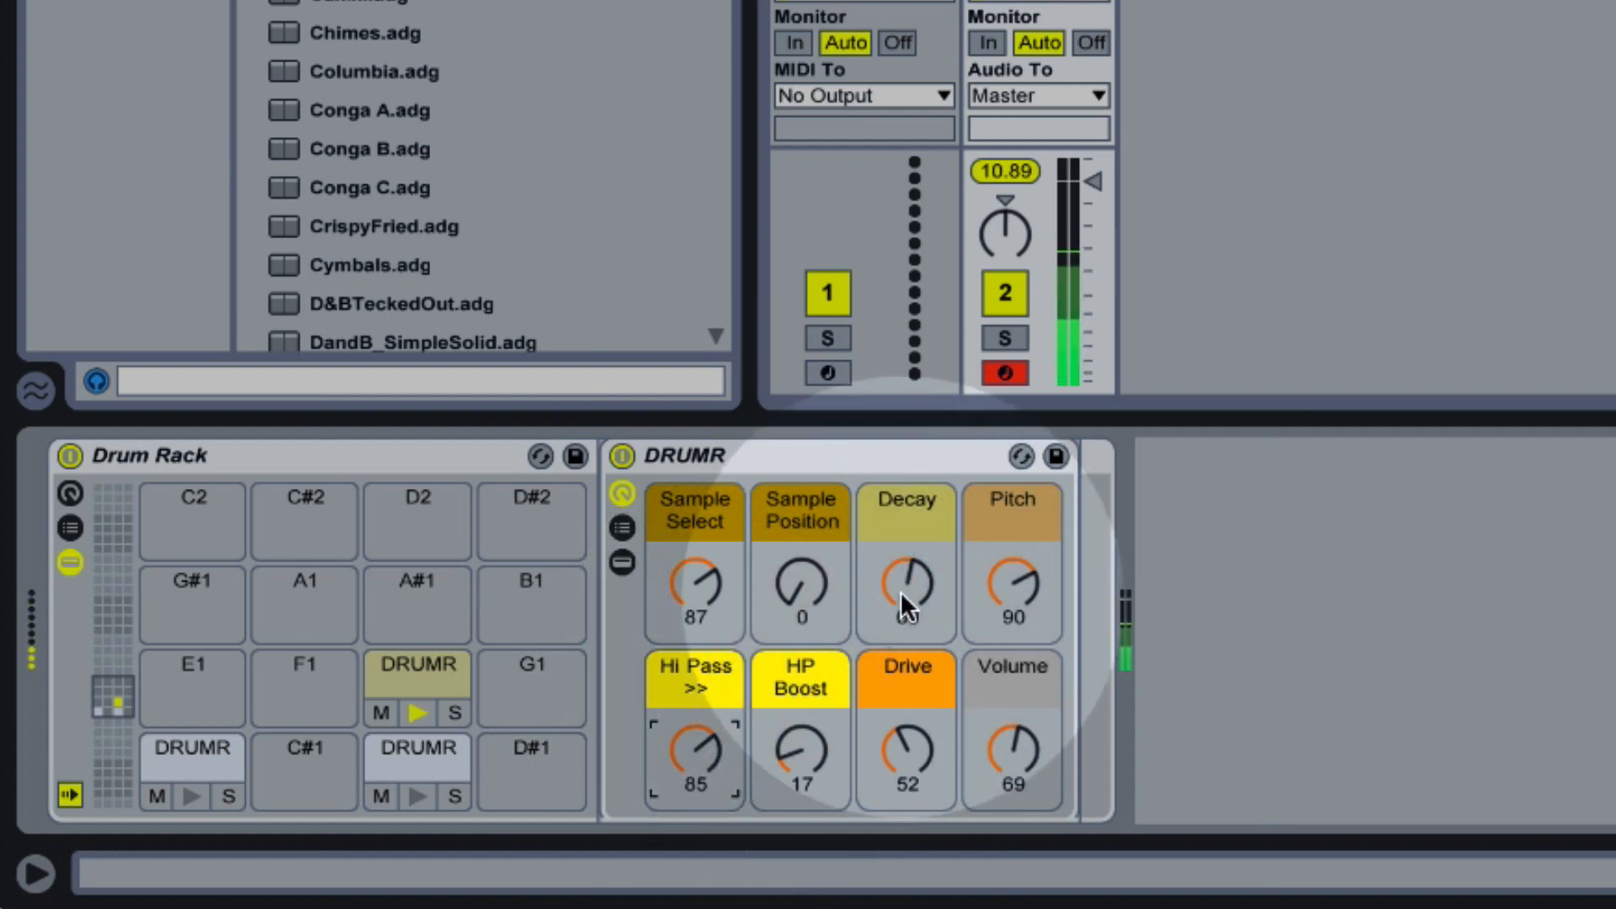
# Shorten the hi-hat Decay to 43 and change Sample Select to 93
pyautogui.moveTo(906, 588); pyautogui.dragTo(906, 639)
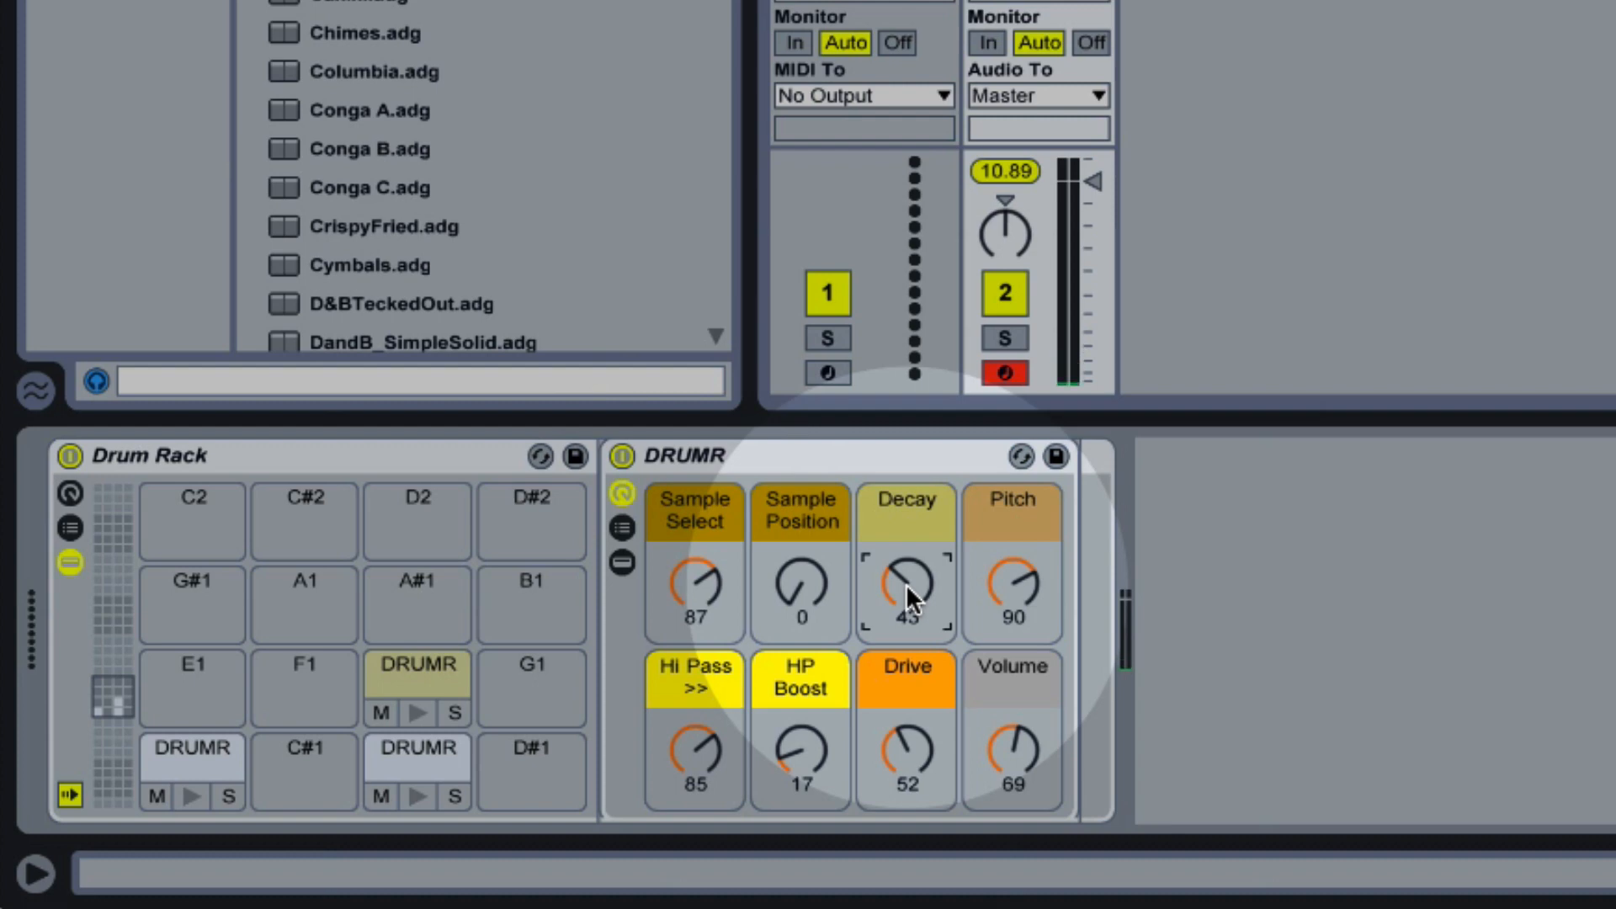
pyautogui.moveTo(904, 586)
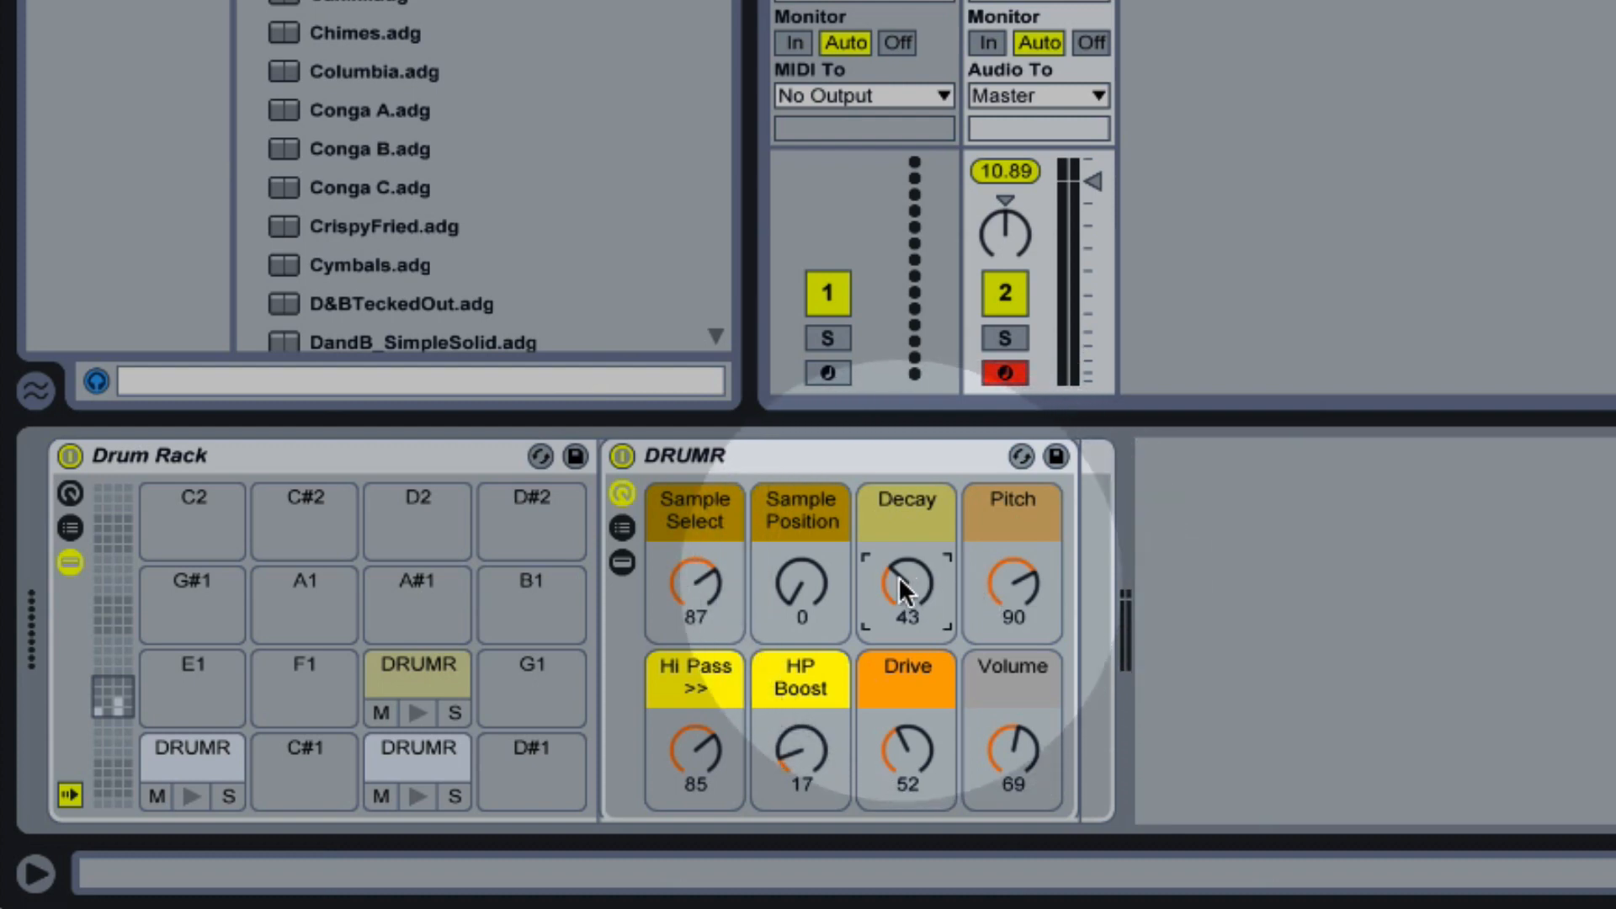
pyautogui.moveTo(720, 581)
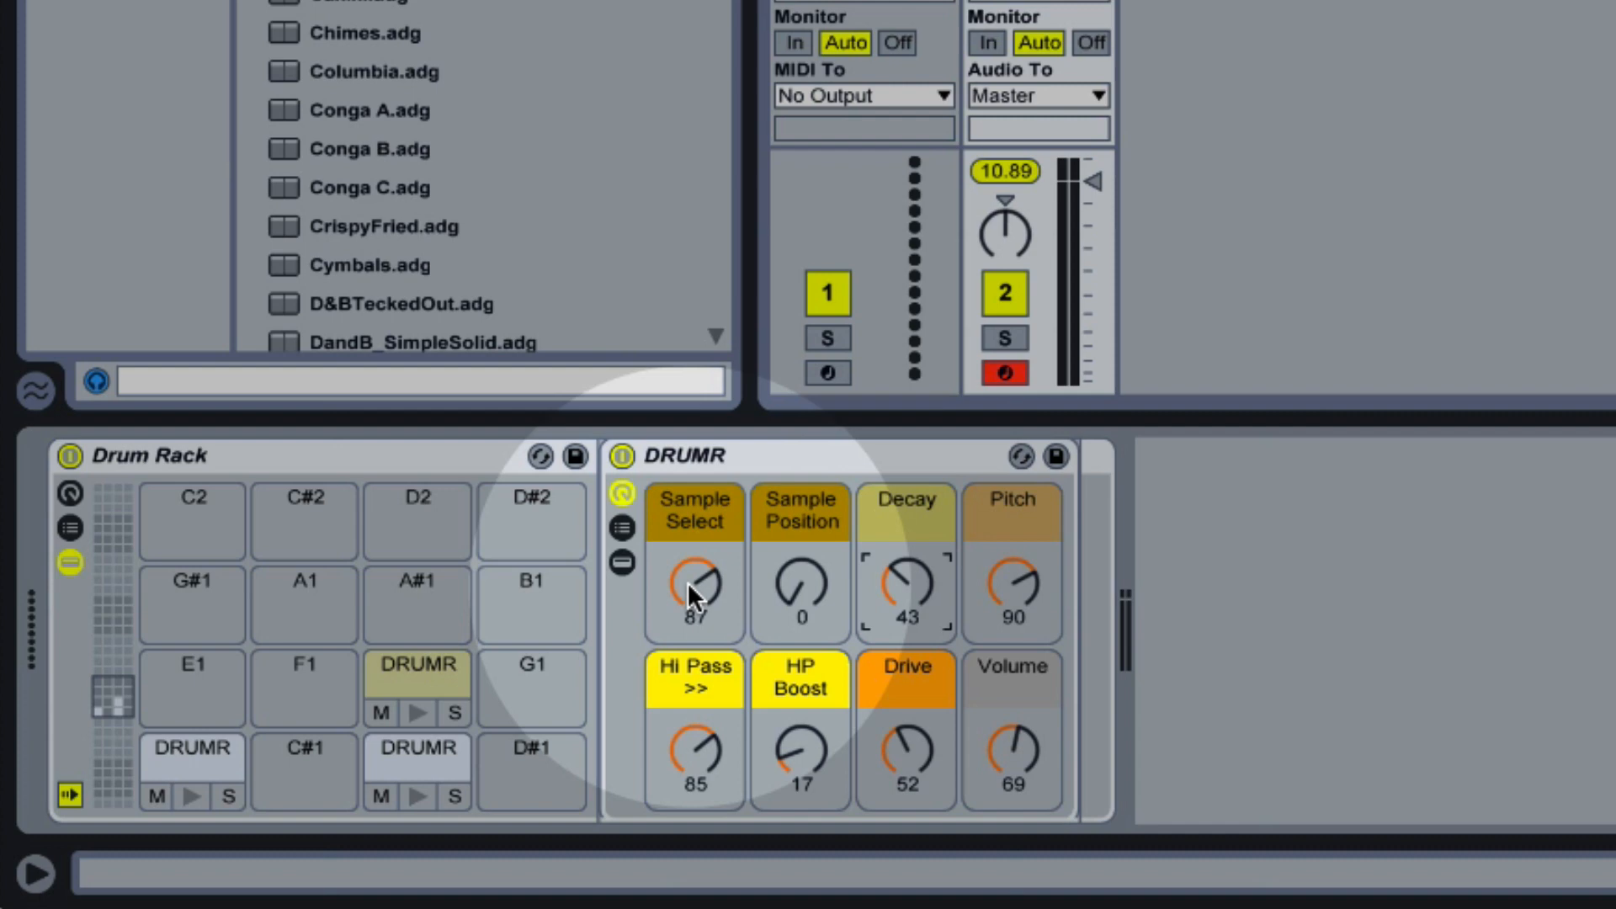
pyautogui.moveTo(694, 588); pyautogui.dragTo(694, 618)
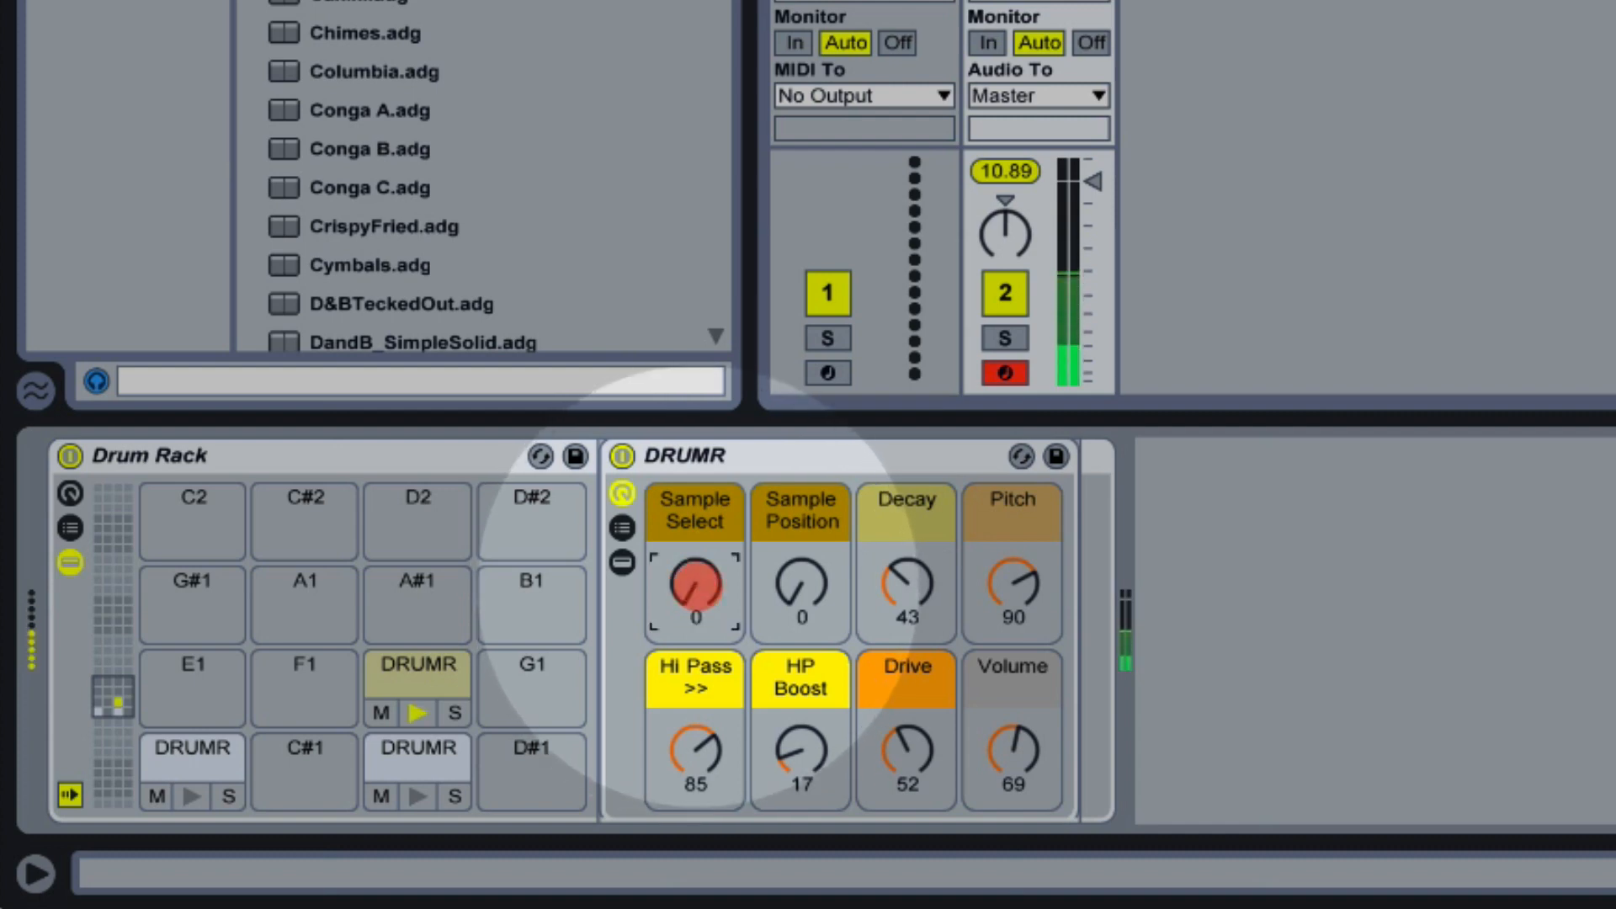
pyautogui.moveTo(692, 583); pyautogui.dragTo(692, 562)
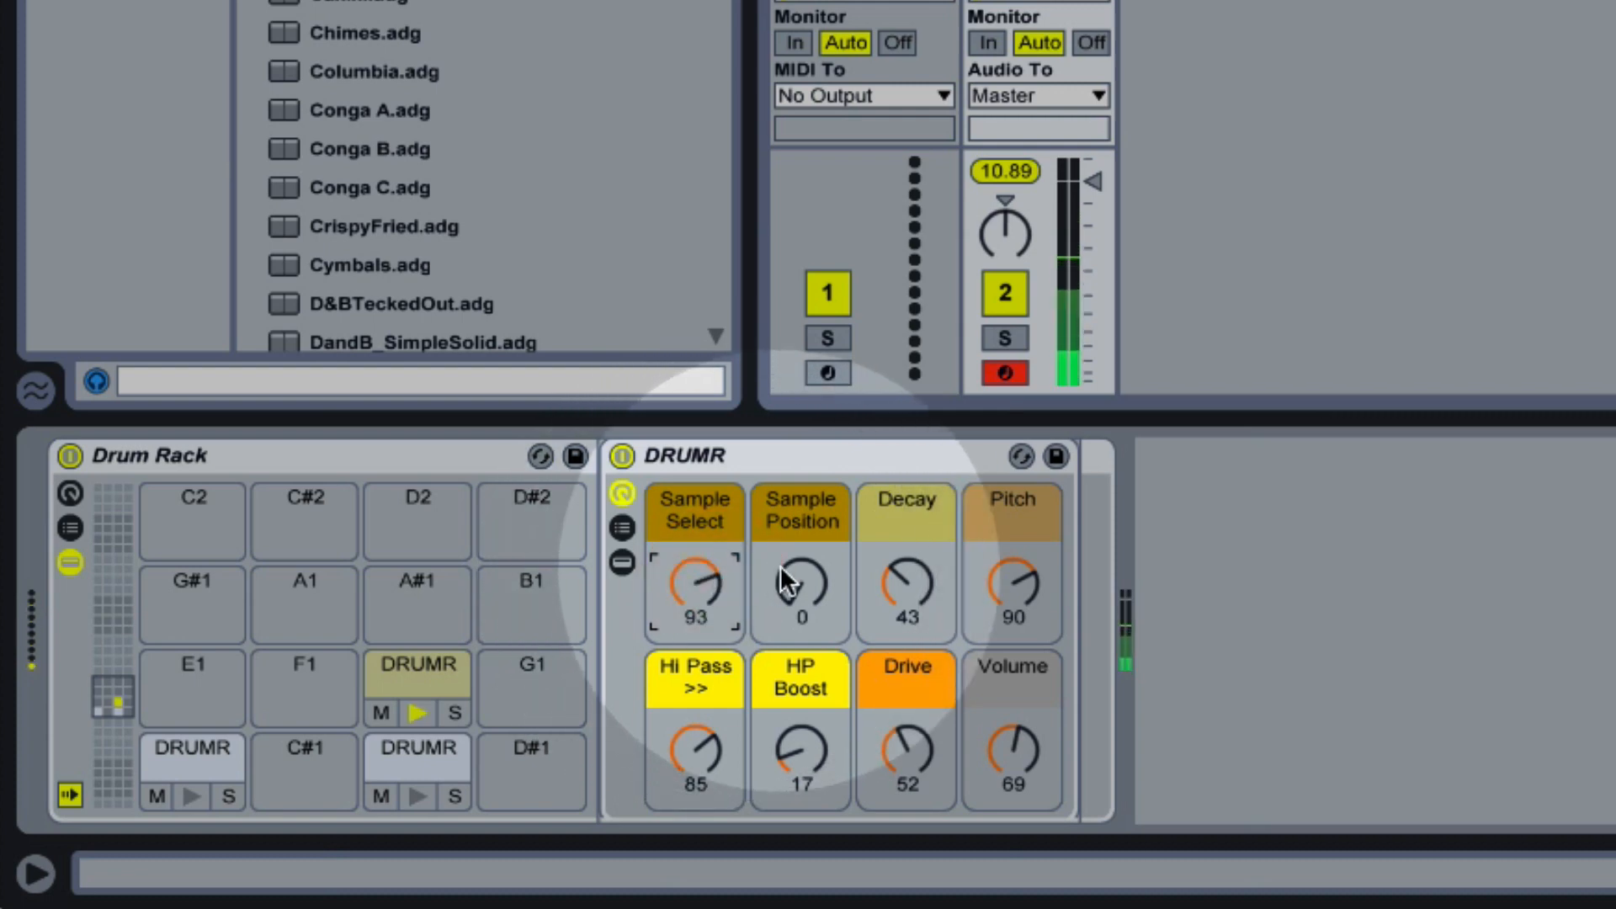
# Audition Sample Position at 88, return it to 0, and set Decay to 57
pyautogui.moveTo(798, 593); pyautogui.dragTo(798, 557)
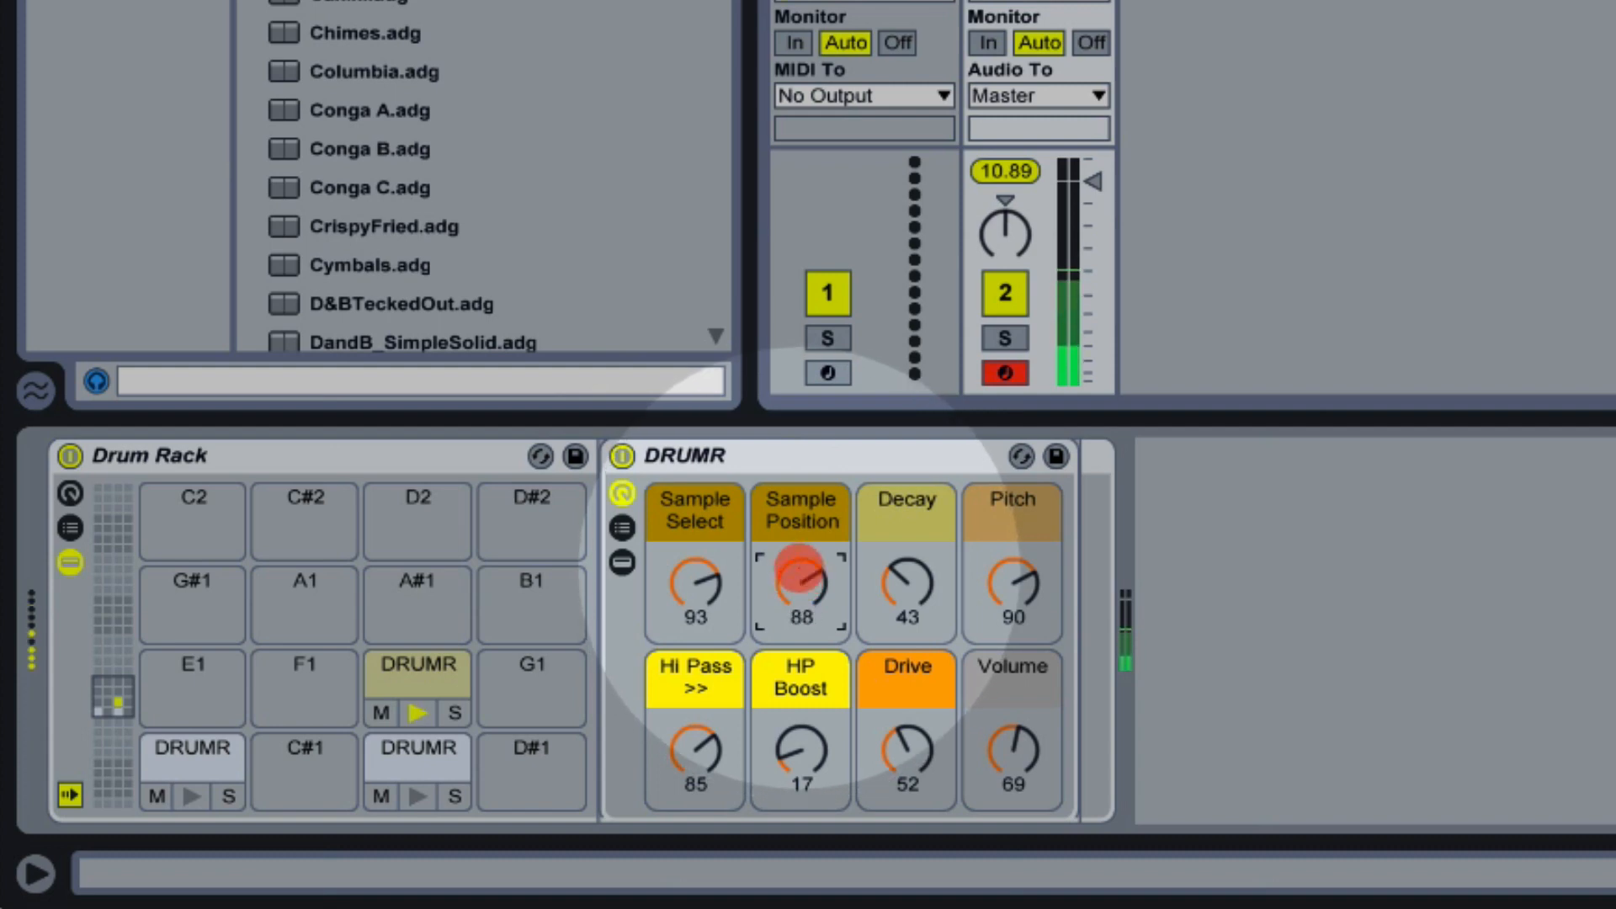
pyautogui.moveTo(802, 587); pyautogui.dragTo(802, 618)
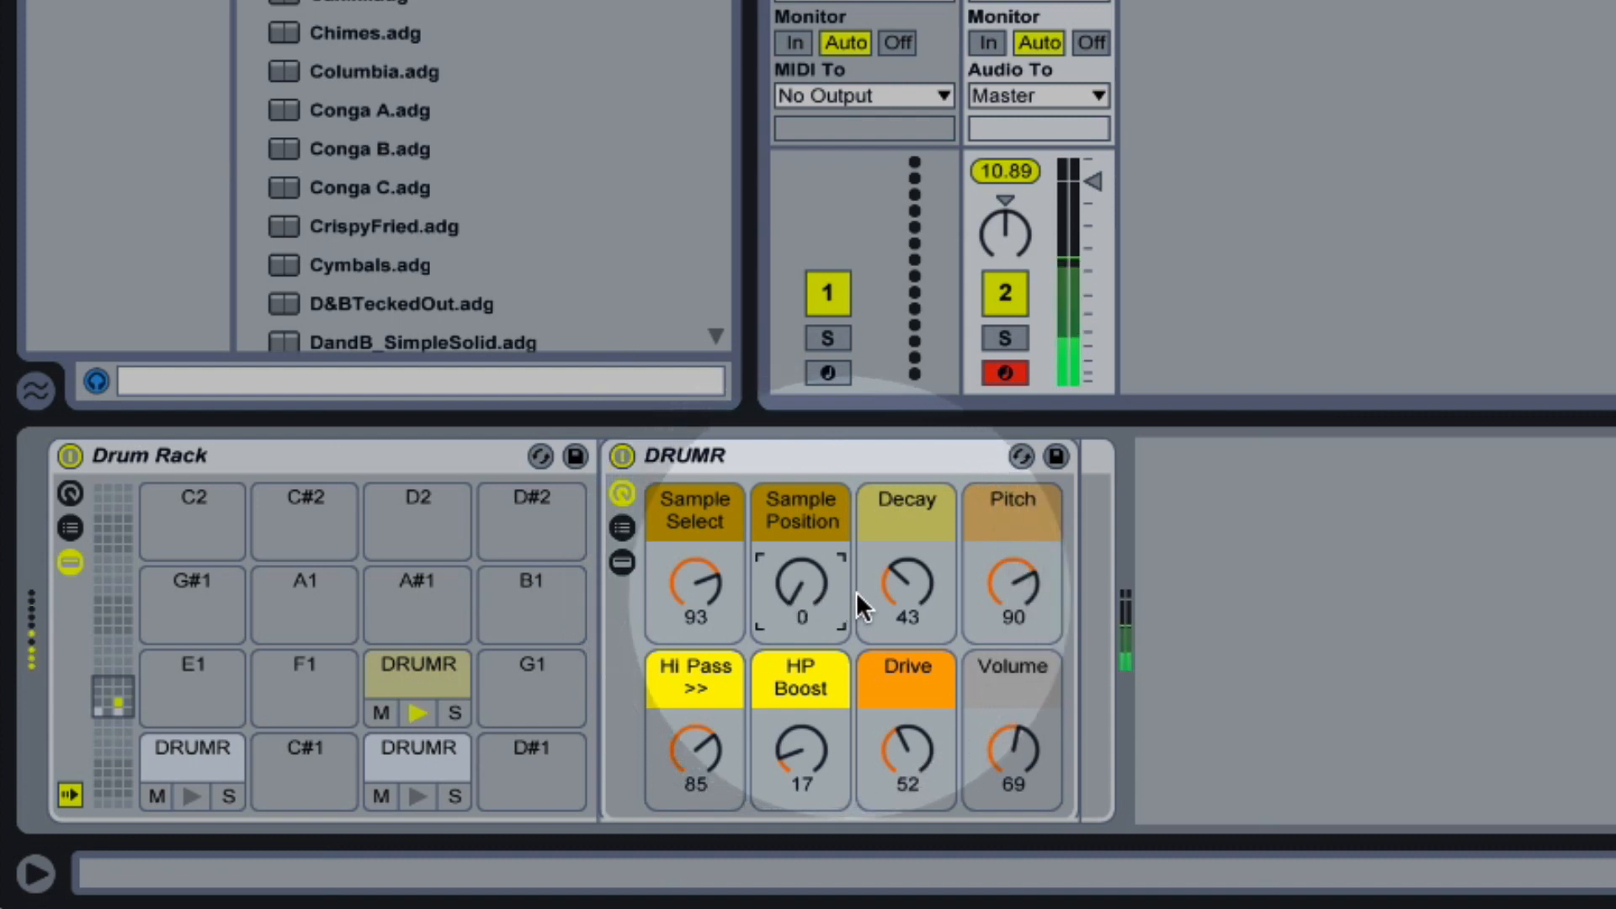
pyautogui.moveTo(906, 593); pyautogui.dragTo(906, 562)
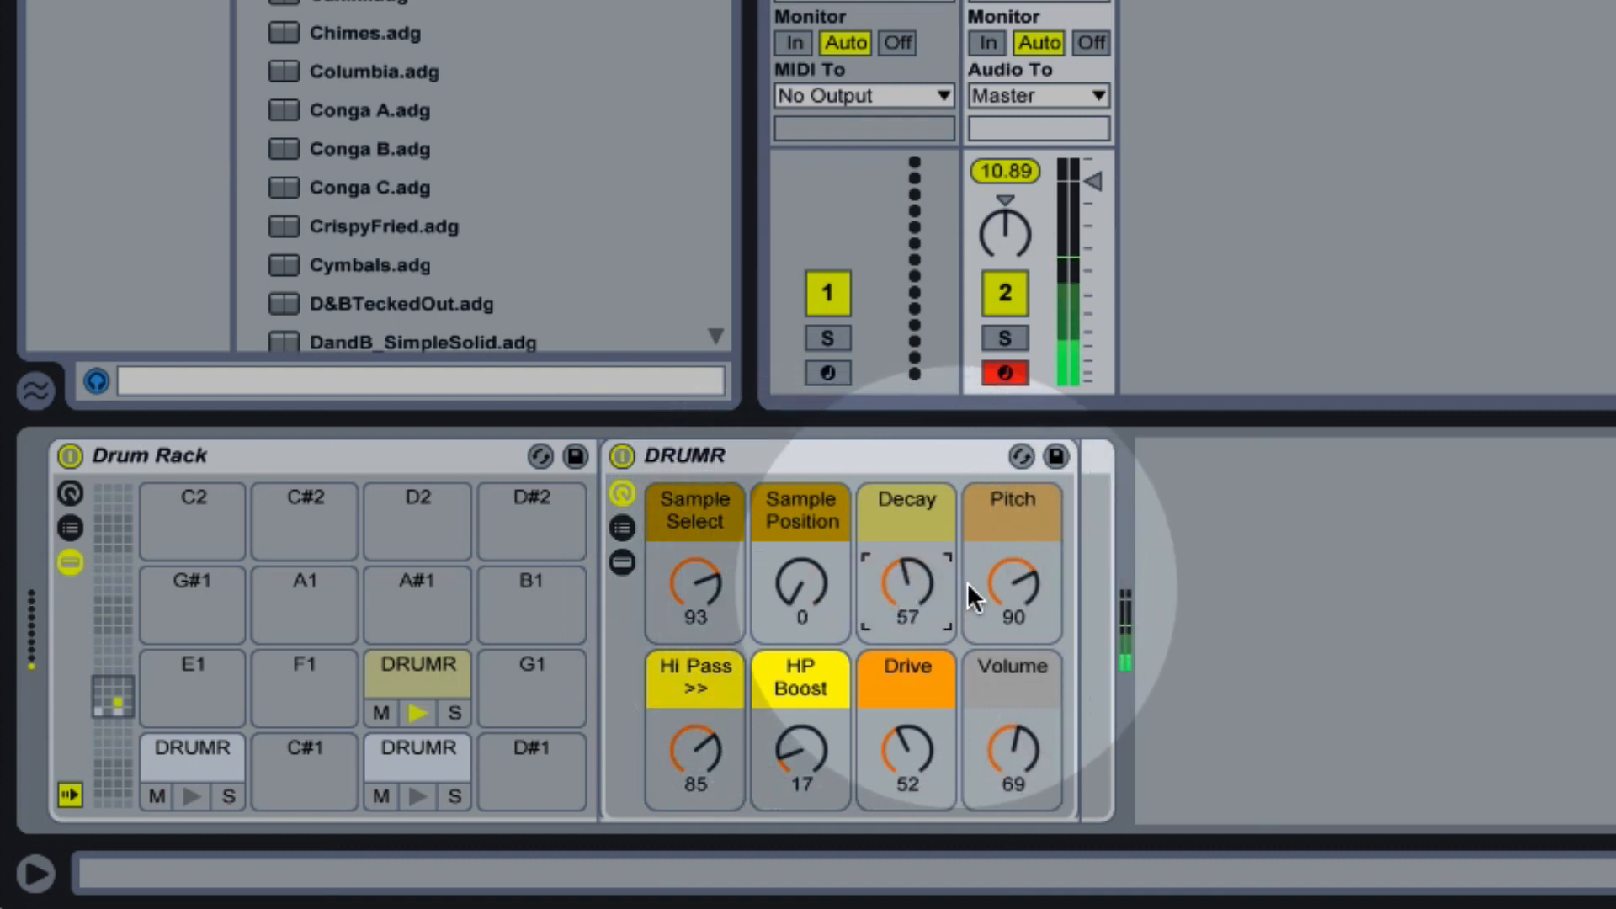